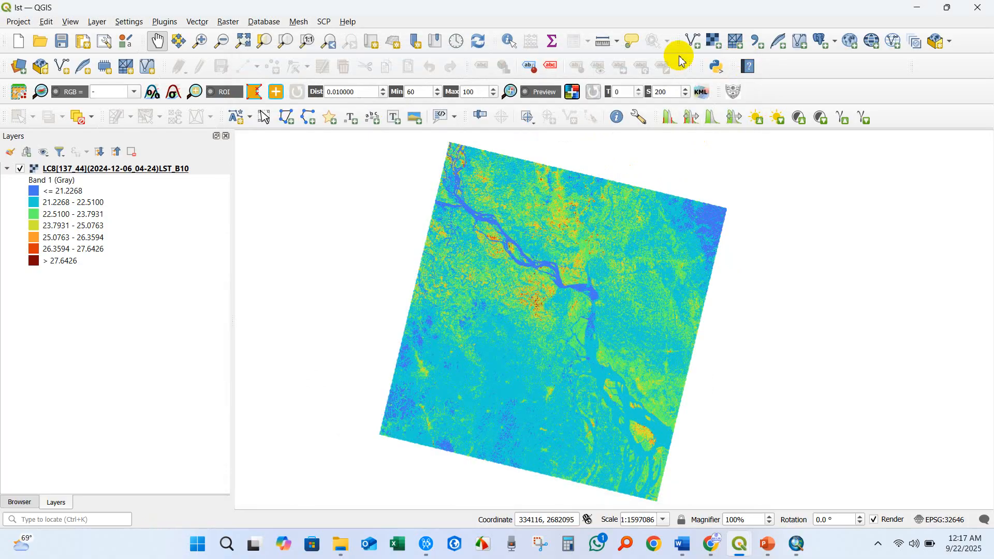
Search the QGIS plugin manager for 'RS&GI' and check the RS&GIS plugin entry
left_click(164, 21)
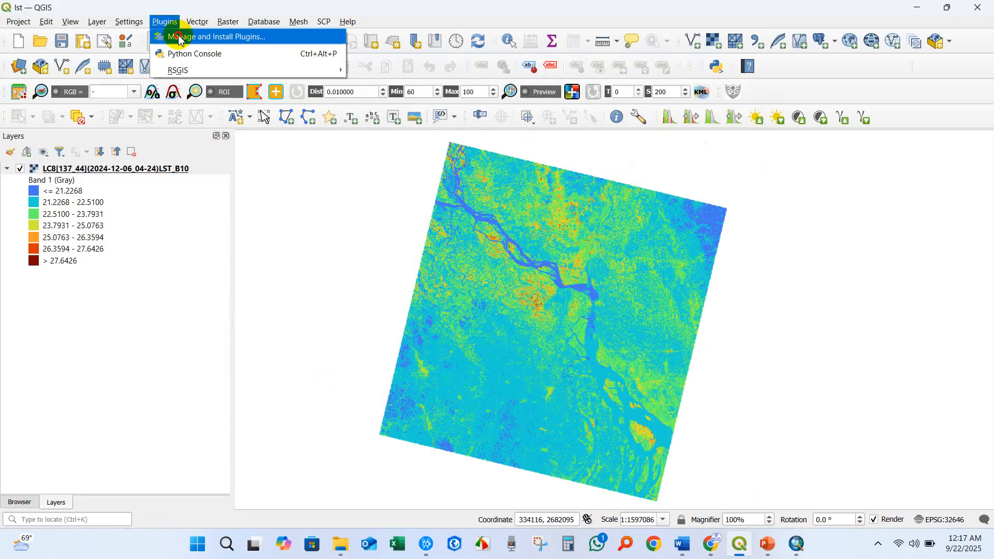
left_click(215, 36)
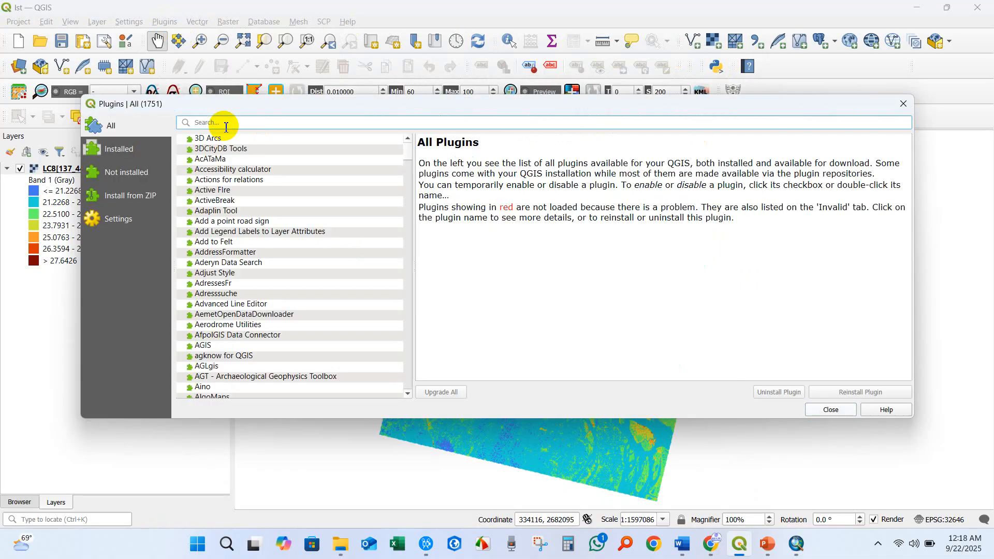
type("RS&")
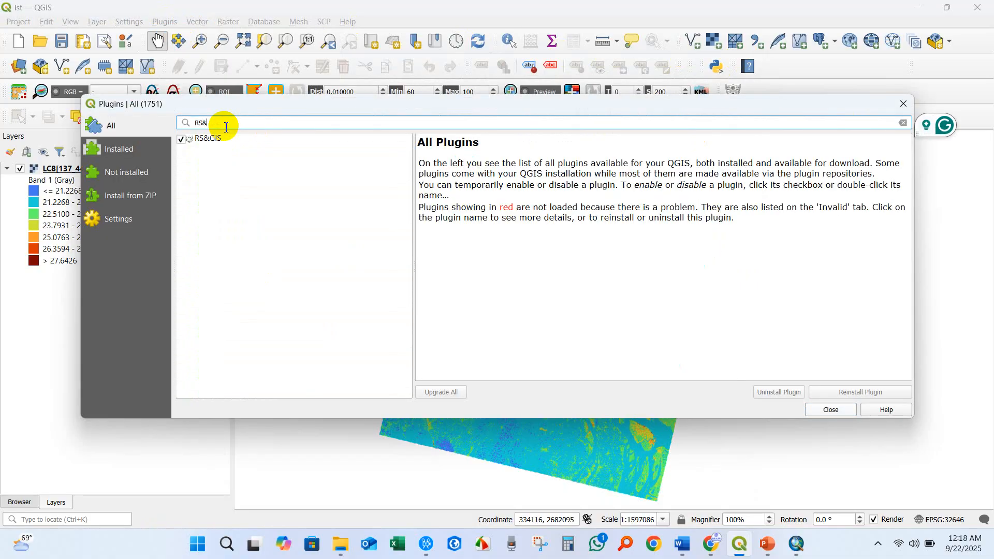
type("GI")
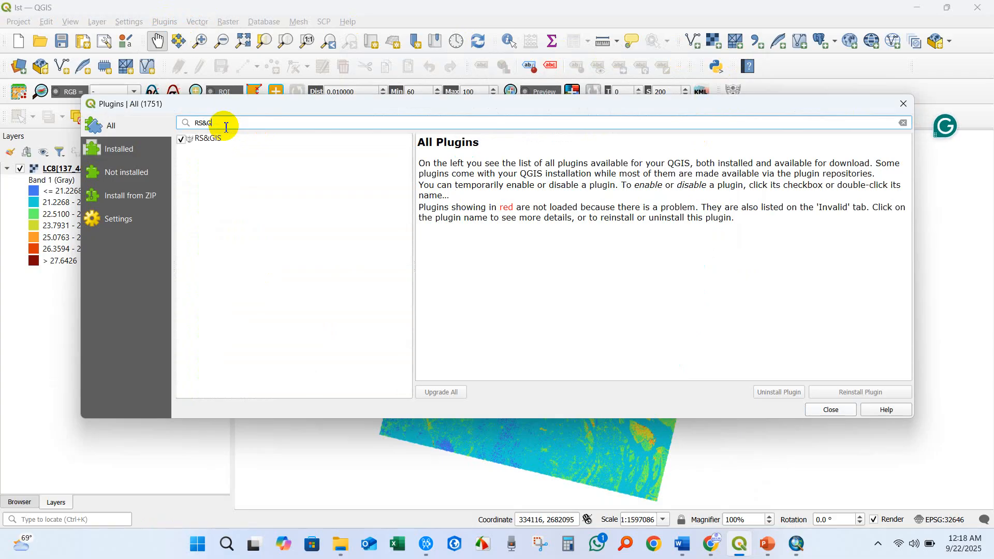
left_click(208, 139)
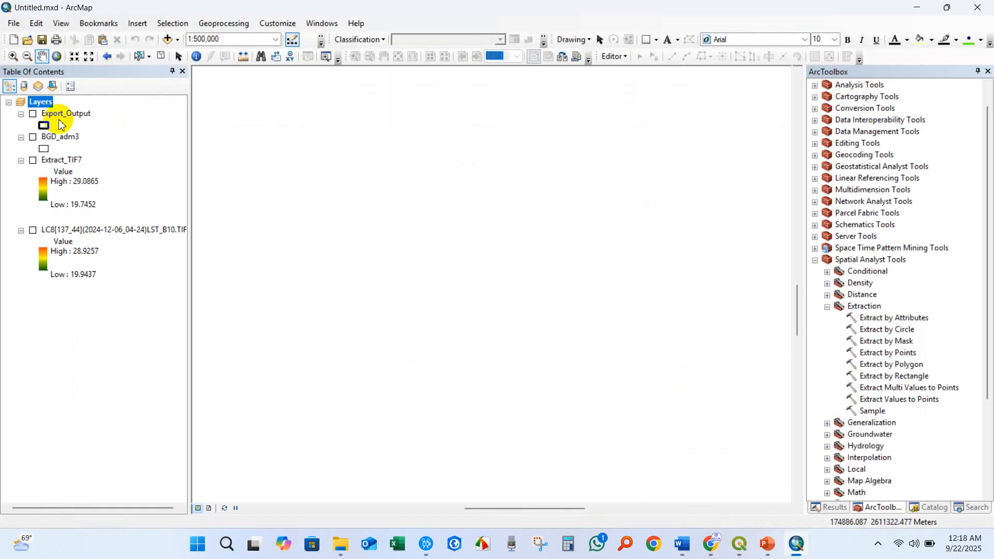
Show the Extract_TIF7 and LC8 LST rasters, then overlay BGD_adm3 district boundaries
left_click(32, 160)
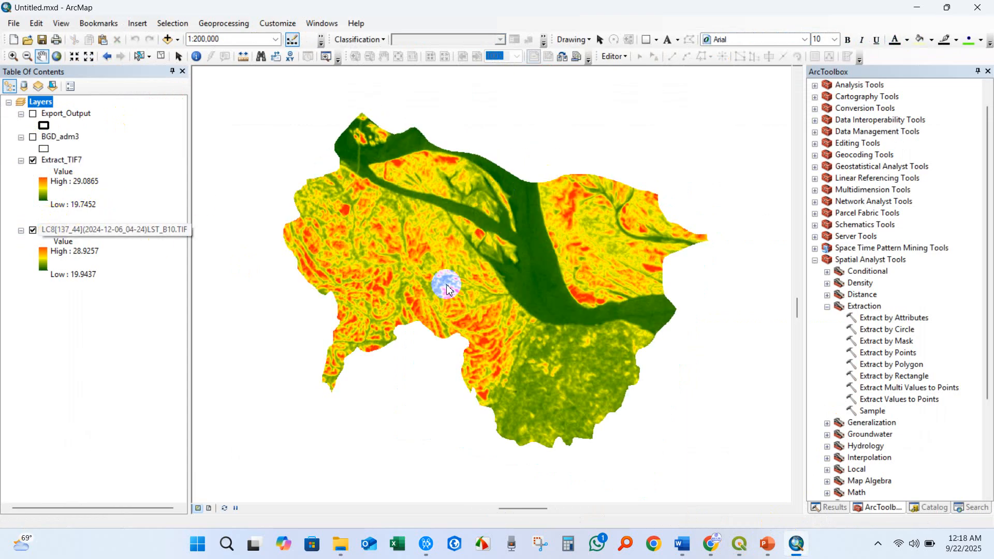
scroll("down", 3)
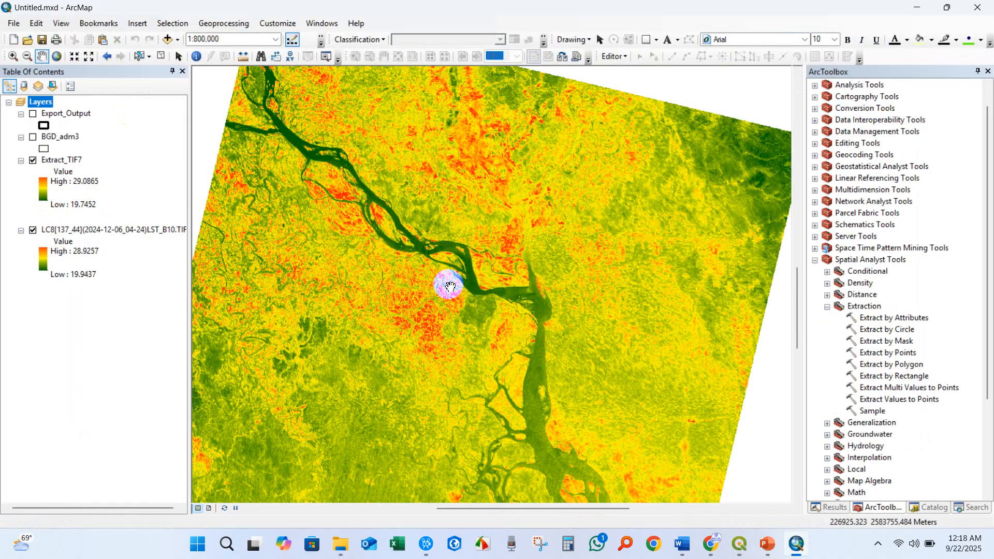
left_click(32, 136)
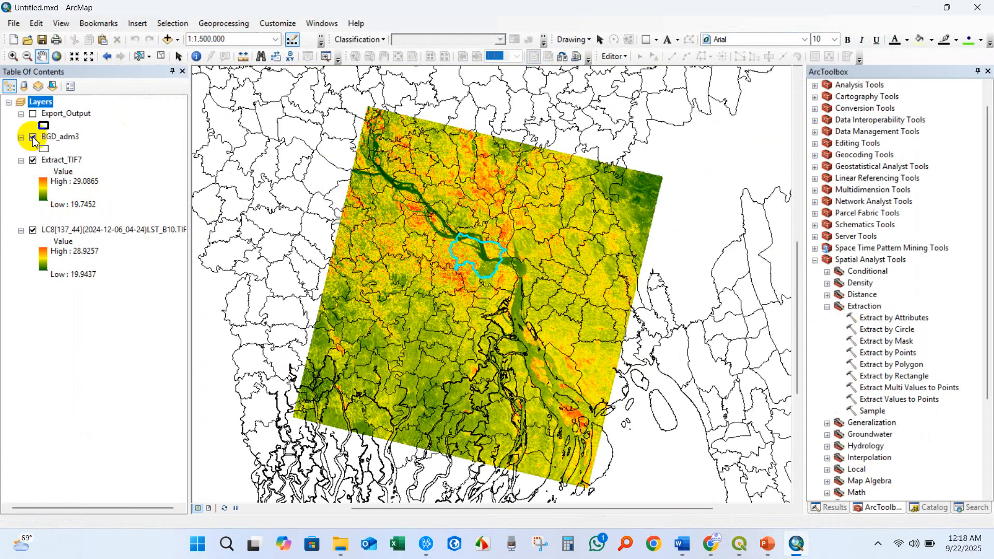
left_click(33, 136)
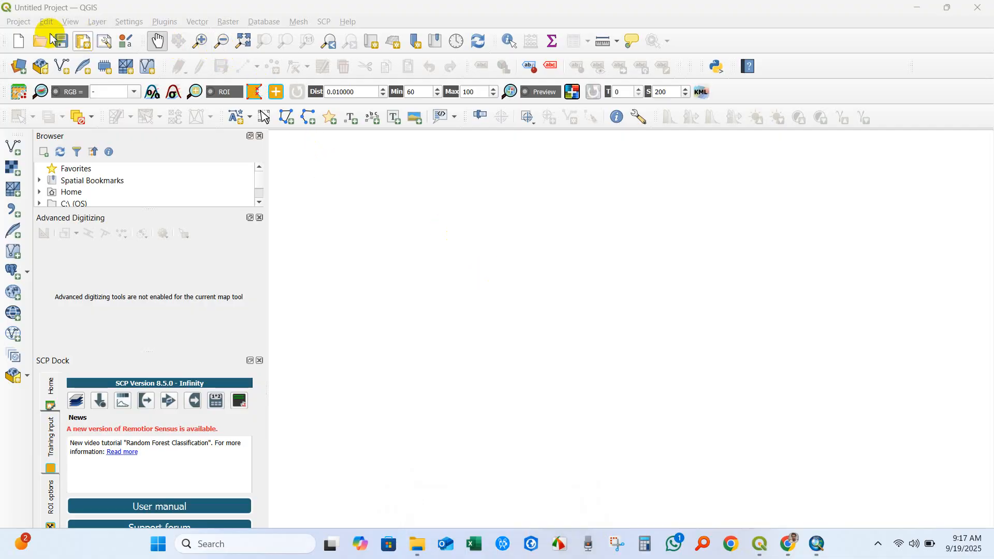
Find the RS&GIS plugin in the plugin manager and view its details
left_click(164, 21)
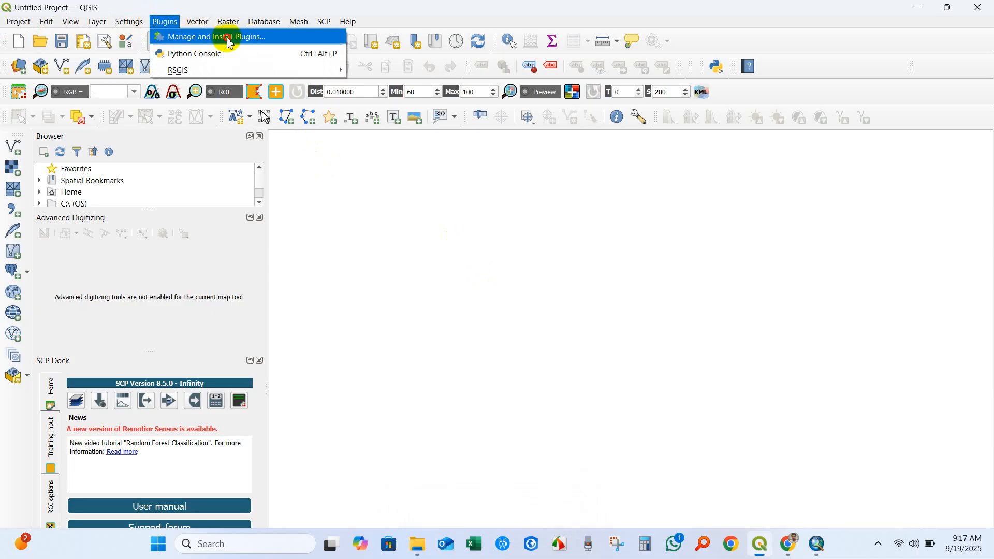
left_click(215, 36)
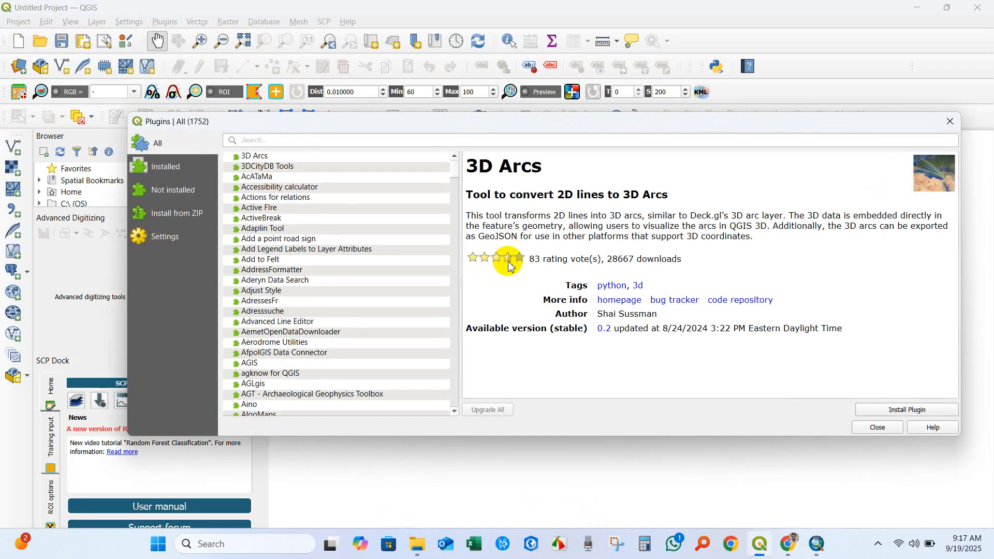
mouse_move(158, 143)
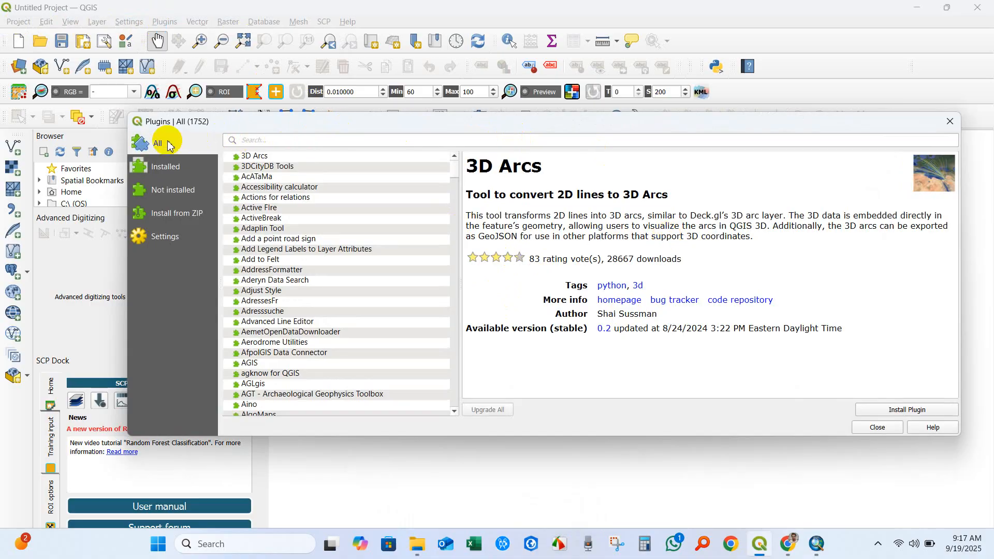
mouse_move(204, 142)
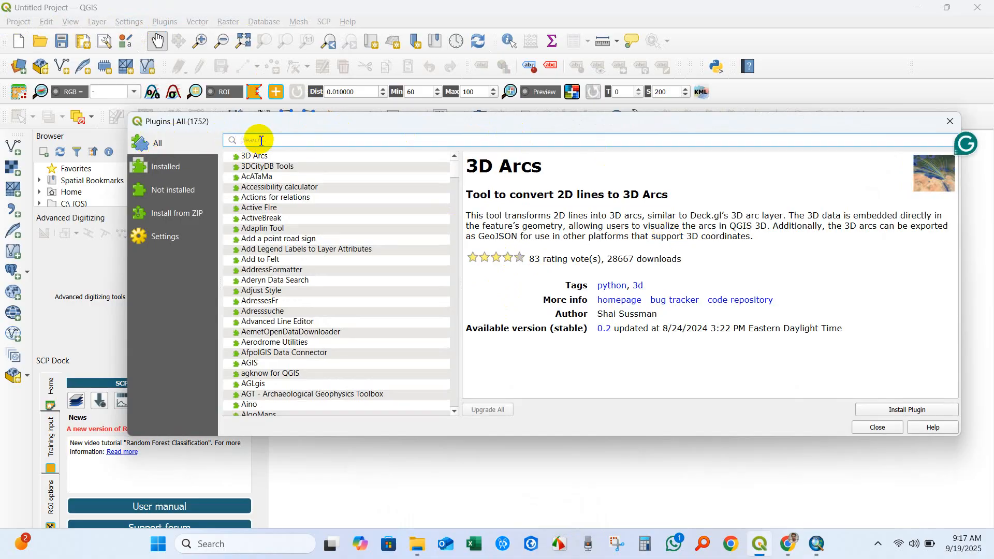
type("RS&GIS")
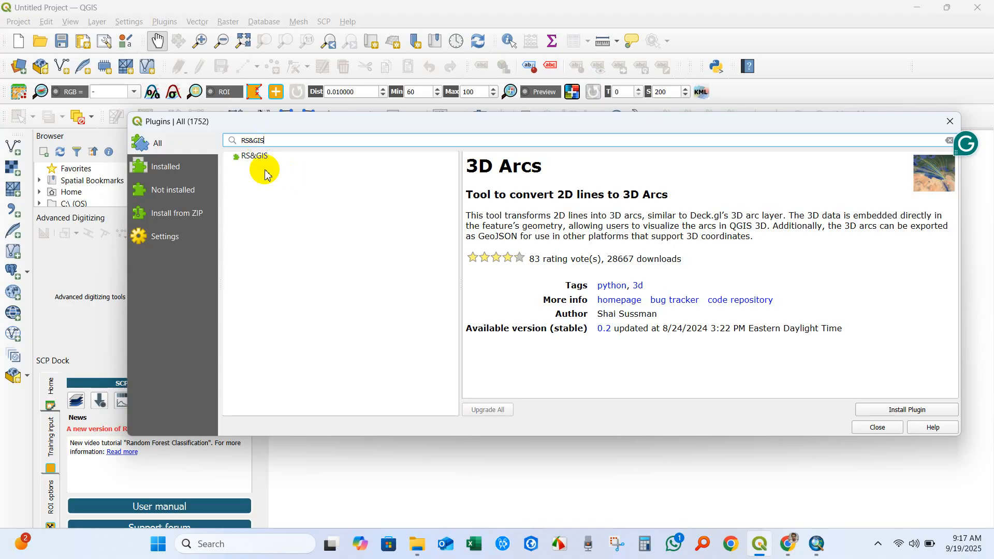
left_click(254, 156)
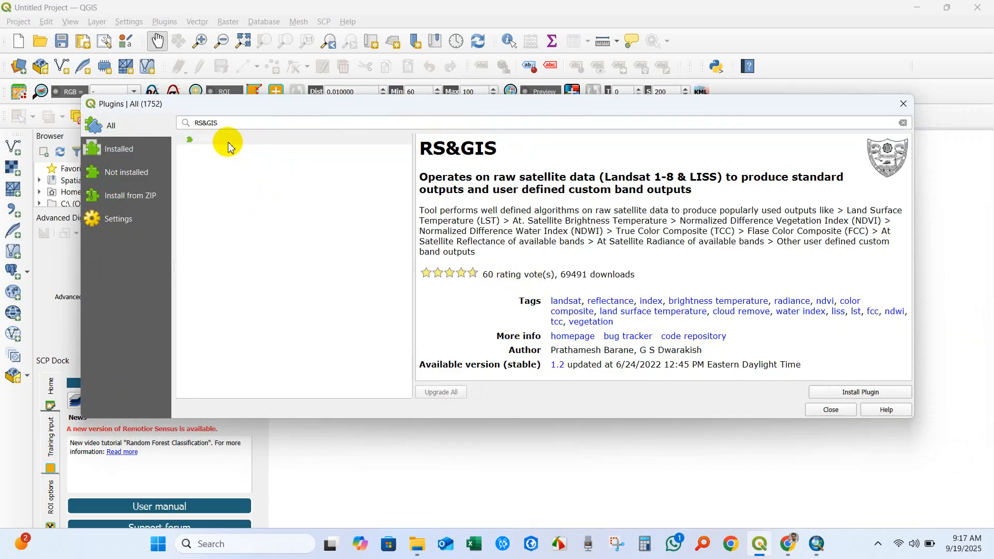
Install the RS&GIS plugin and close the plugin manager
left_click(207, 138)
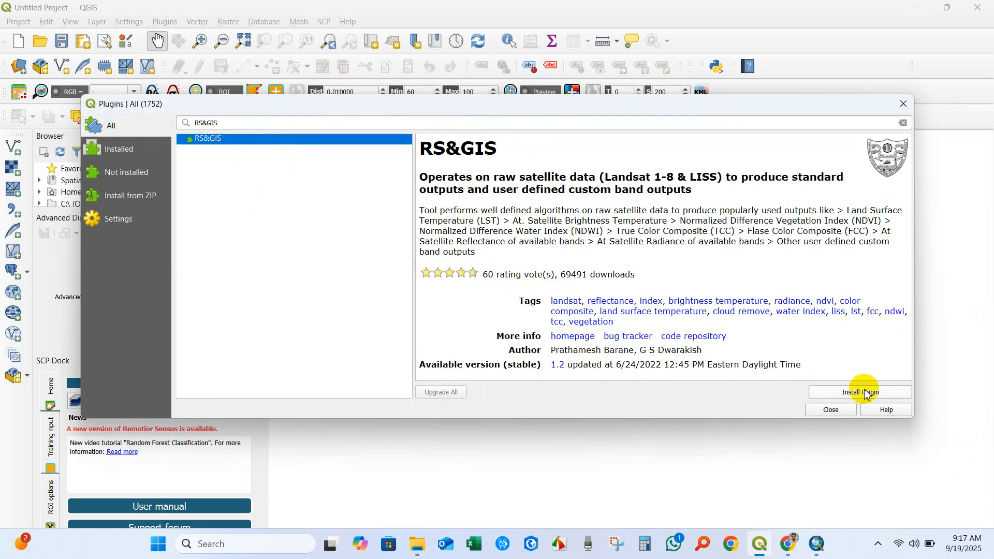
left_click(860, 392)
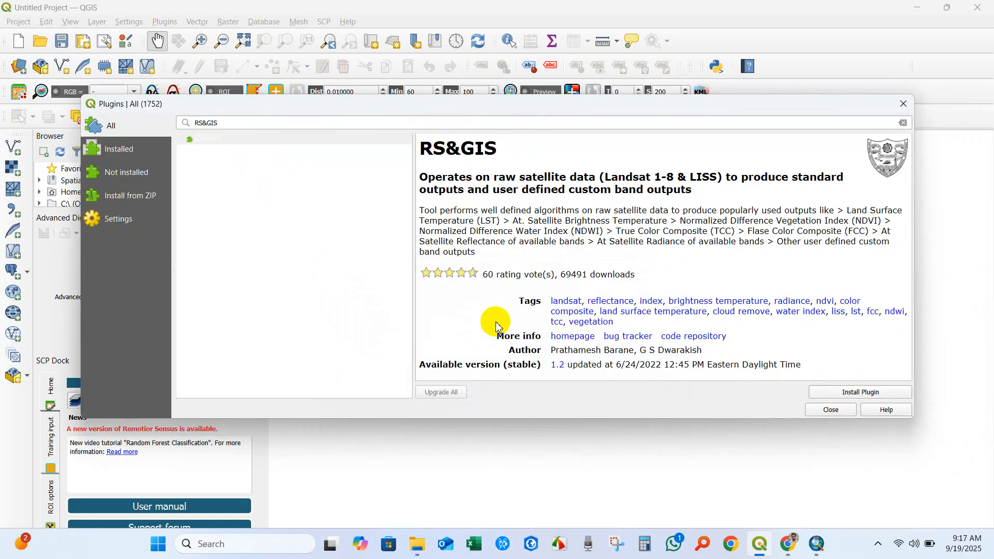
left_click(860, 392)
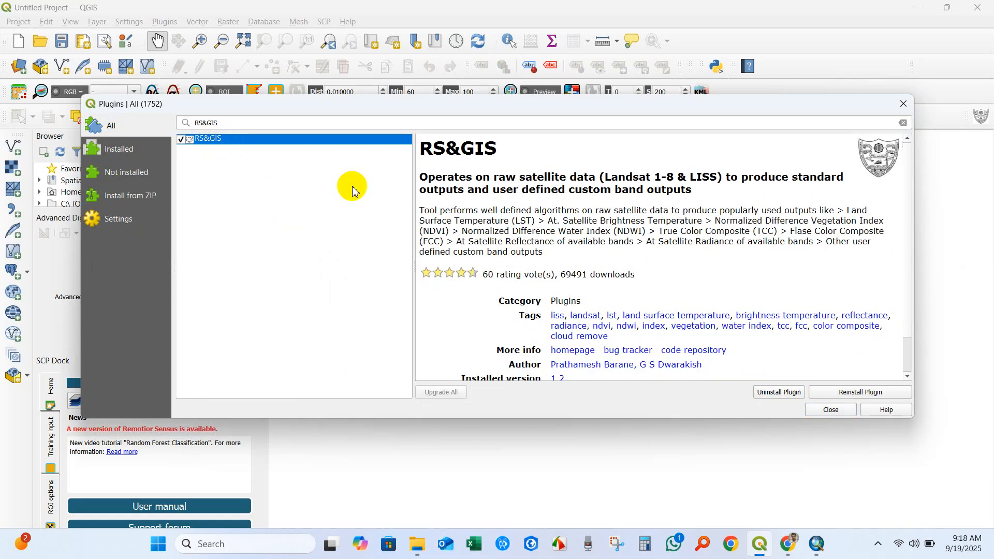
left_click(829, 409)
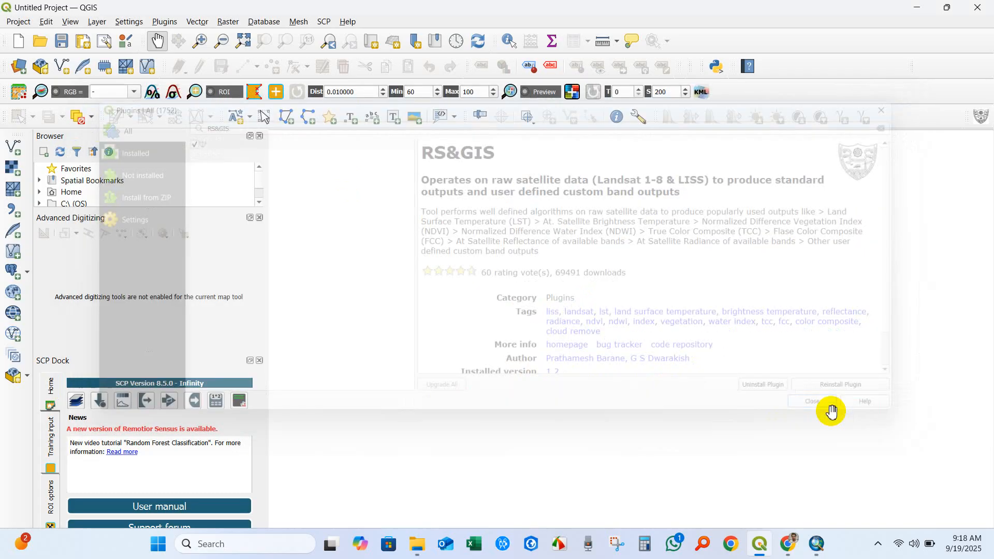
Launch the RS&GIS_V17.0 dialog from its toolbar icon
left_click(812, 400)
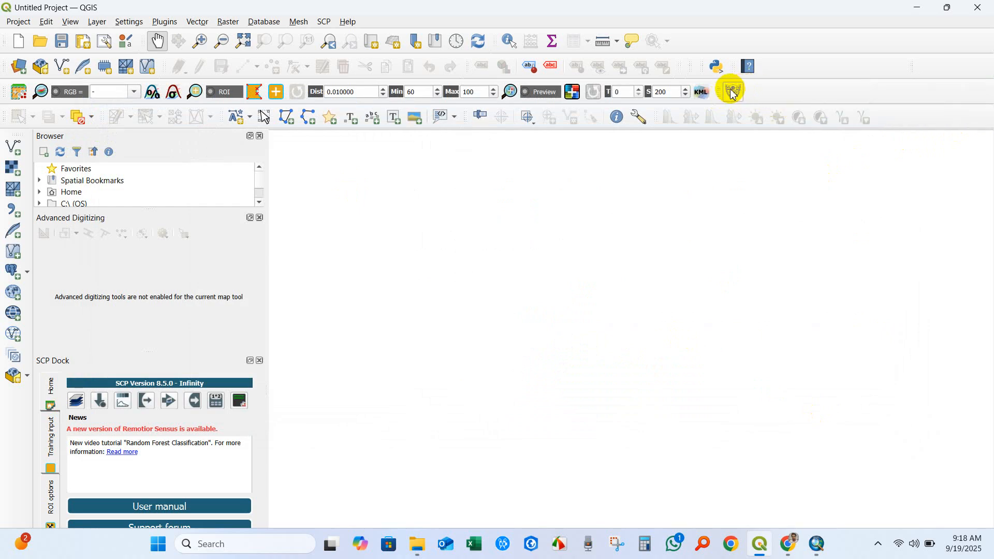
left_click(731, 88)
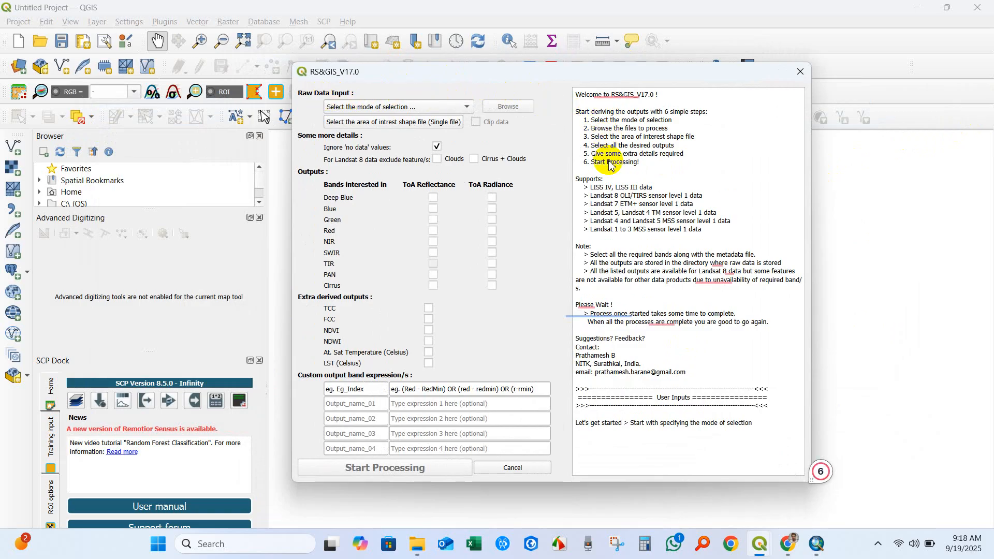
mouse_move(588, 186)
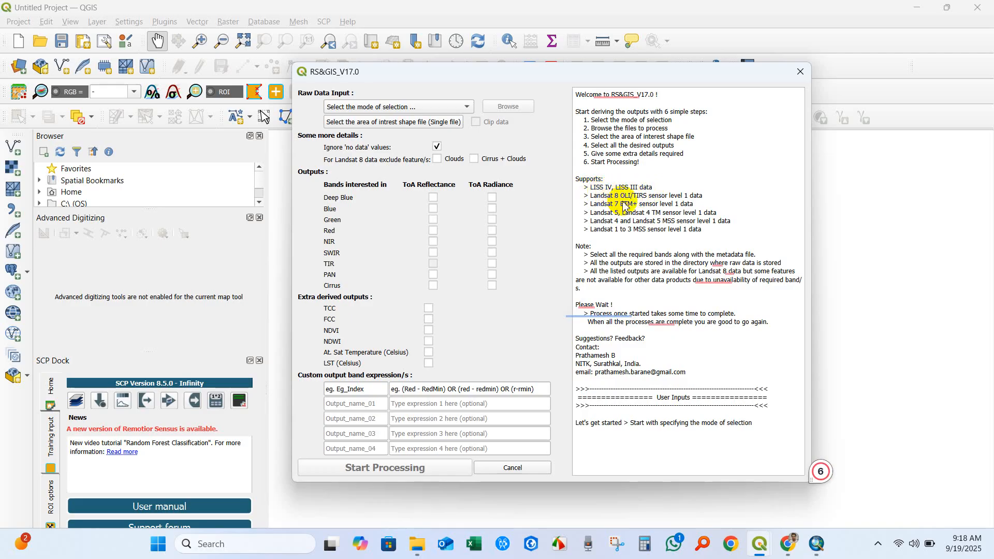
mouse_move(666, 200)
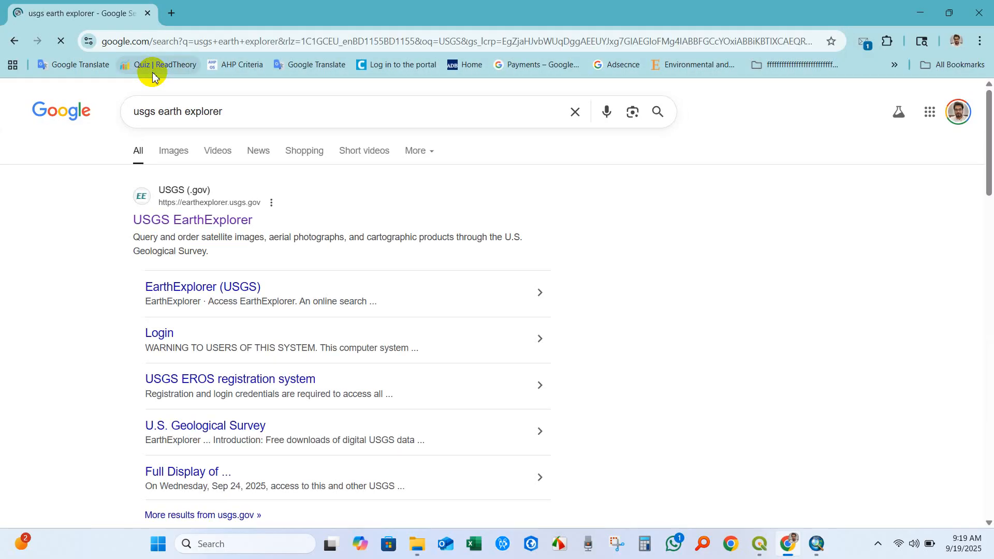
Open USGS EarthExplorer from search results and bring its search page to the front
left_click(192, 220)
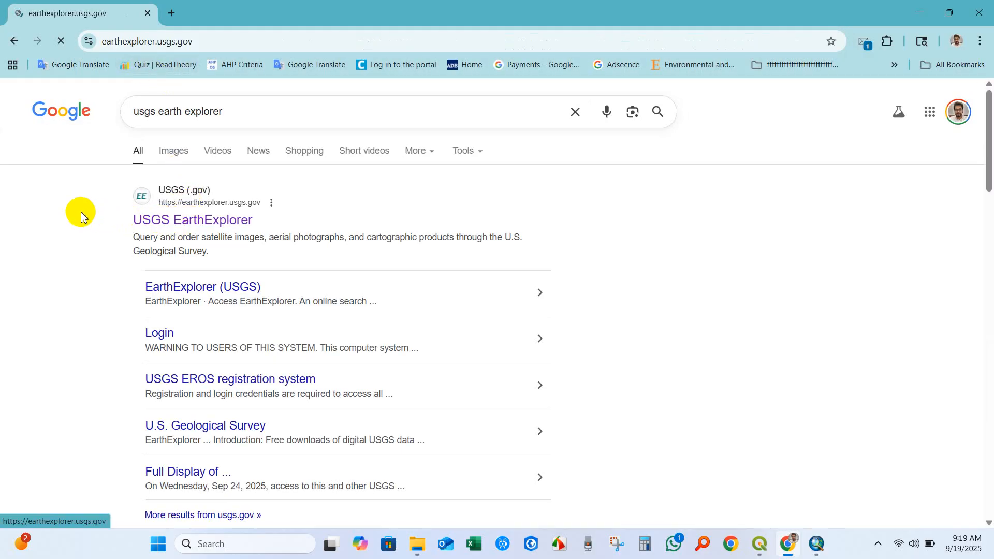
left_click(193, 219)
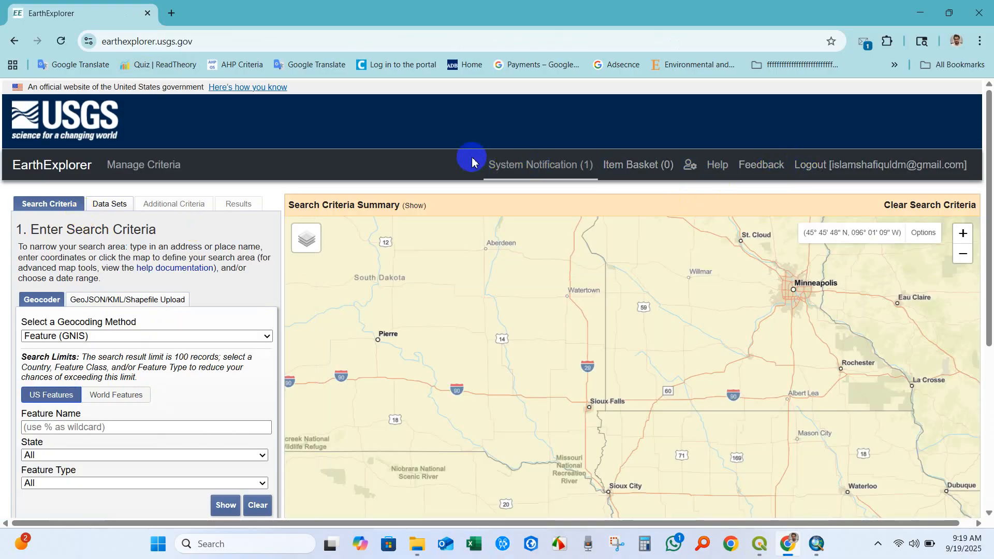
left_click(306, 238)
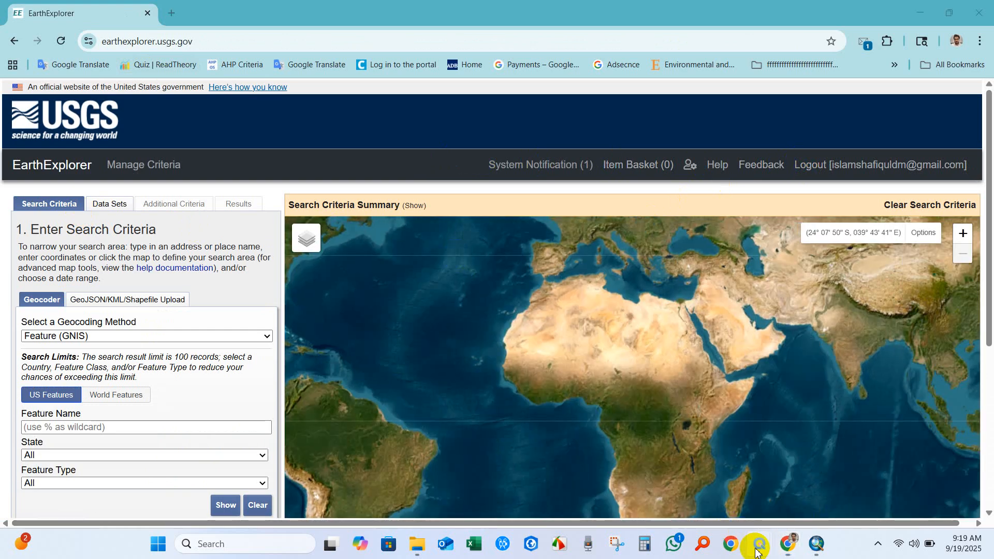
left_click(757, 545)
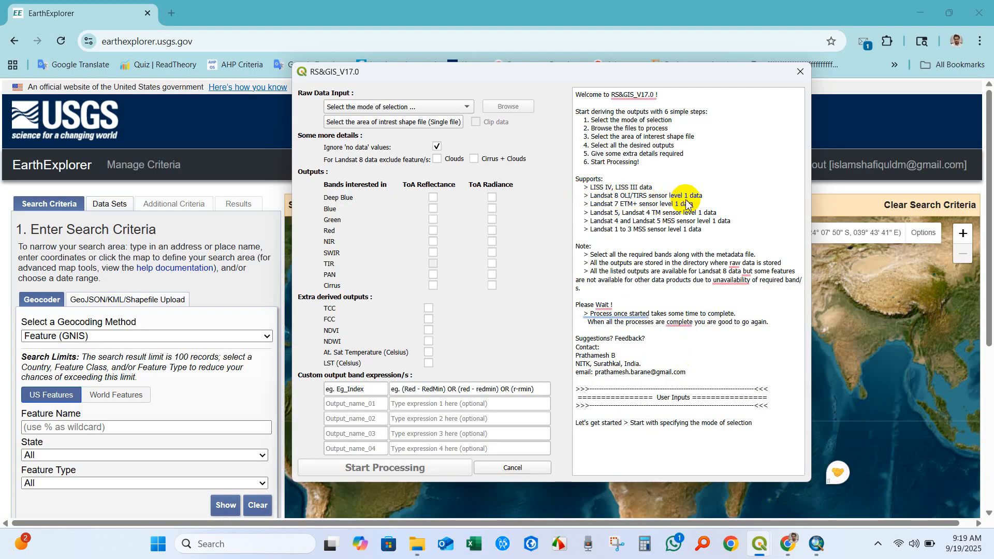
mouse_move(356, 169)
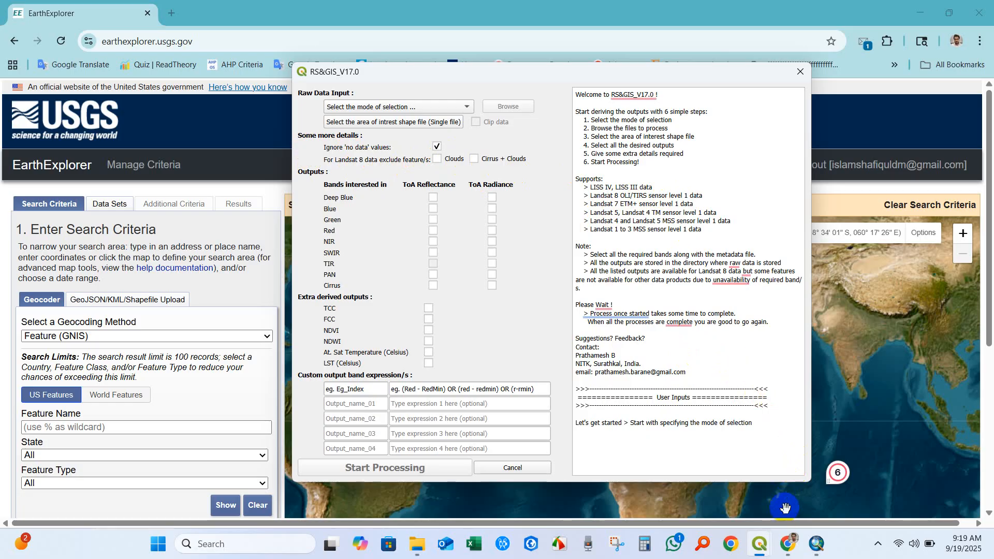
left_click(799, 71)
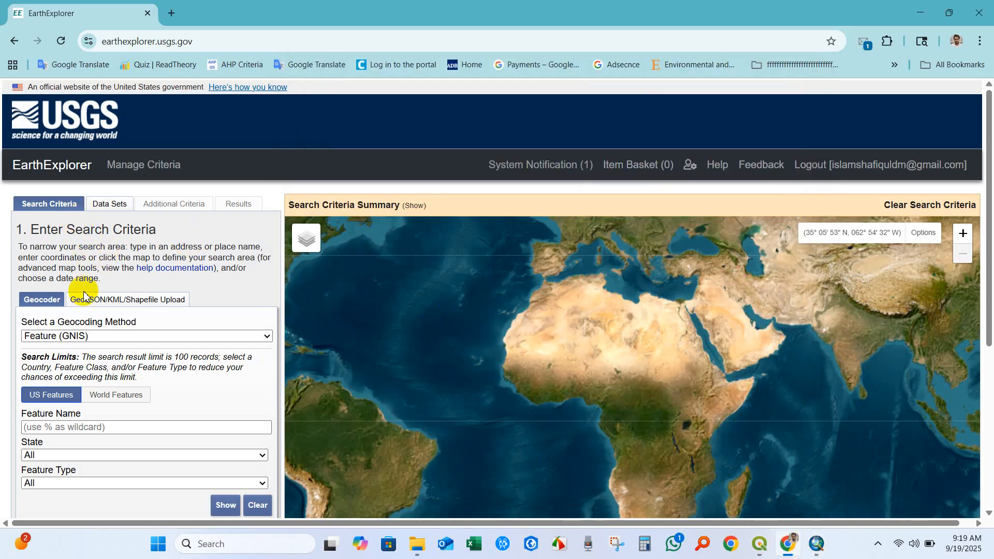
Use Address/Place (Google) geocoding and draw a four-corner polygon near 23.7°N, 90.3°E
scroll("down", 3)
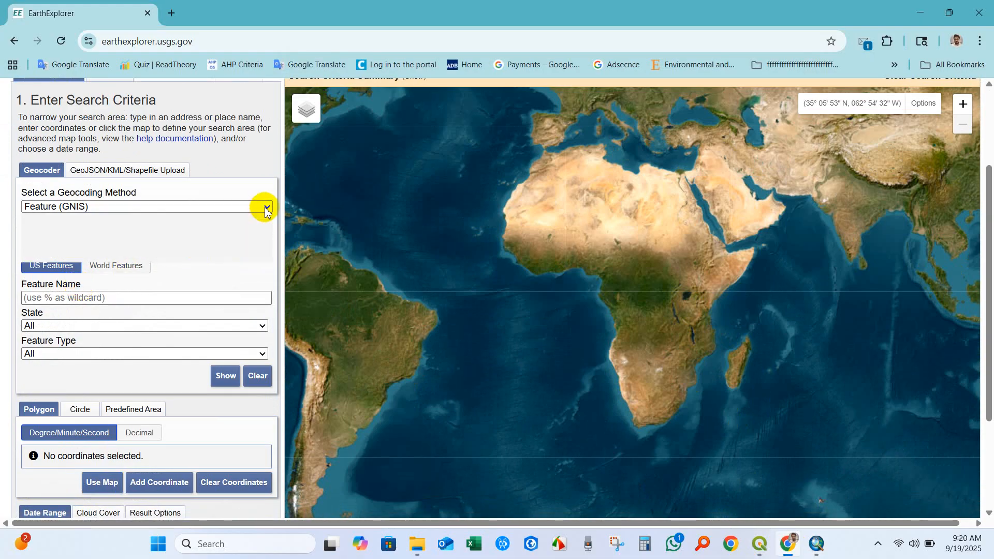
left_click(265, 206)
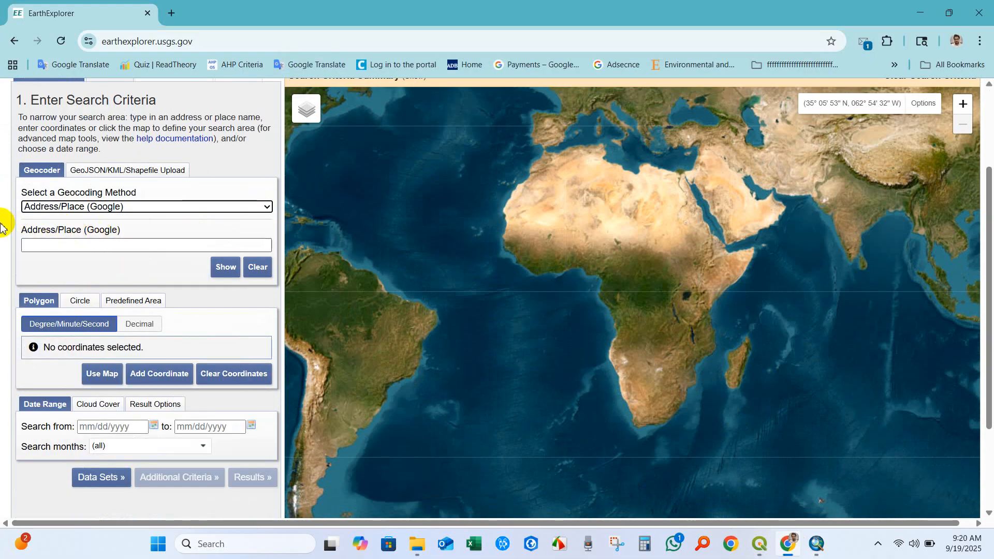
scroll("down", 3)
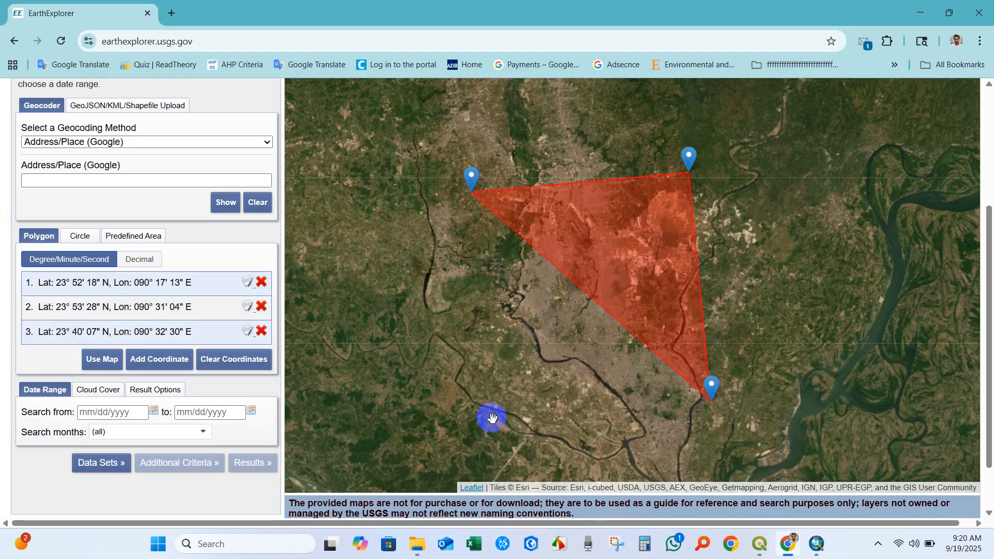
left_click(491, 418)
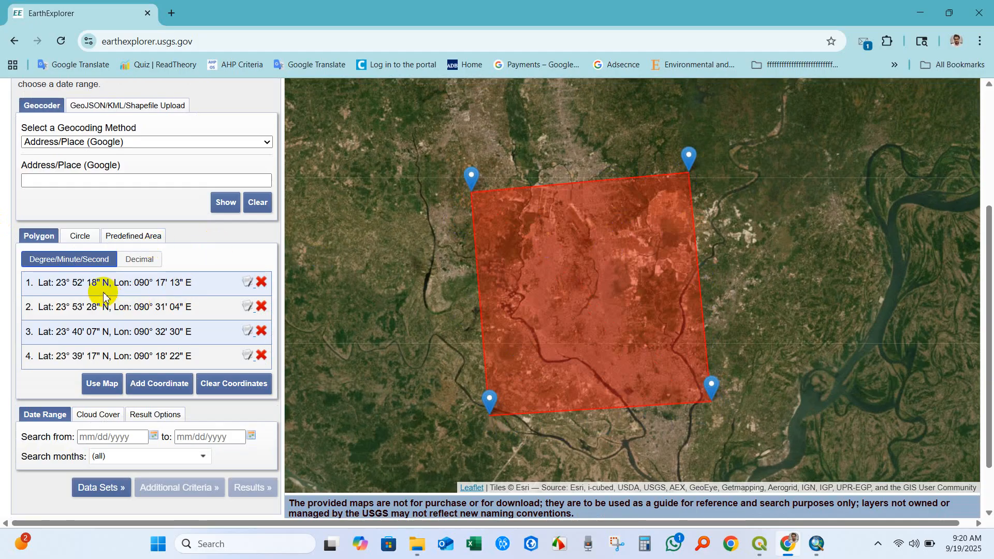
scroll("down", 3)
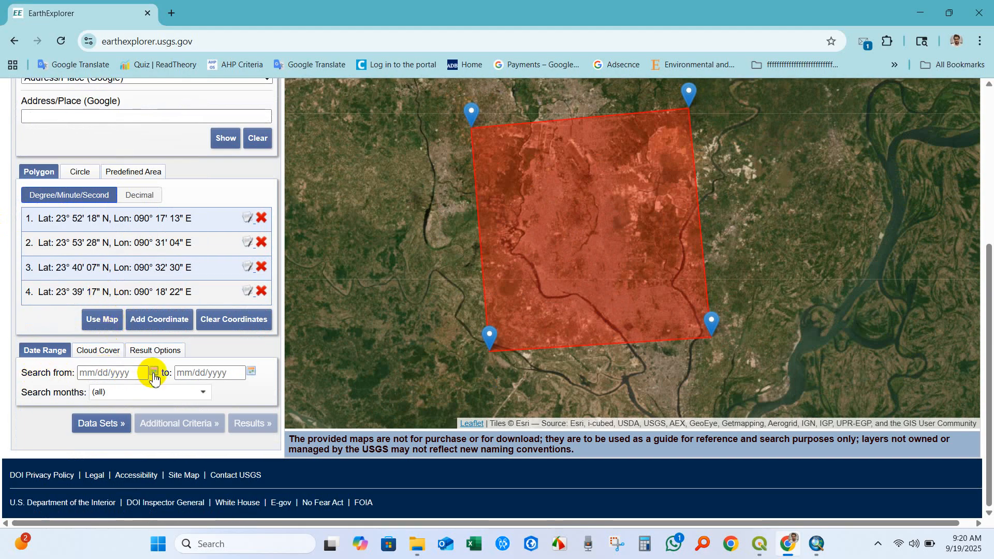
Set dates 01/01/2024 to 12/31/2024 and cap cloud cover at about 7%
left_click(153, 372)
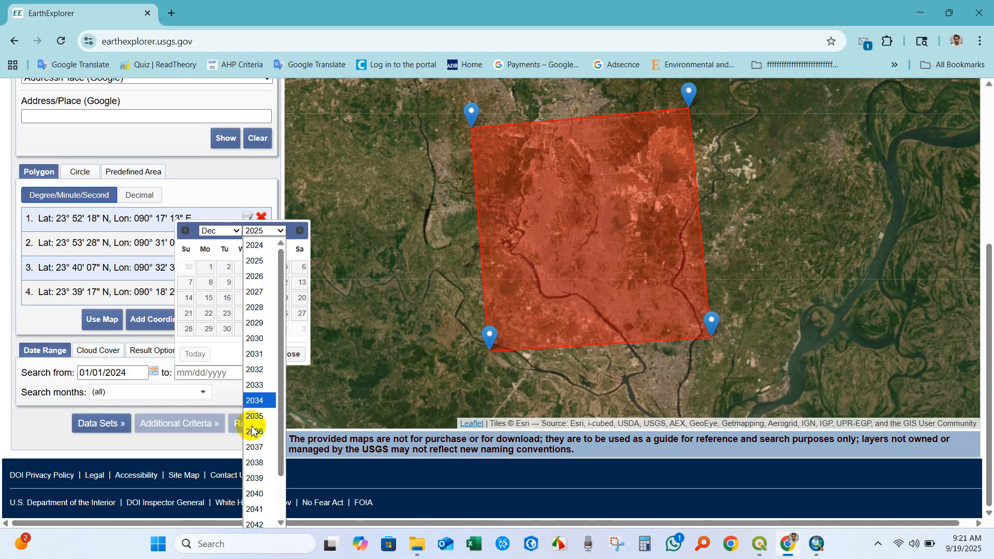
left_click(254, 246)
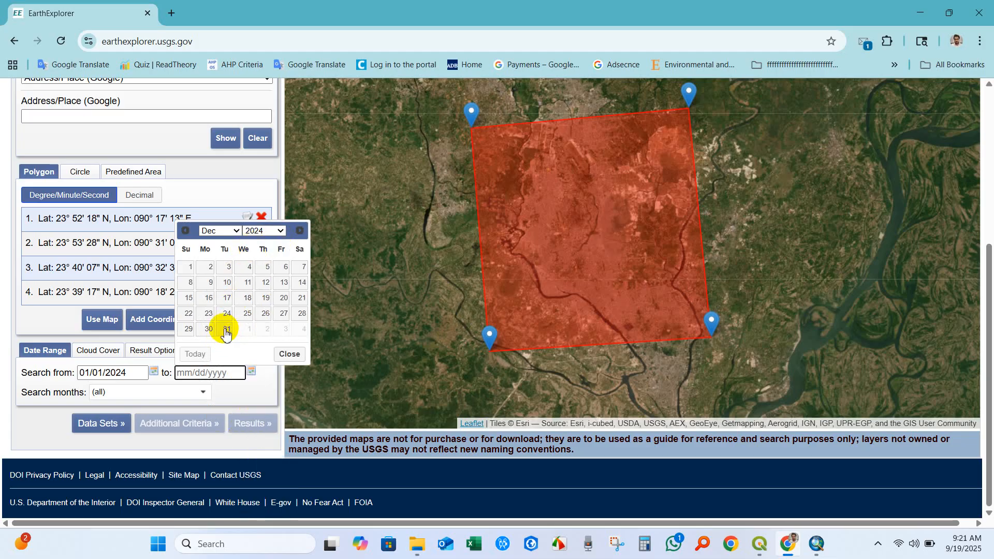
left_click(226, 329)
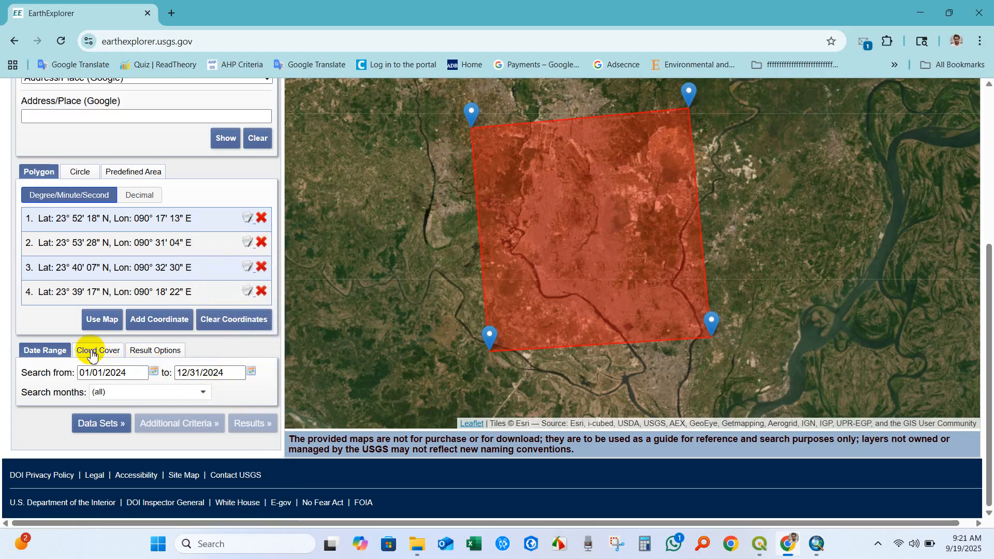
left_click(97, 350)
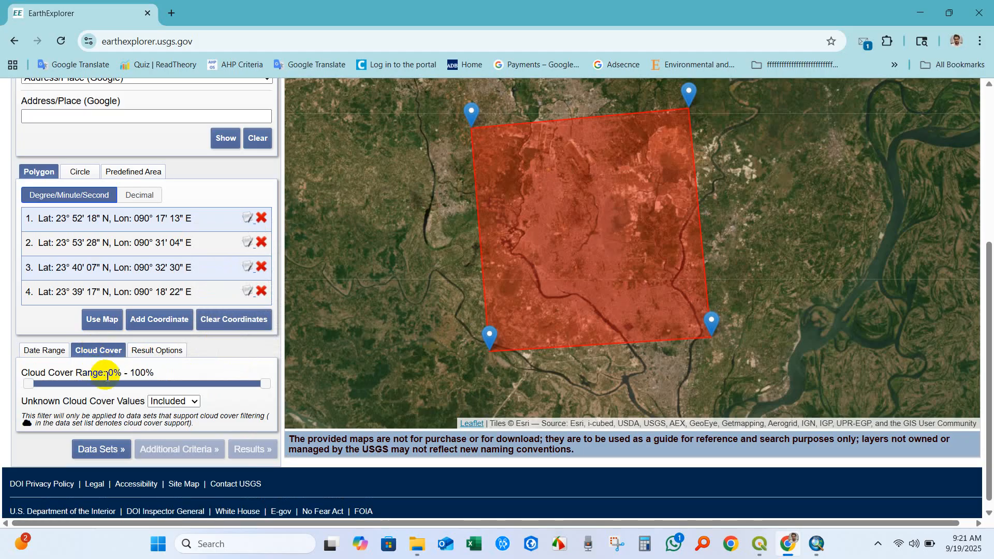
left_click_drag(265, 384, 73, 383)
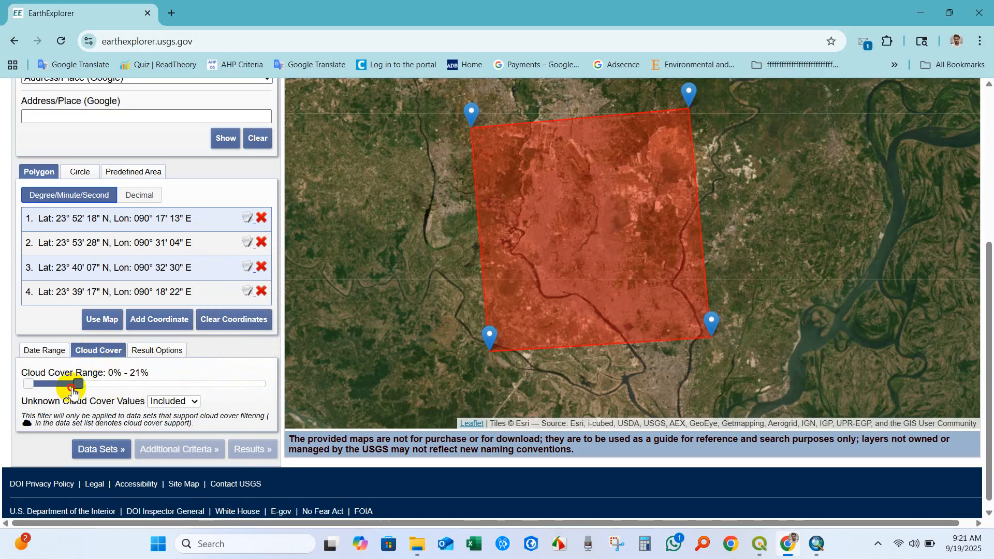
left_click_drag(73, 384, 41, 383)
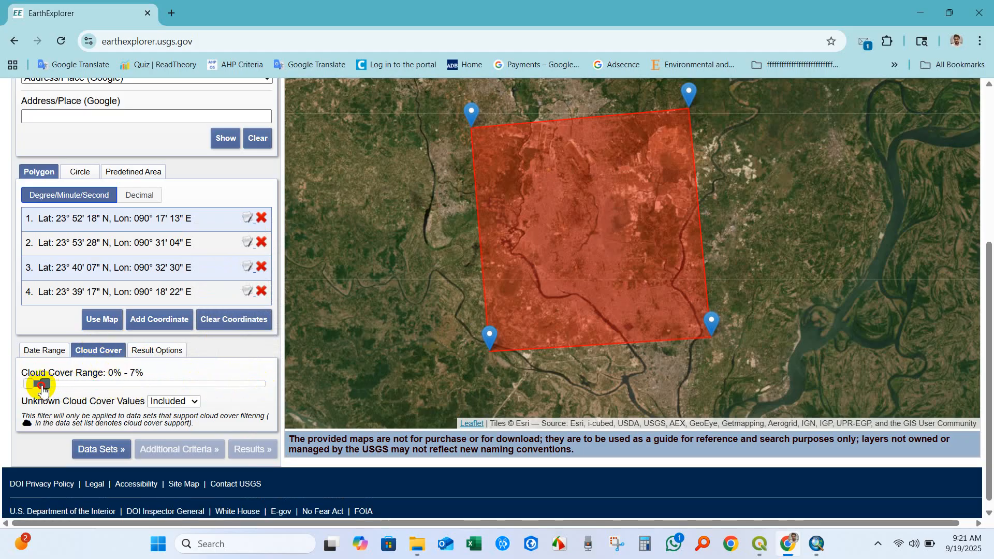
left_click_drag(43, 384, 39, 384)
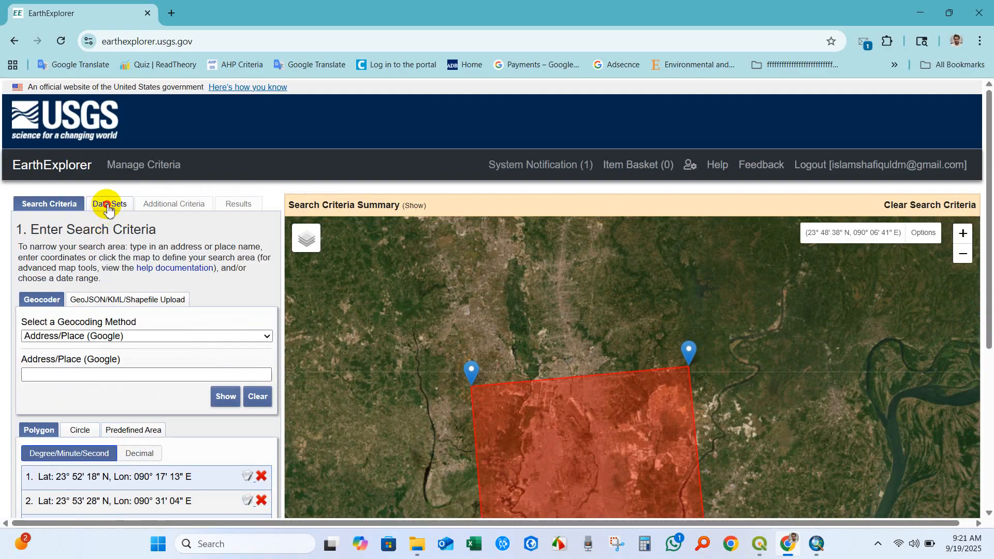
Select the Landsat 8-9 OLI/TIRS C2 L1 dataset under Collection 2 Level-1
left_click(109, 204)
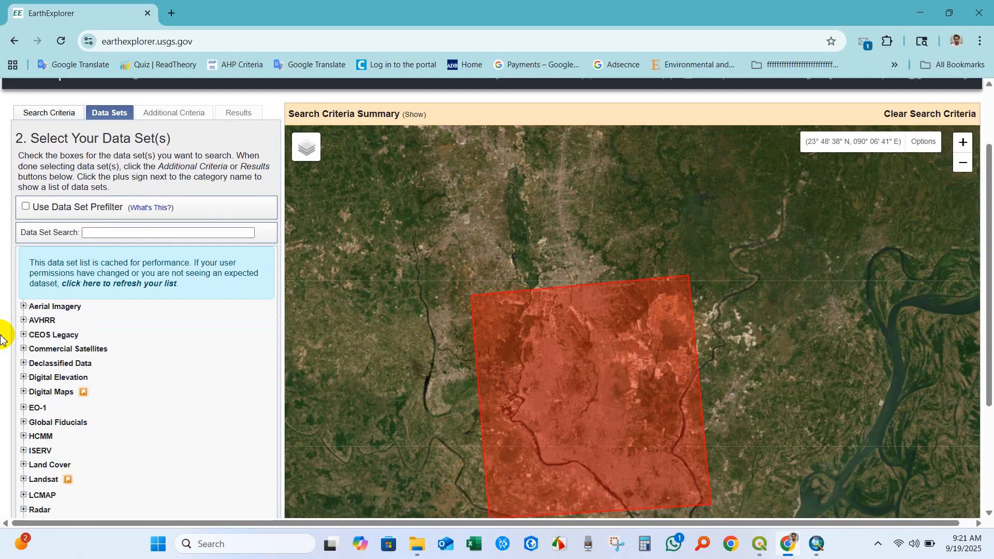
scroll("down", 3)
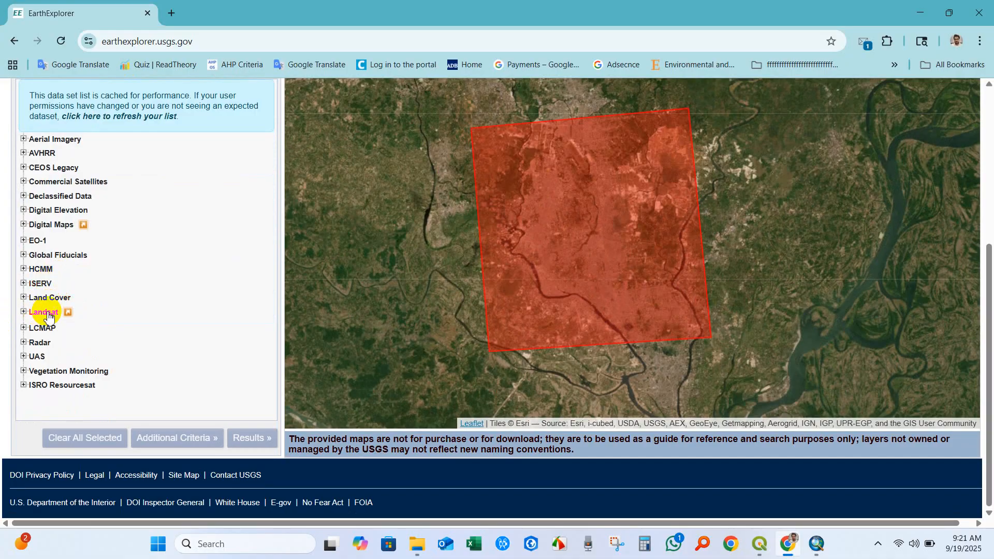
left_click(23, 311)
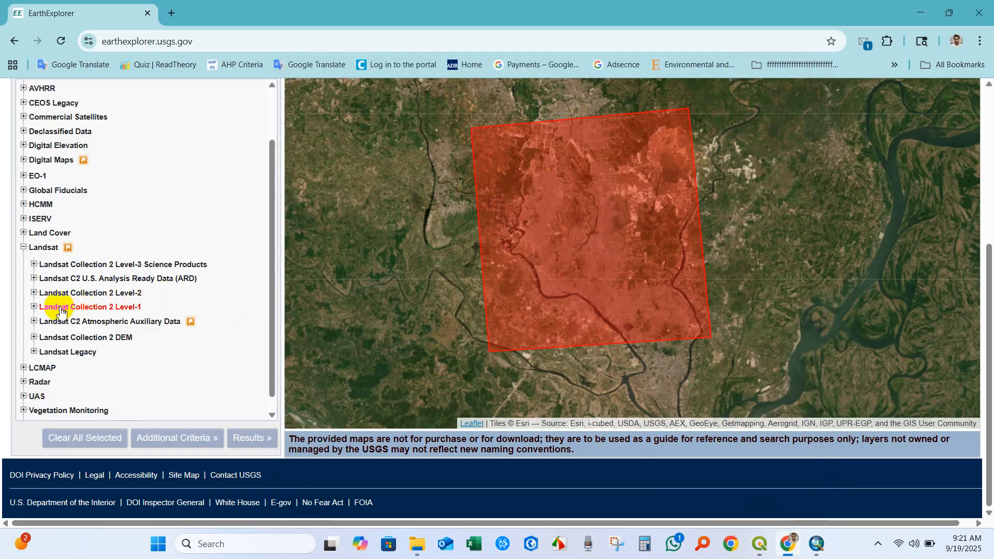
left_click(34, 307)
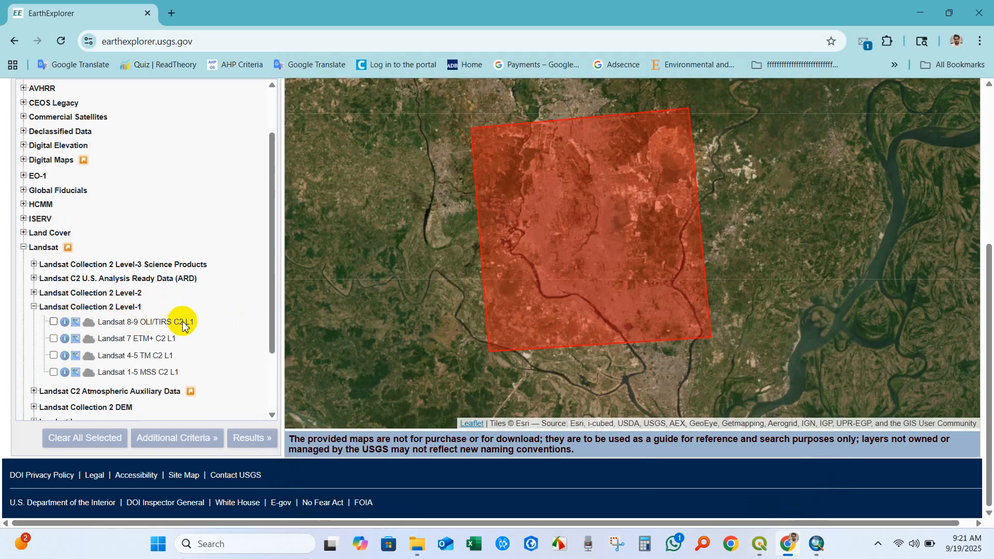
left_click(54, 322)
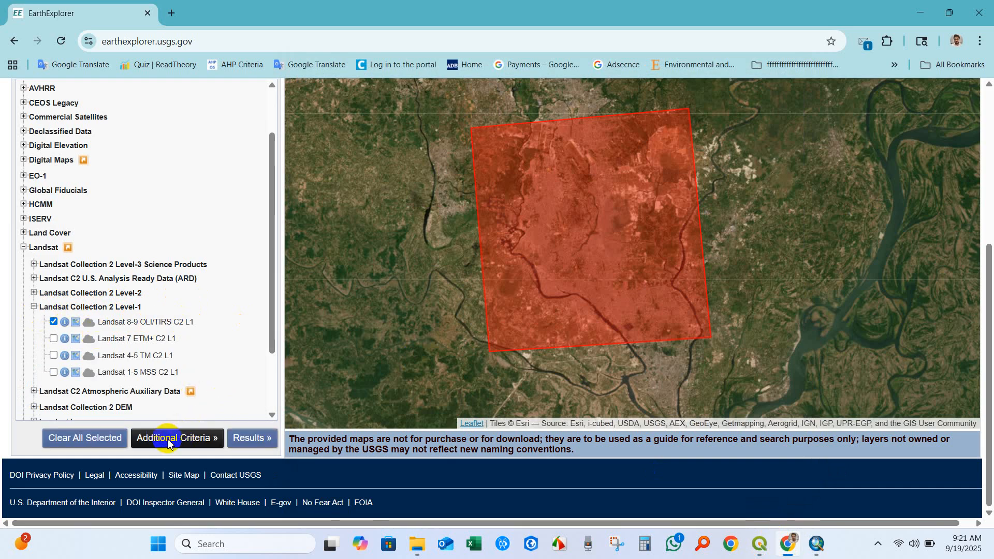
Limit Additional Criteria to Satellite 8 and run the search
left_click(177, 438)
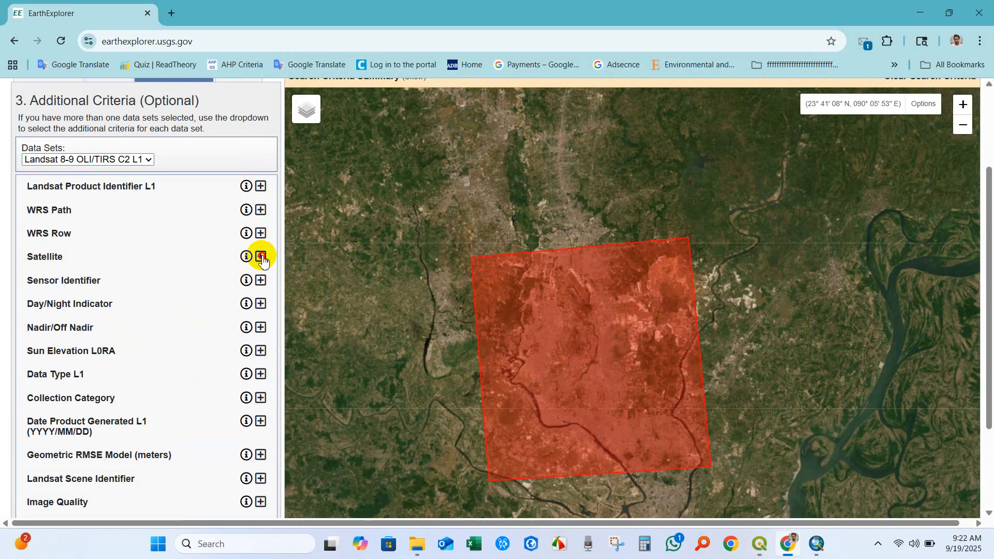
left_click(258, 256)
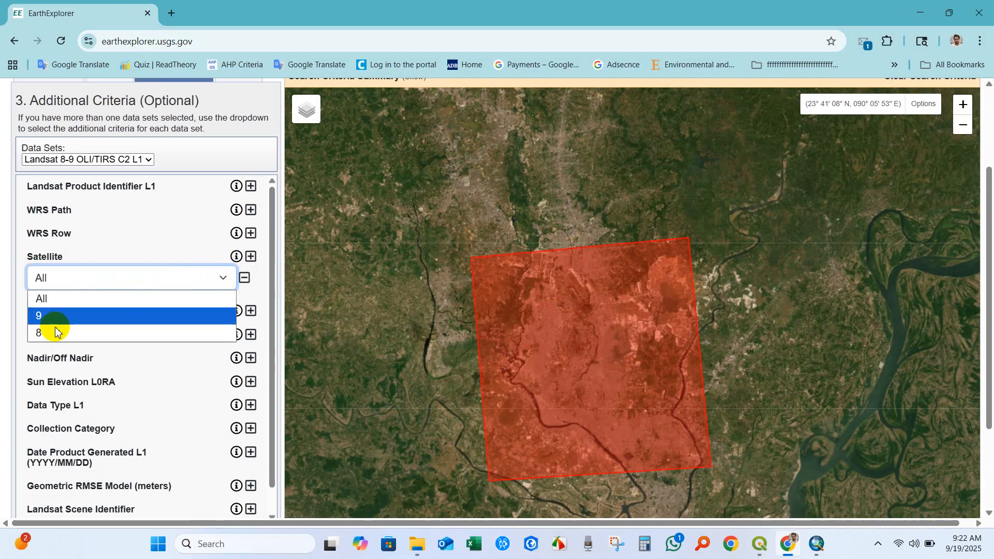
left_click(38, 333)
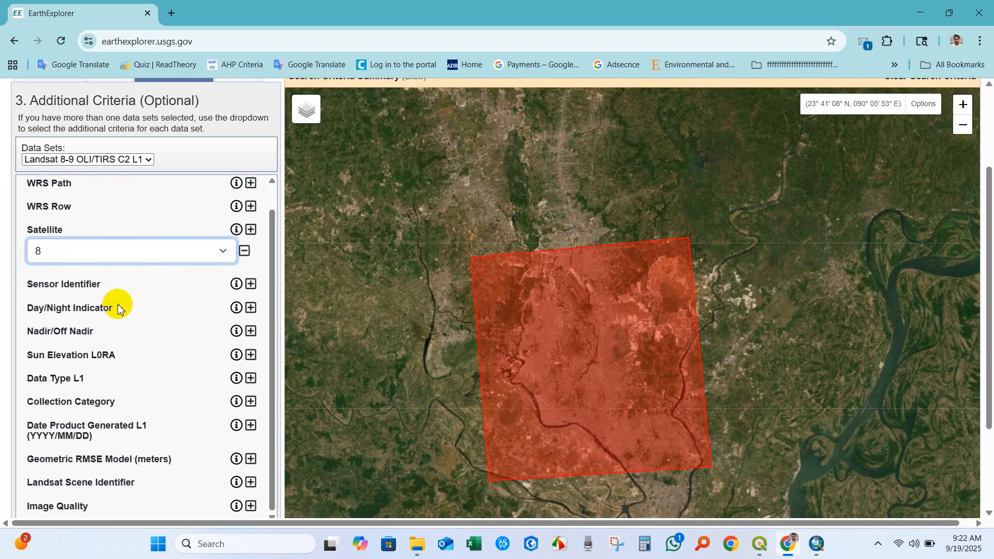
scroll("down", 3)
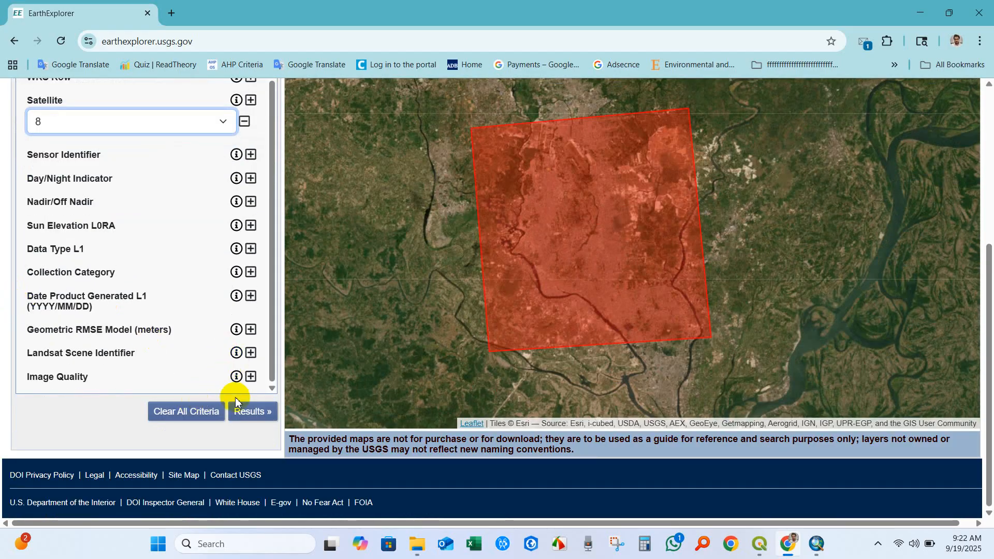
left_click(252, 411)
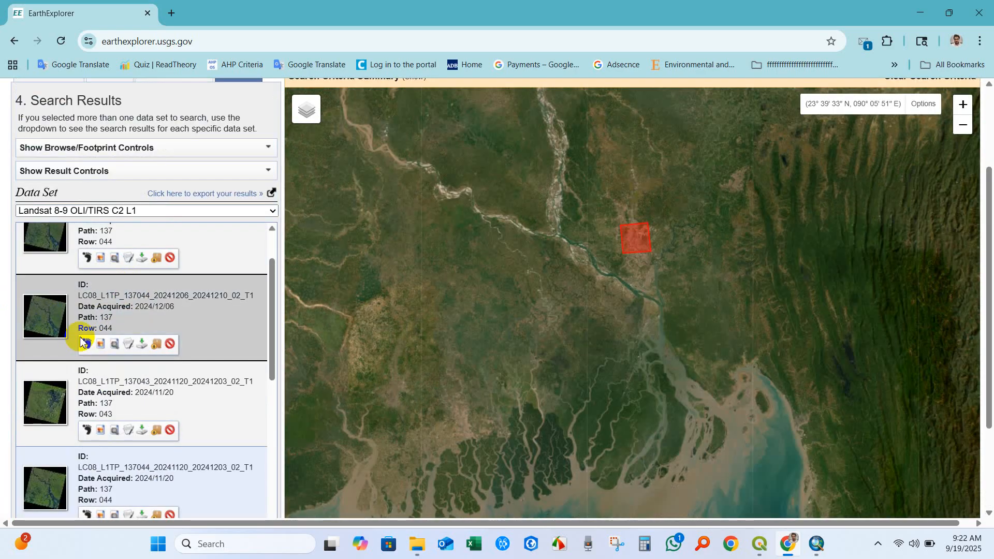
Show the 2024/12/06 path 137 row 044 footprint and its browse image
left_click(85, 344)
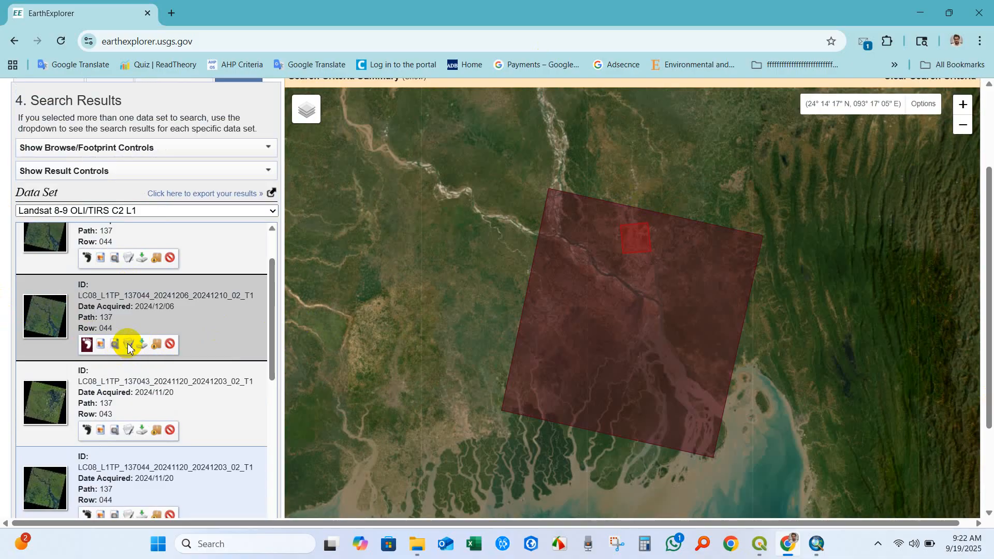
left_click(114, 345)
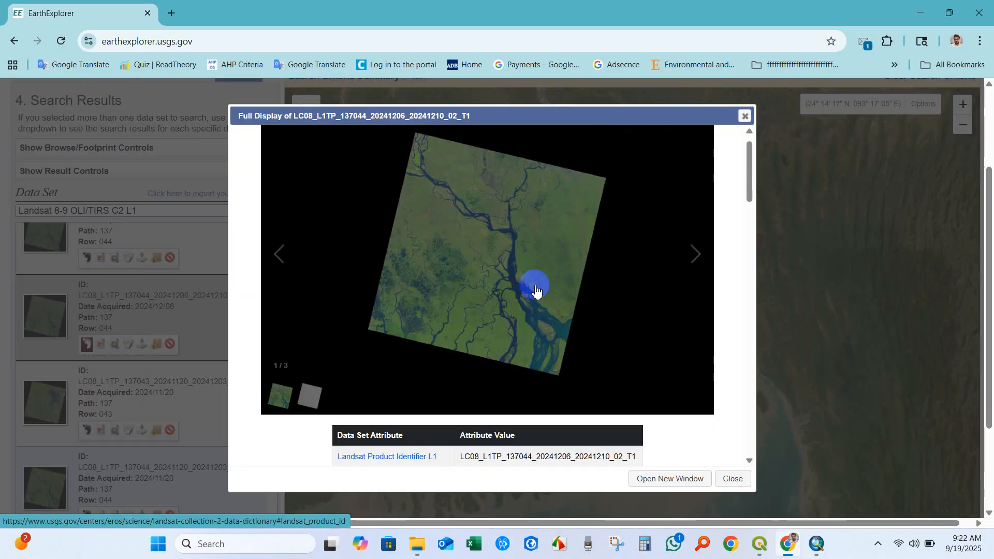
scroll("down", 3)
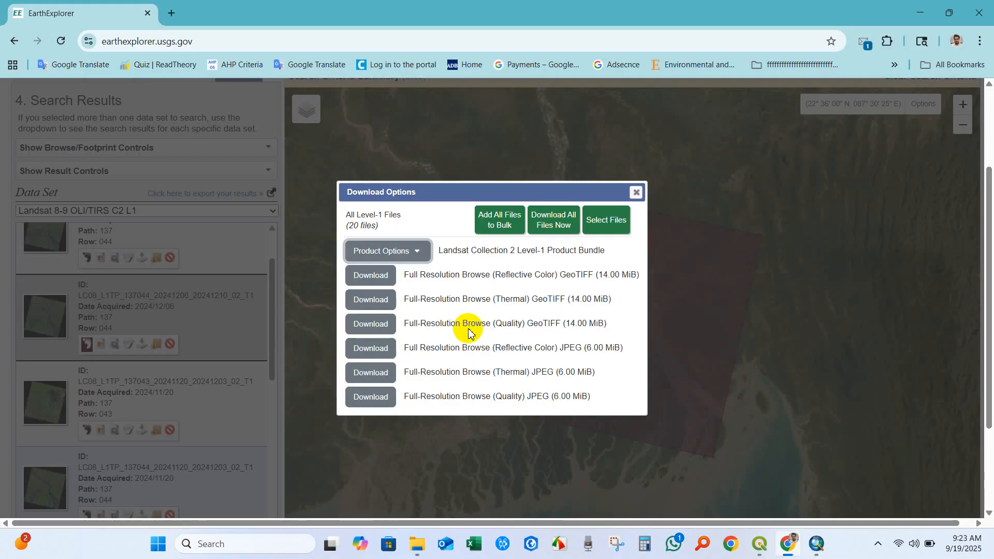
mouse_move(417, 242)
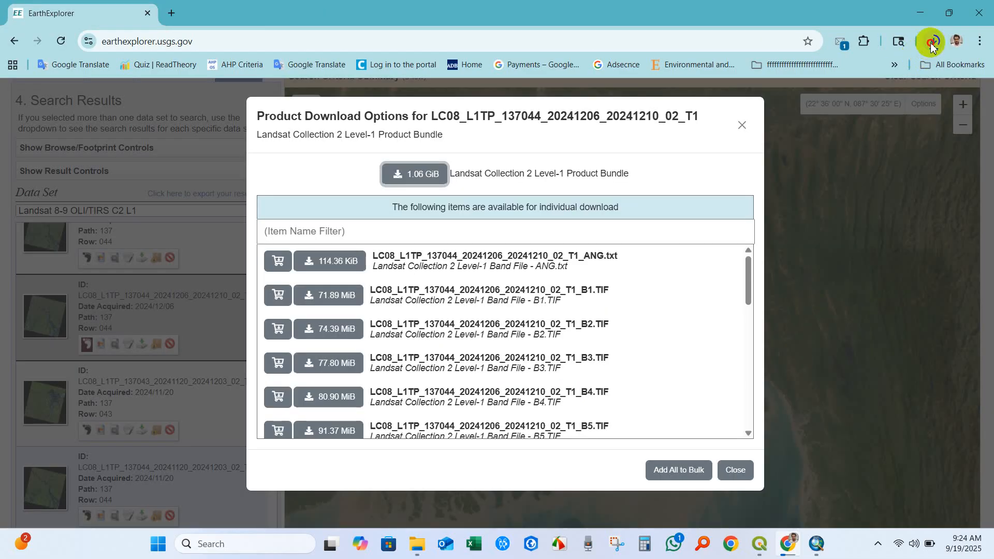
Show the downloaded 1.06 GB Level-1 .tar bundle in its Downloads folder
left_click(930, 41)
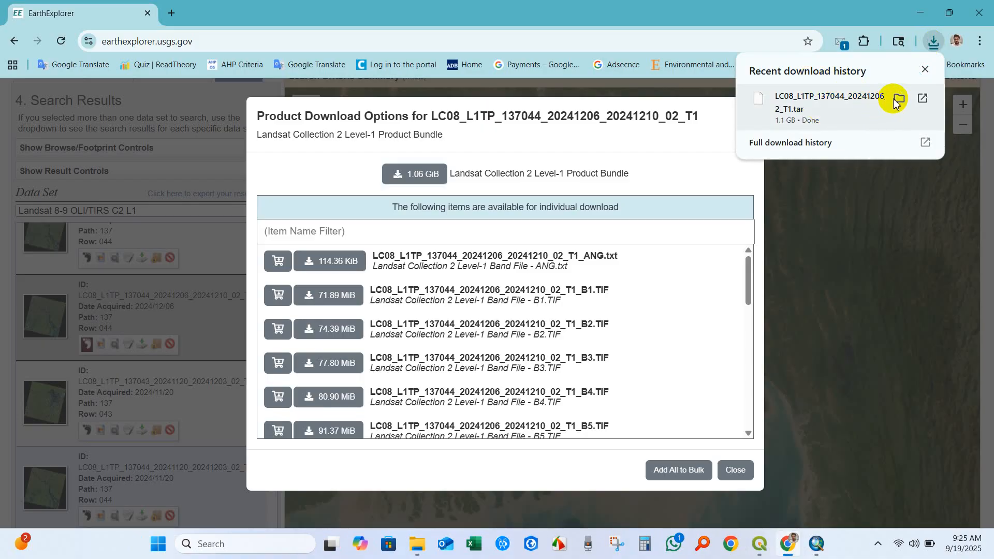
left_click(899, 98)
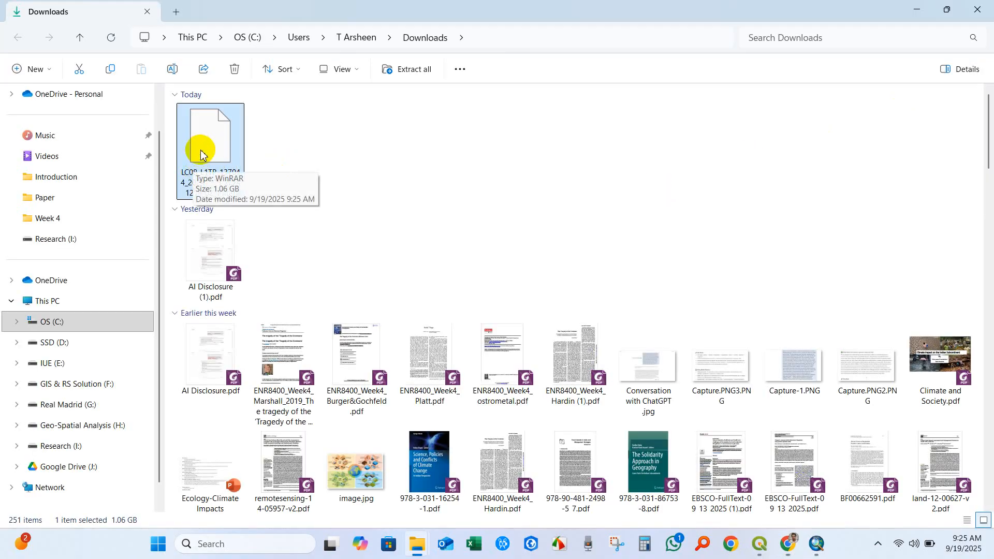
Copy the downloaded .tar into LST Automatic Tutorial QGIS, extract it, and open the folder
right_click(209, 137)
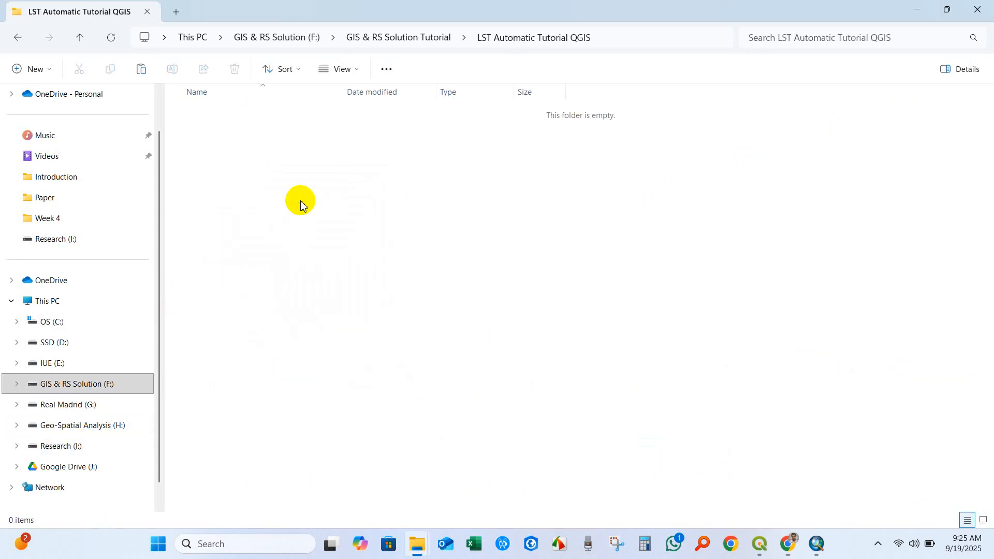
mouse_move(353, 261)
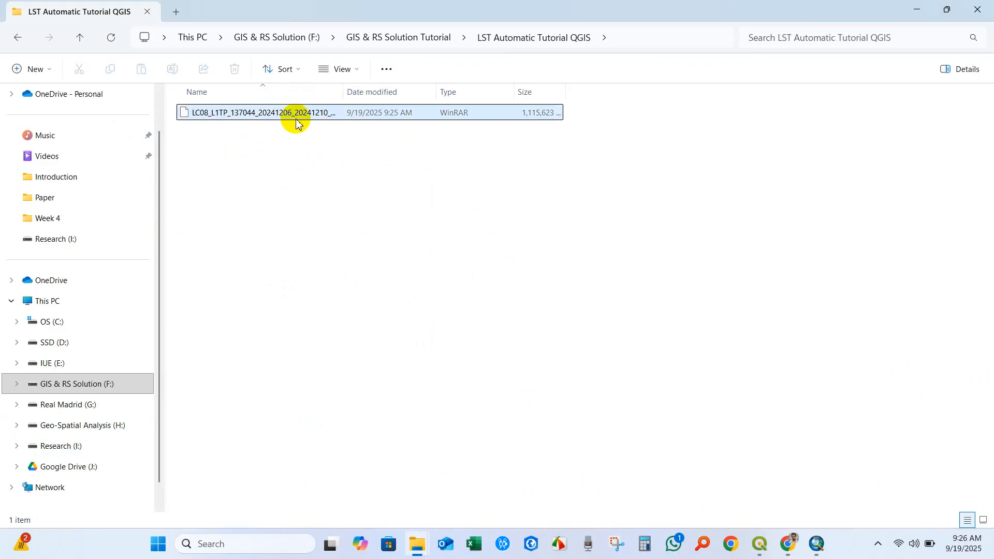
left_click(289, 112)
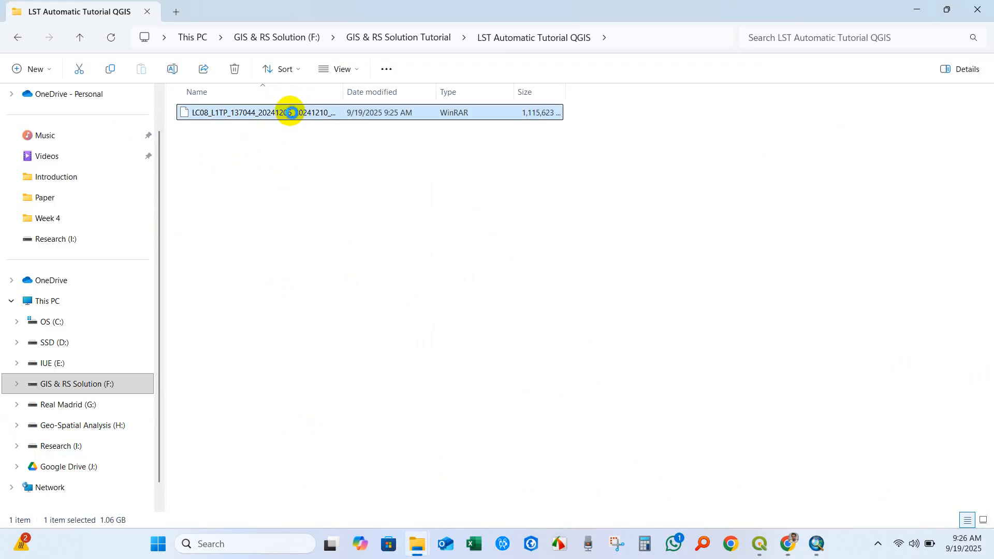
right_click(290, 112)
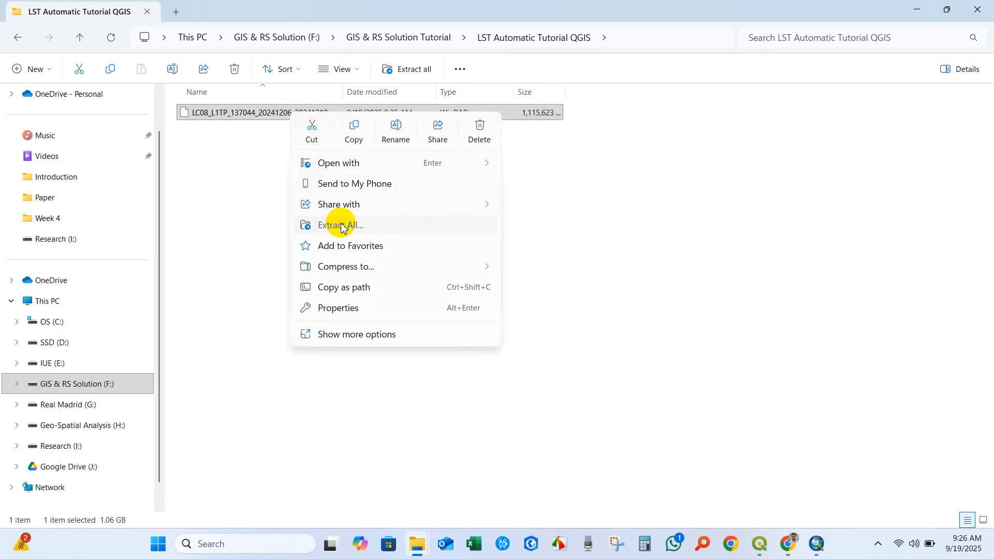
left_click(340, 225)
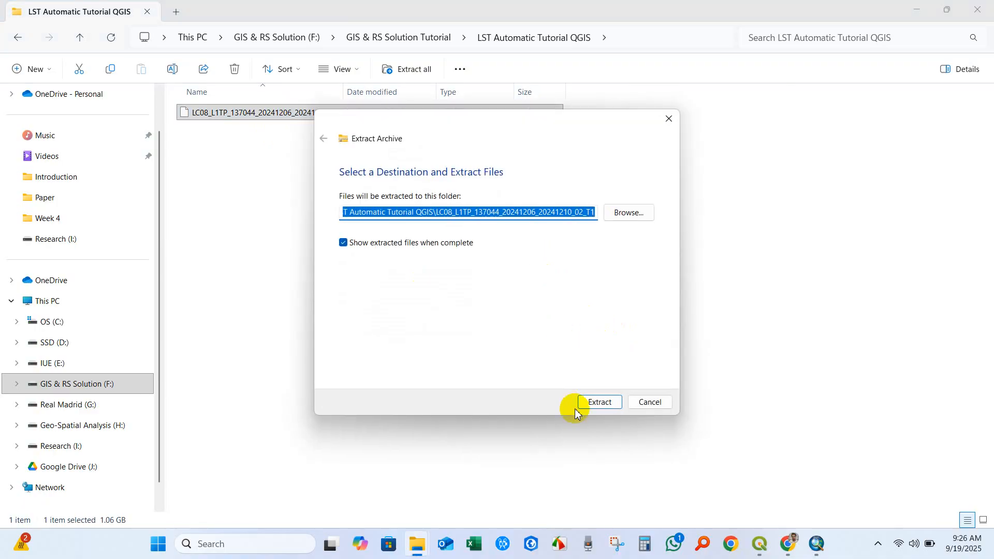
left_click(599, 402)
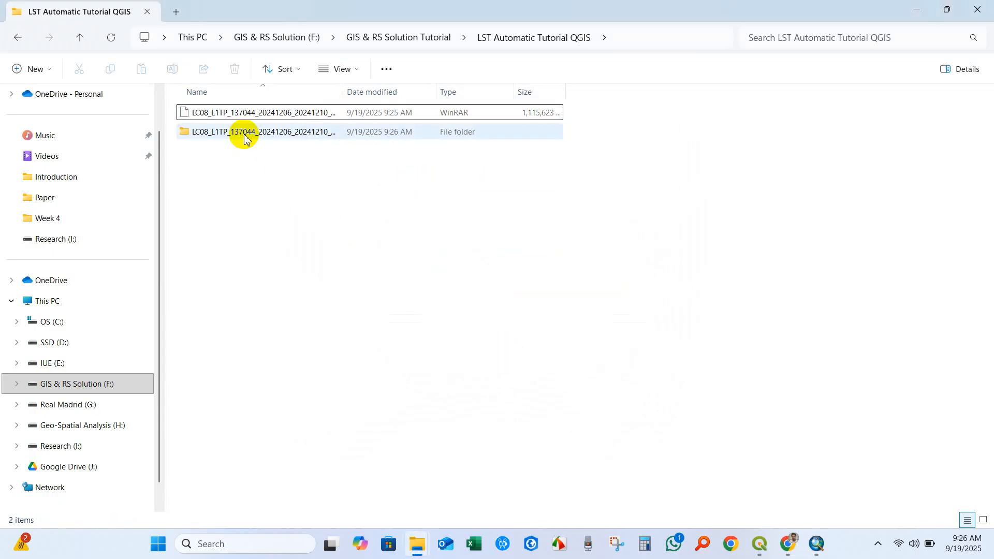
double_click(260, 131)
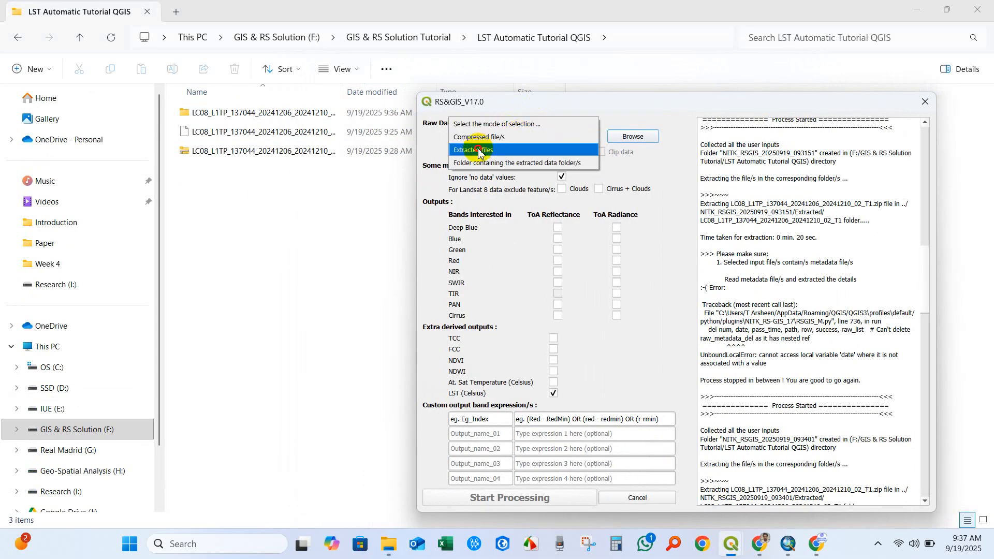
Run RS&GIS_V17.0 on all extracted band and metadata files with LST (Celsius) output
left_click(472, 150)
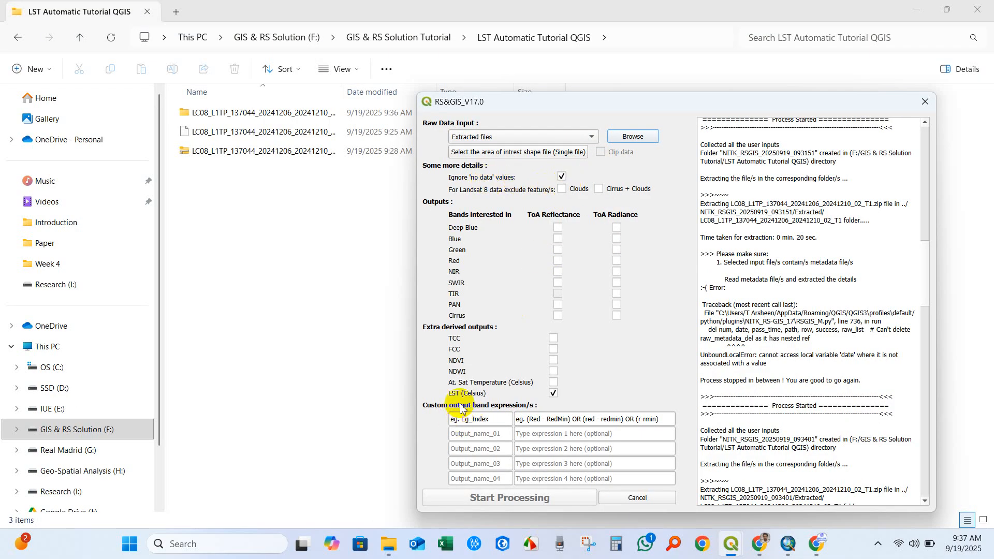
left_click(552, 393)
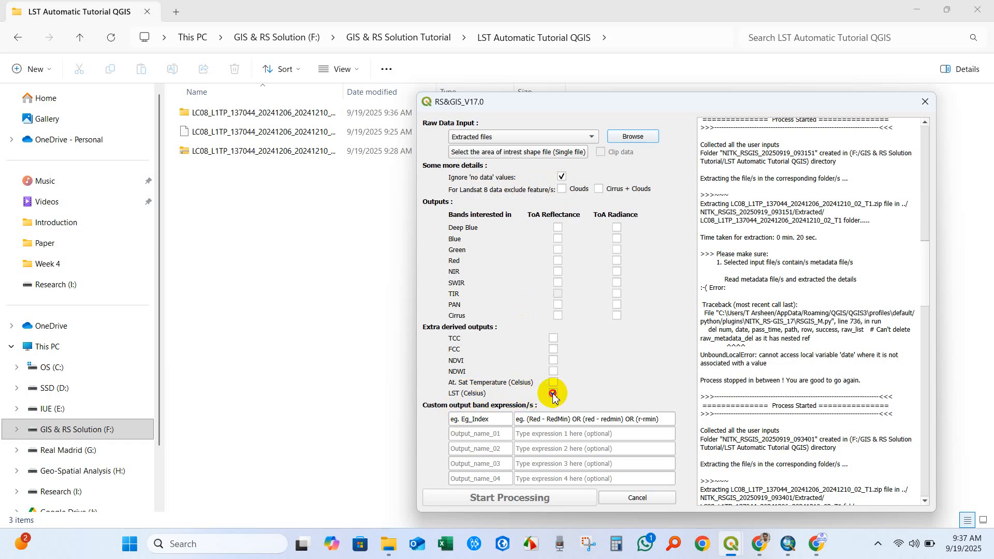
left_click(553, 393)
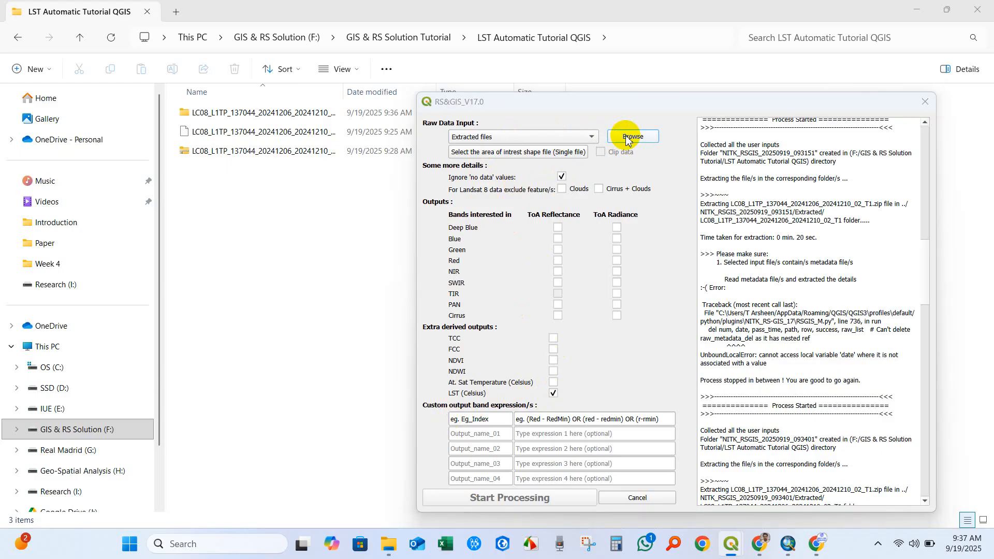
left_click(632, 137)
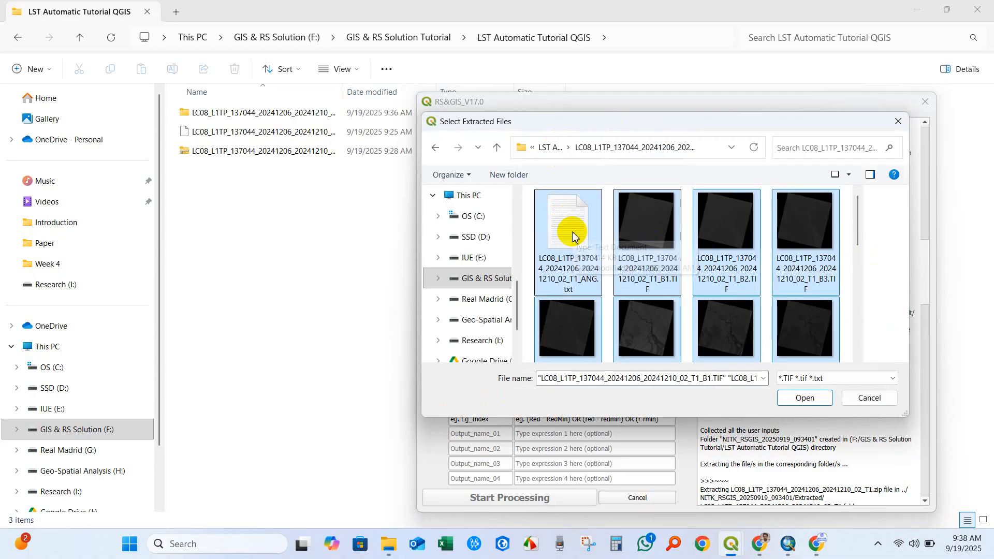
scroll("down", 3)
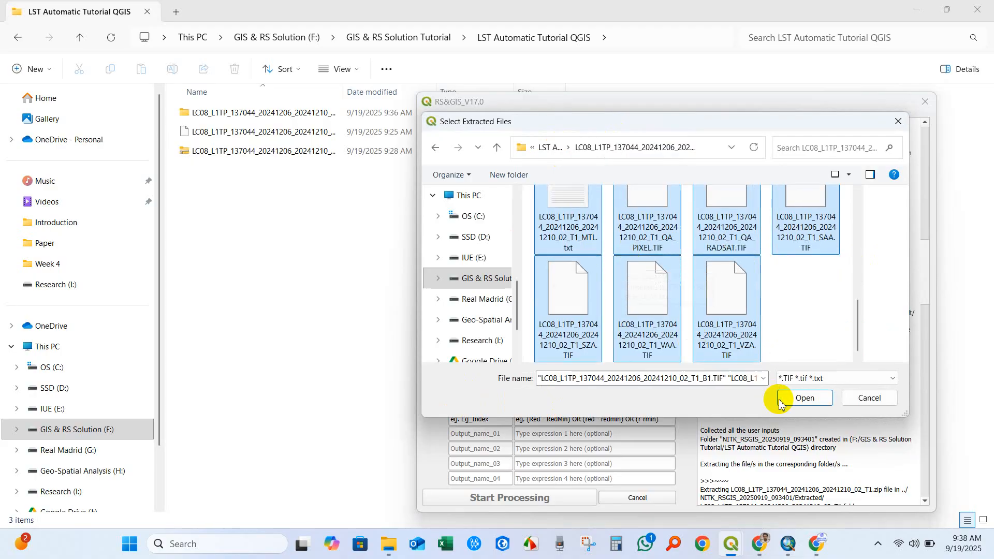
left_click(804, 398)
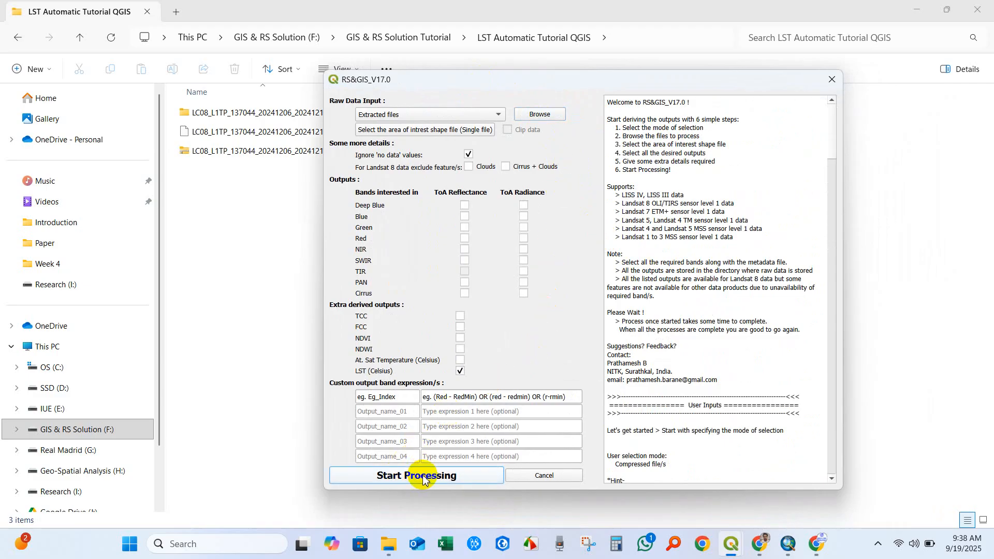
left_click(416, 475)
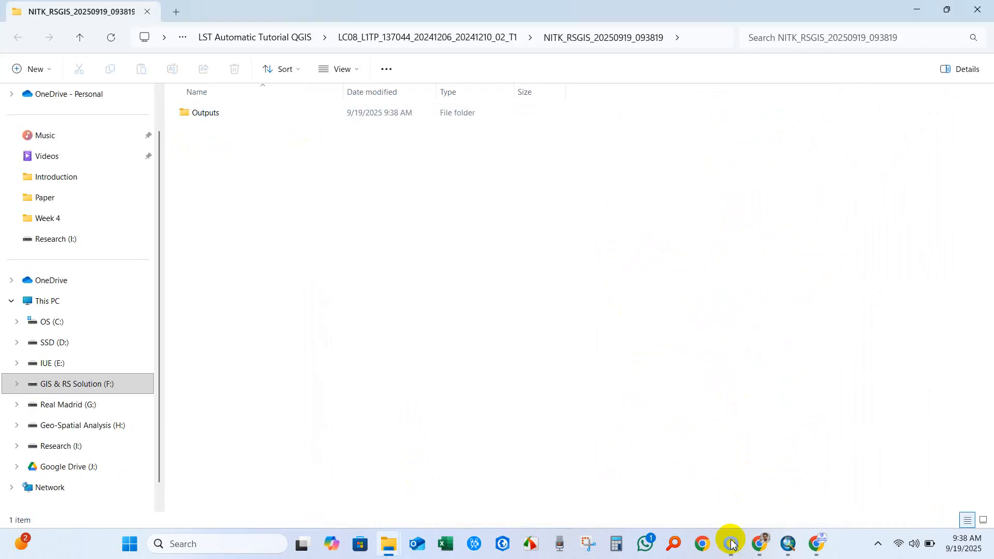
Close the finished RS&GIS processing window
left_click(729, 543)
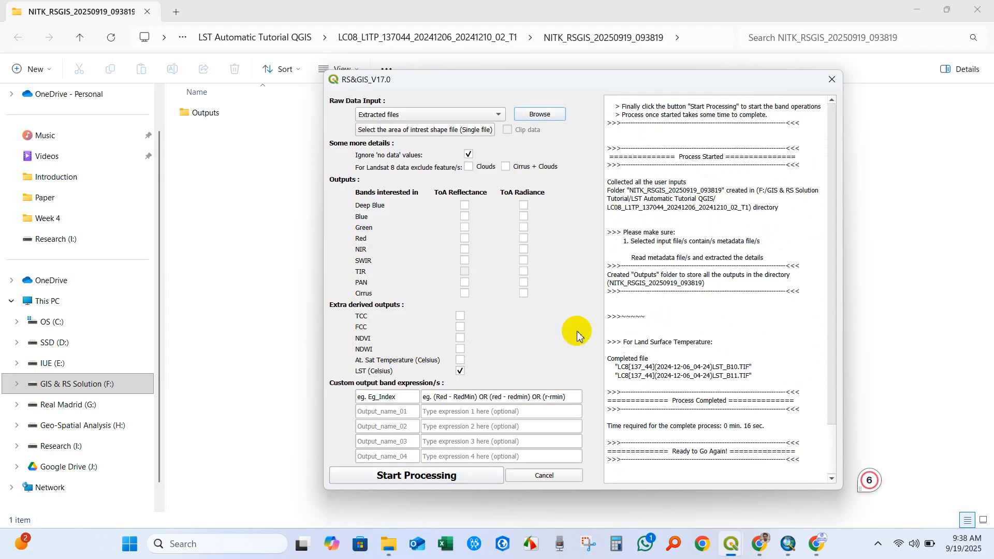
left_click(205, 113)
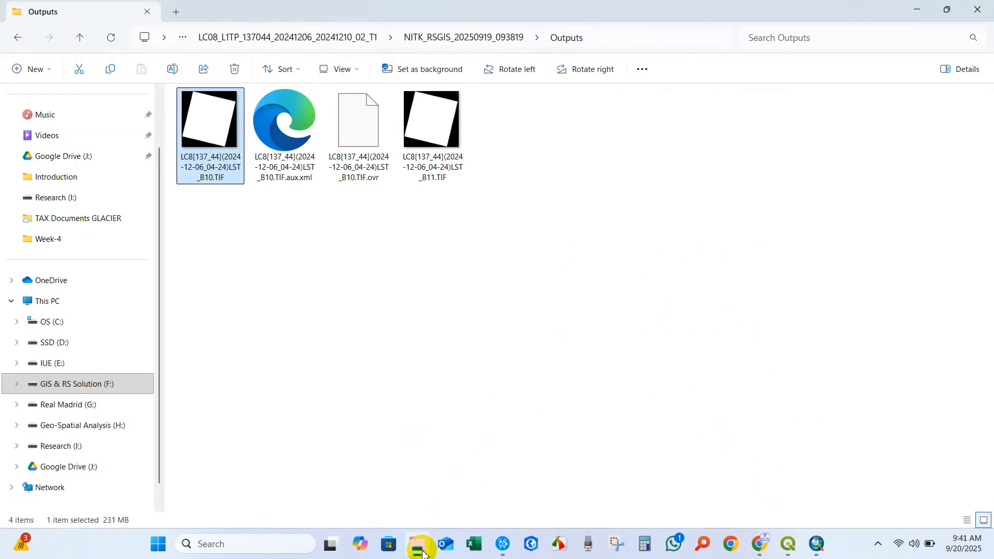
Drag LC8[137_44](2024-12-06_04-24)LST_B10.TIF from Outputs into the QGIS map canvas
left_click_drag(210, 121, 257, 244)
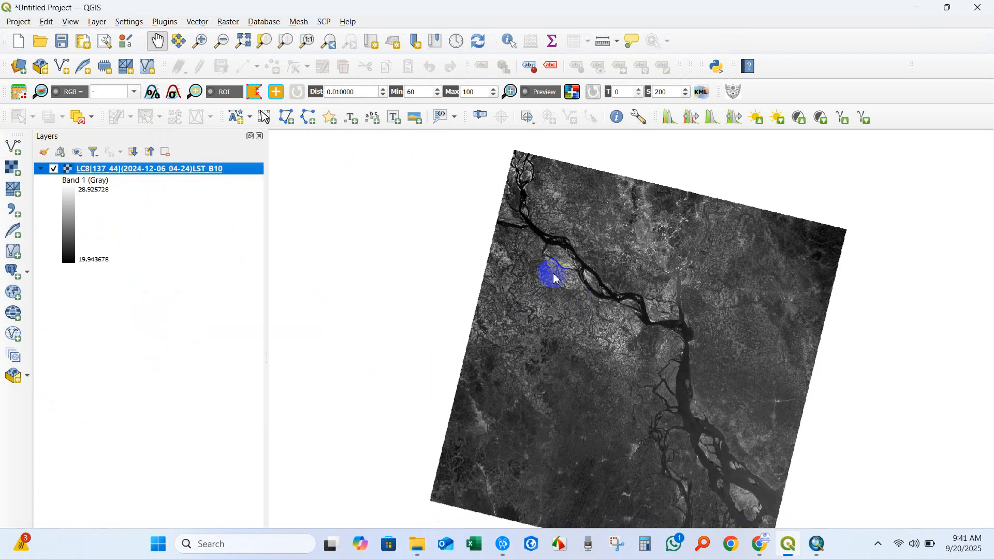
Render LST_B10 as singleband pseudocolor with discrete interpolation and the Turbo colour ramp
double_click(149, 167)
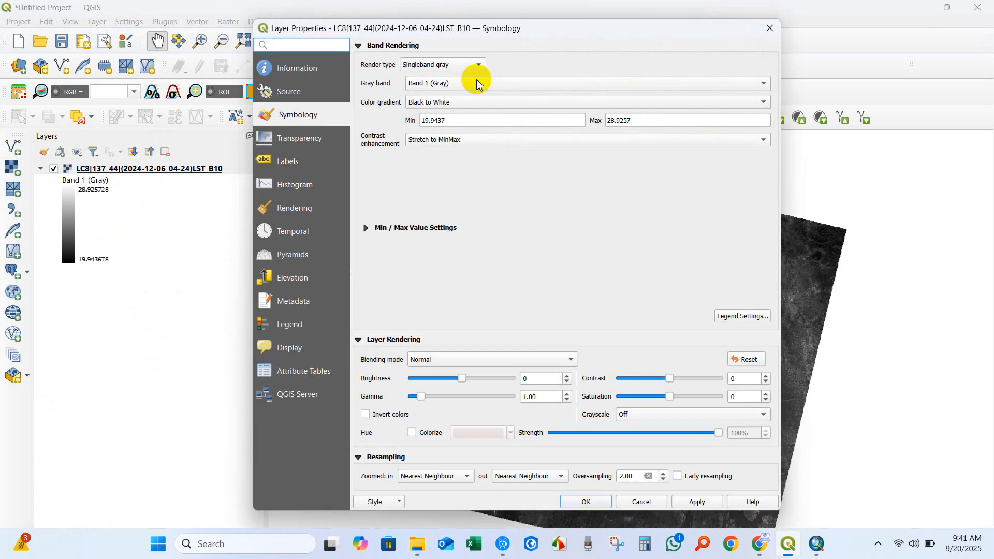
left_click(442, 65)
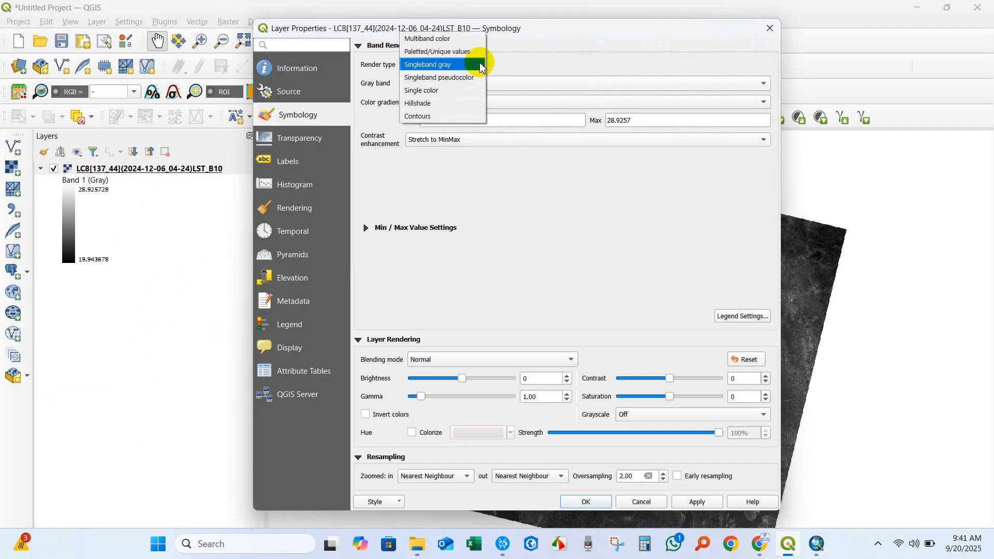
left_click(438, 76)
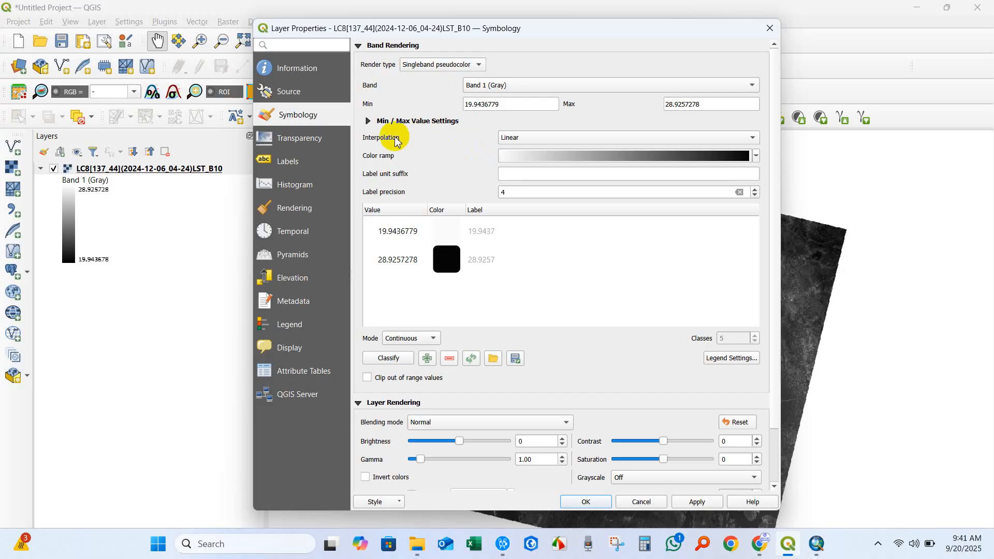
left_click(627, 137)
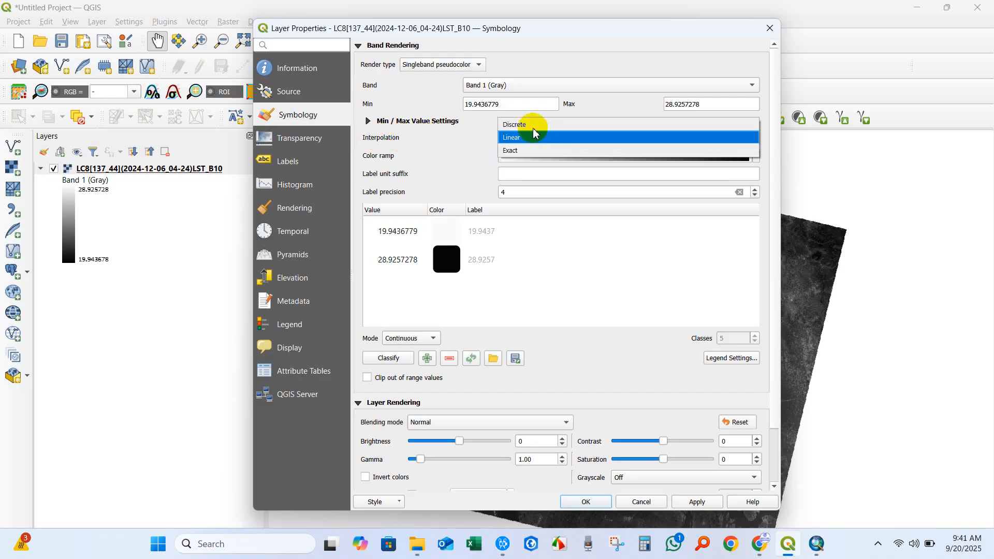
left_click(513, 124)
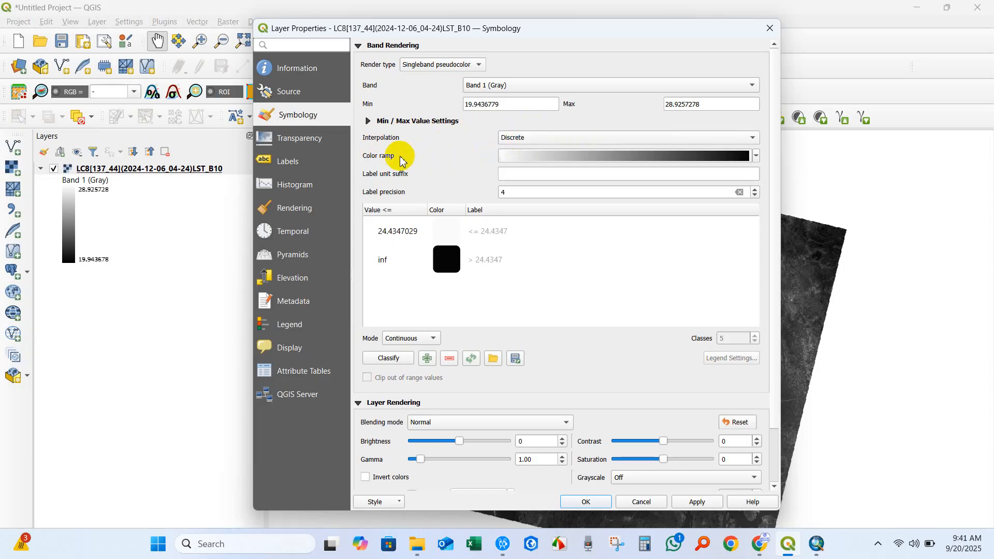
left_click(755, 155)
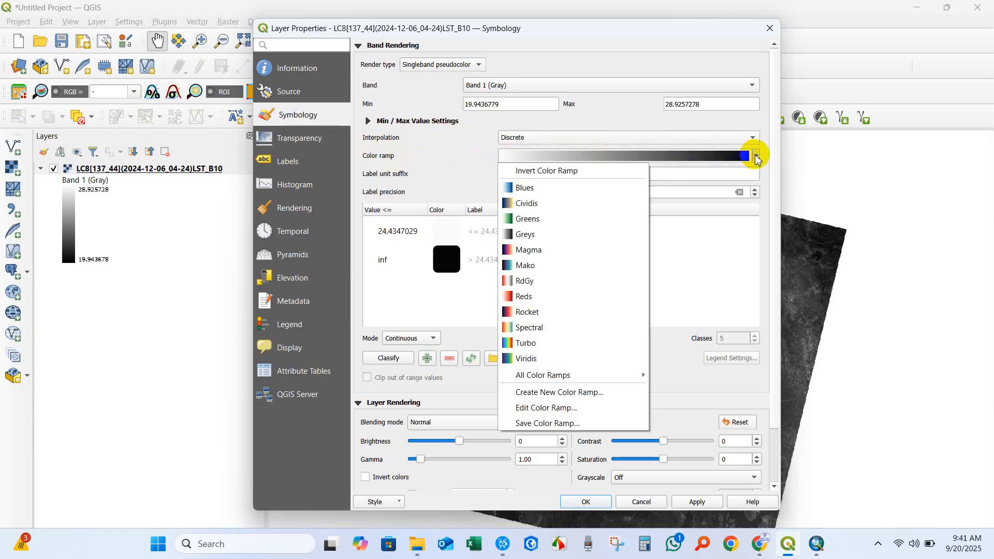
mouse_move(531, 296)
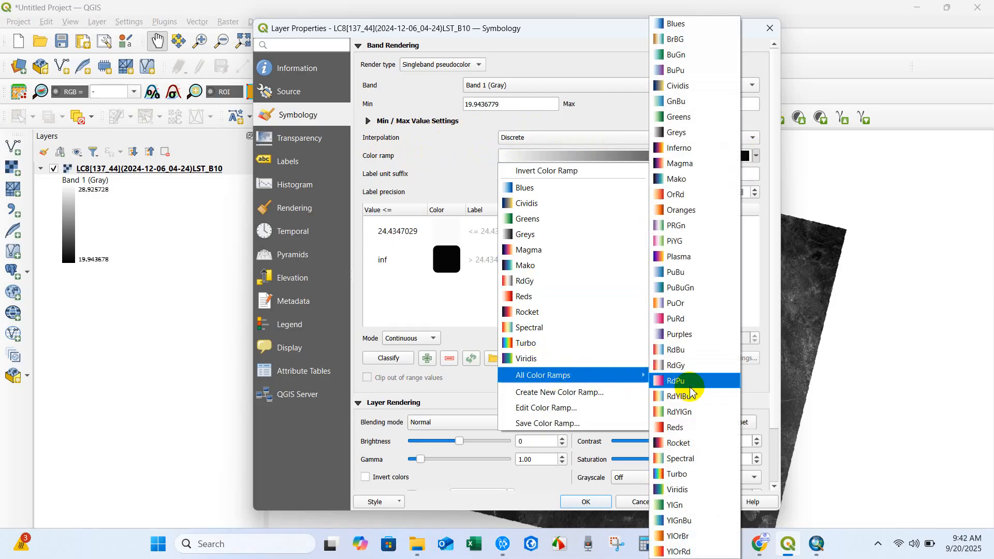
mouse_move(685, 474)
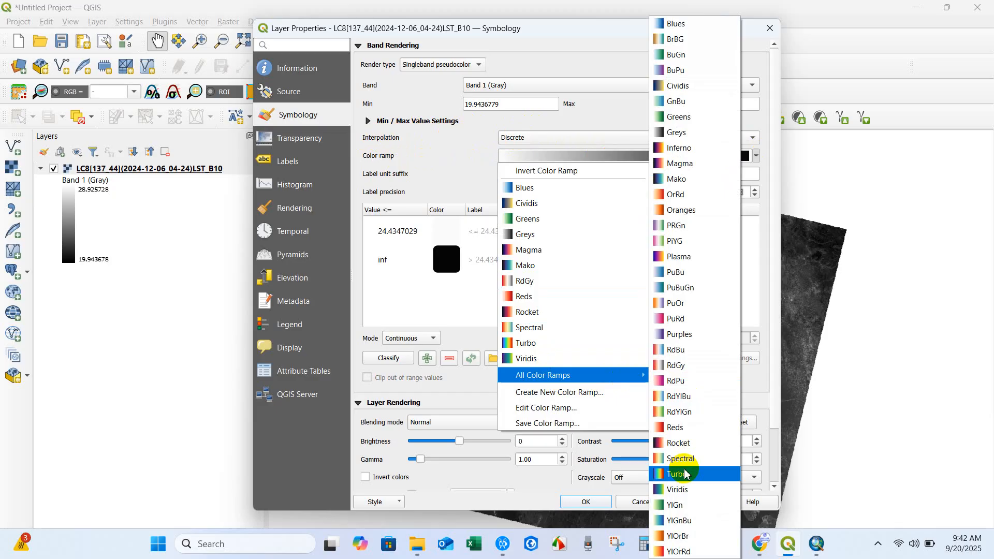
left_click(682, 474)
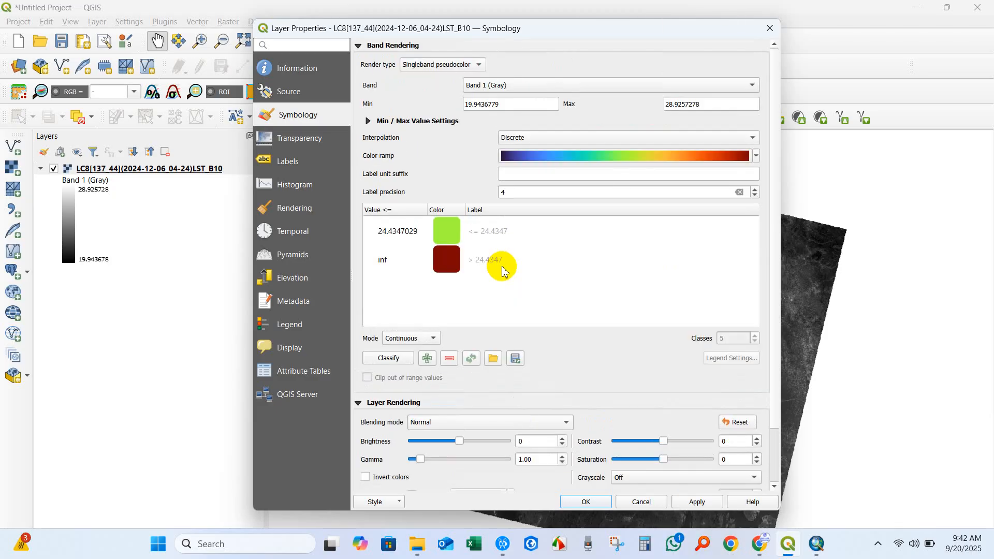
Classify the raster into 7 equal-interval classes and apply the styling
left_click(410, 338)
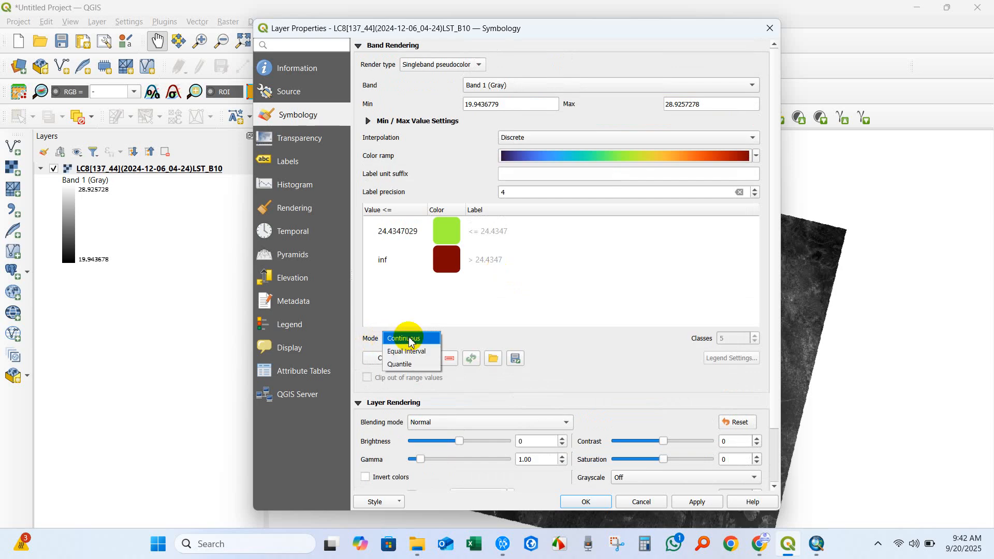
left_click(406, 351)
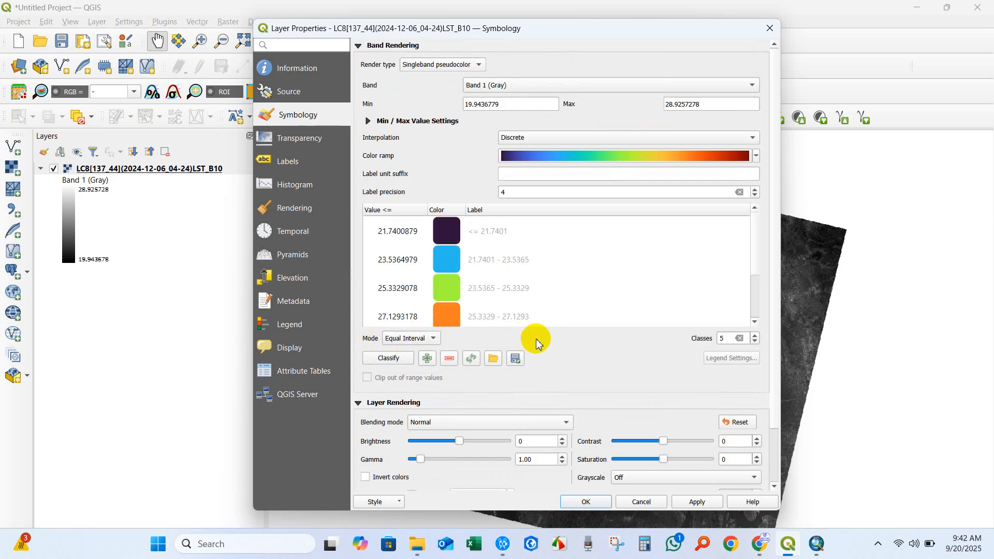
mouse_move(737, 344)
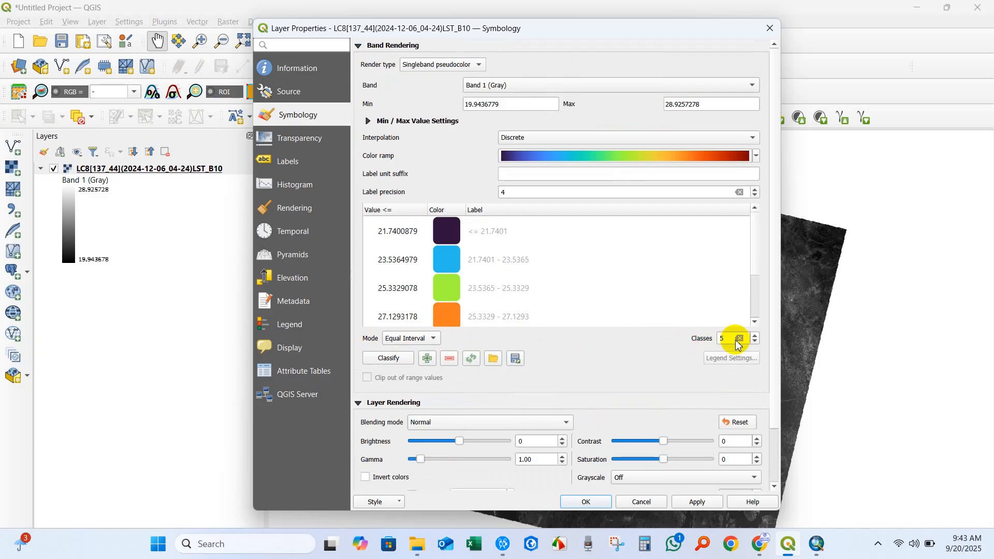
left_click(754, 338)
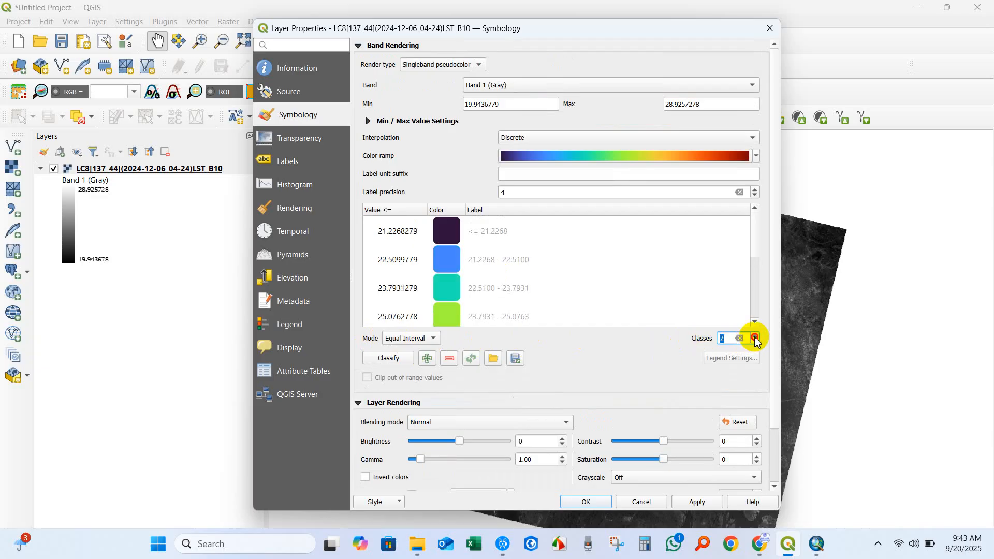
left_click(754, 335)
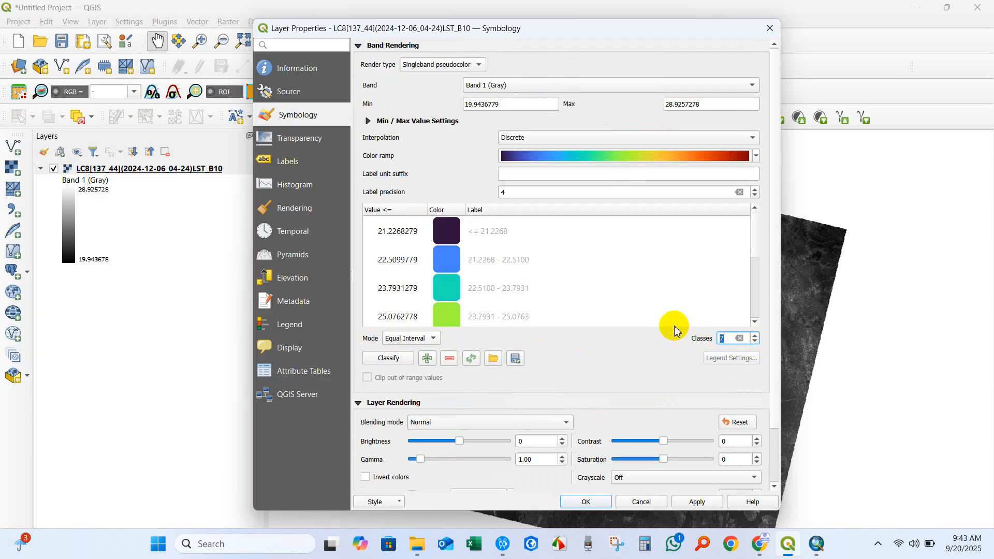
mouse_move(643, 324)
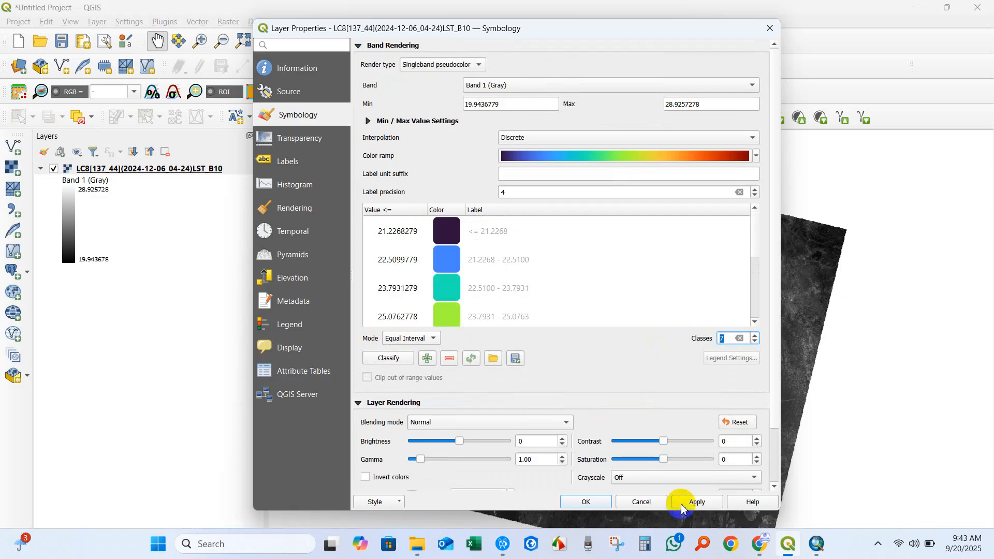
left_click(696, 501)
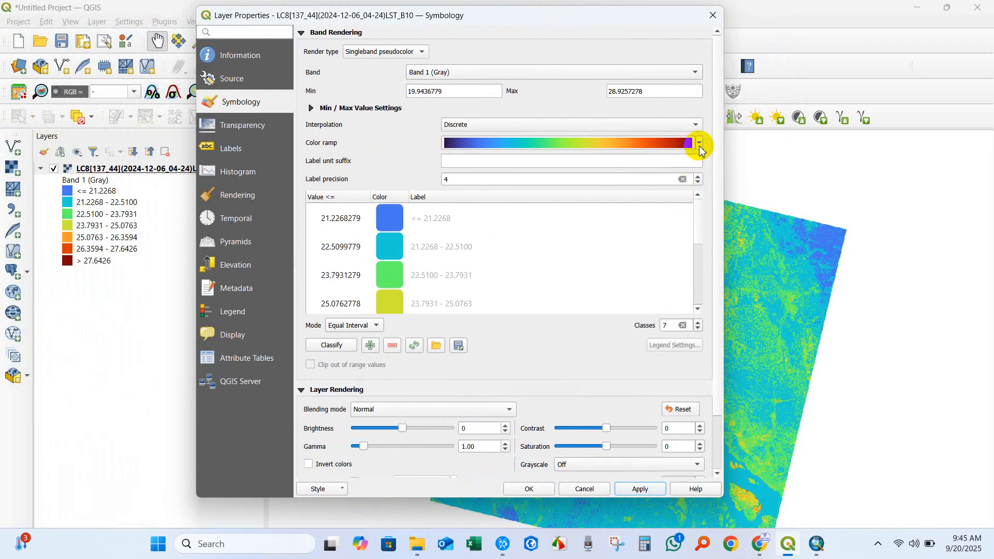
left_click(698, 142)
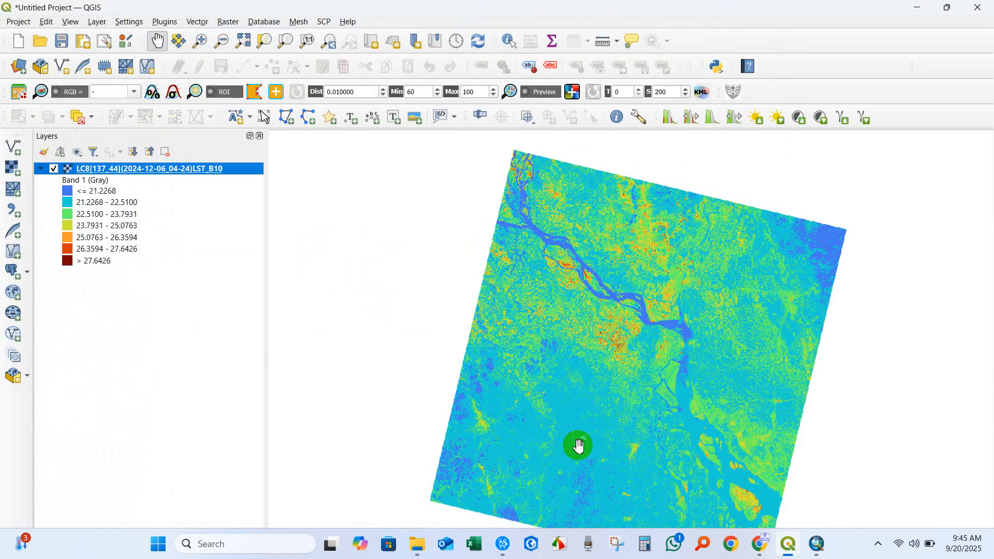
left_click_drag(578, 446, 550, 419)
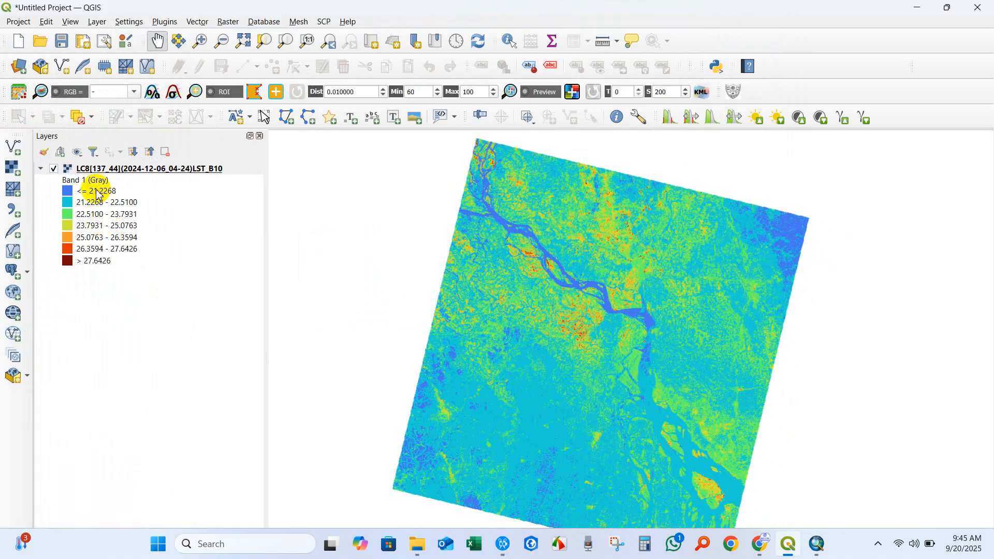
mouse_move(586, 236)
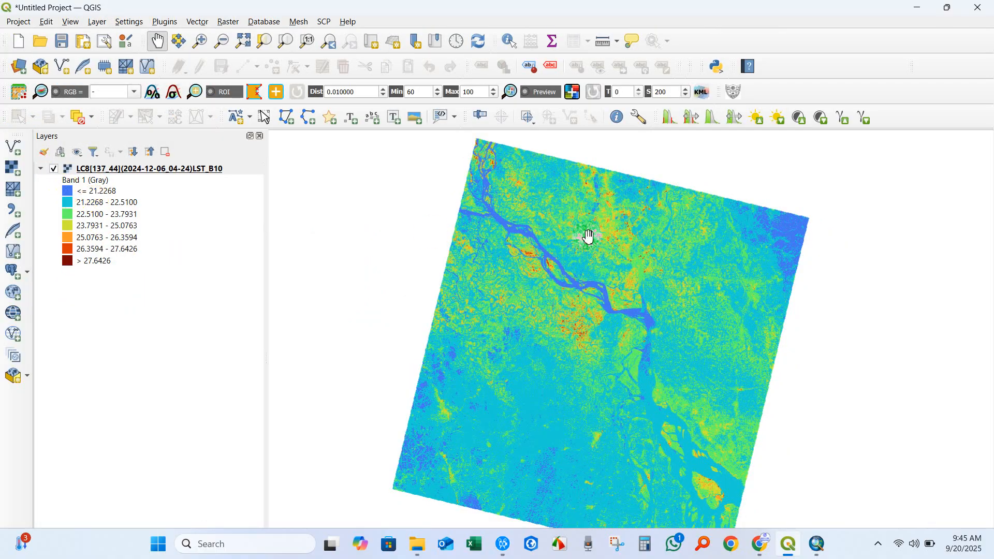
mouse_move(699, 246)
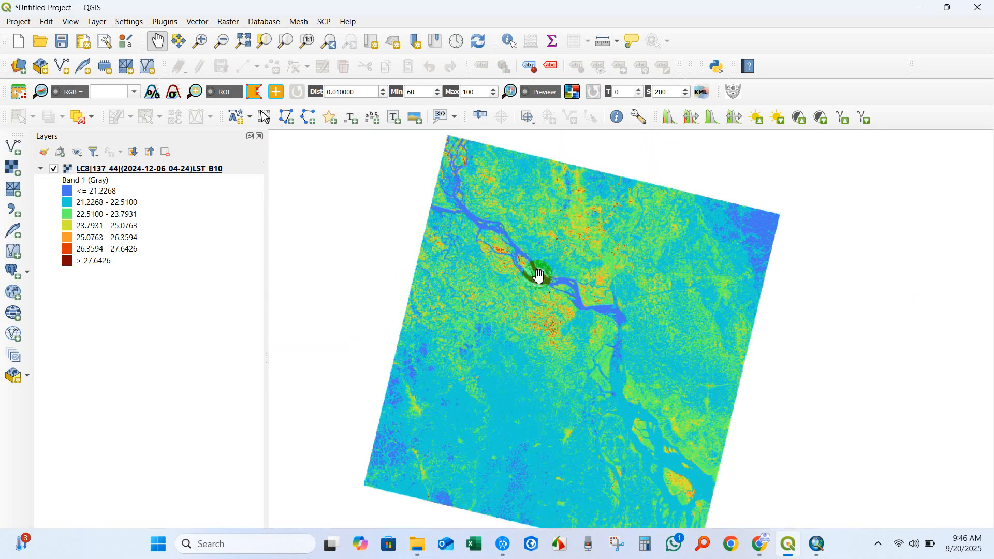
left_click_drag(539, 276, 592, 319)
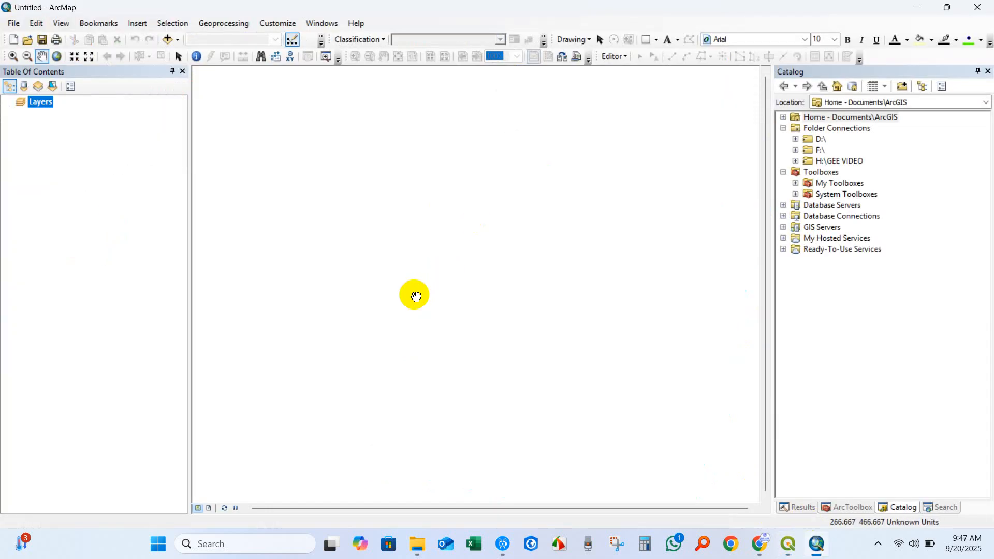
Add LST_B10.TIF to ArcMap and give it a stretched green-yellow-red colour ramp
left_click(417, 543)
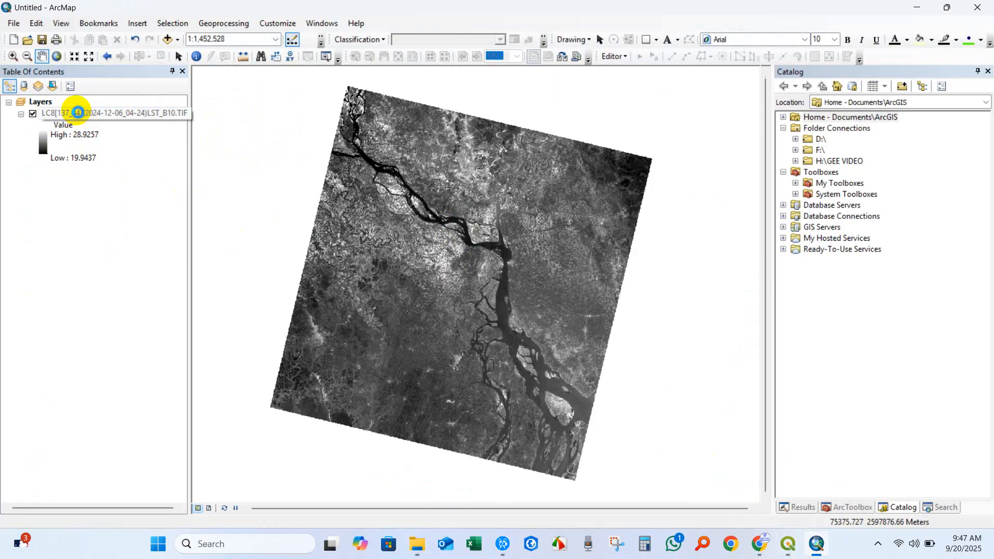
mouse_move(200, 302)
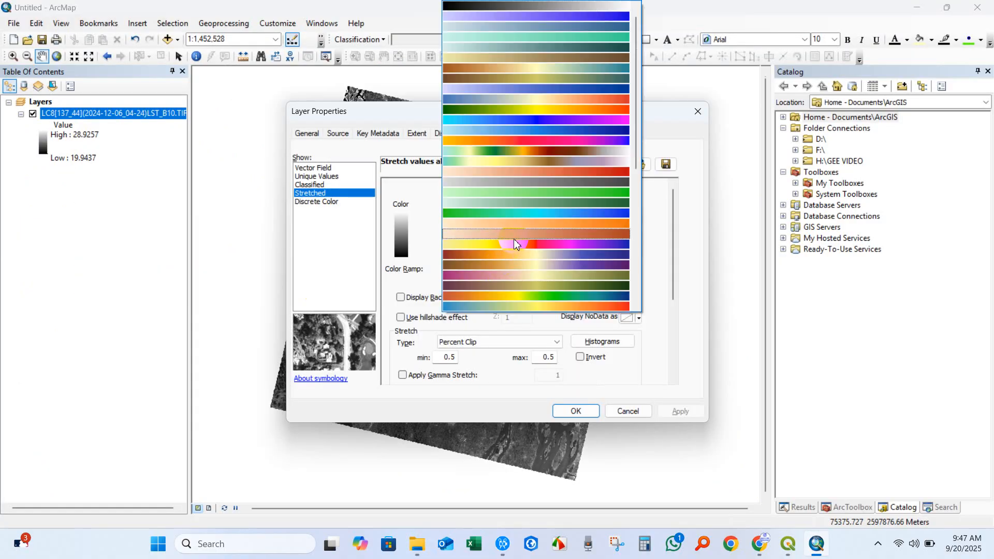
left_click(539, 244)
type("2")
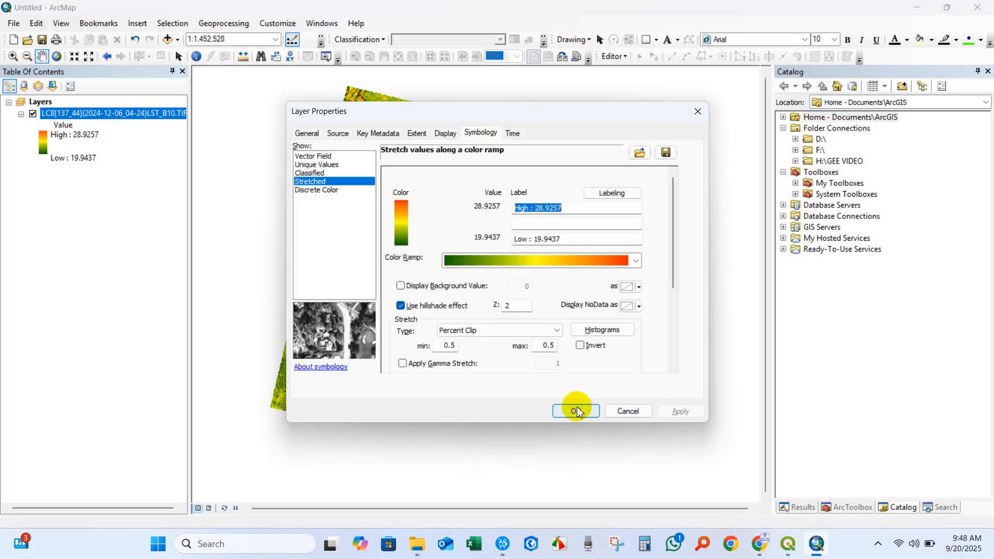
left_click(574, 411)
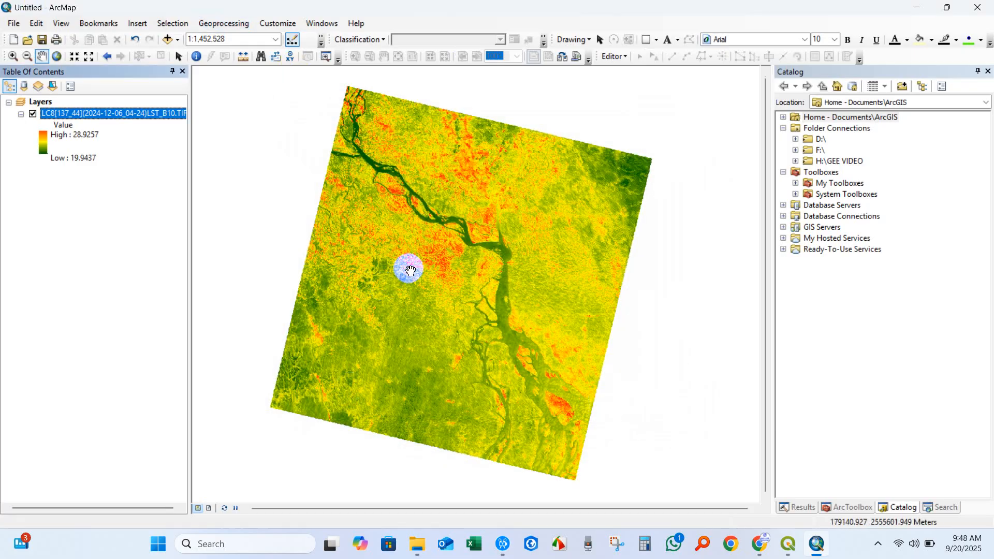
left_click_drag(410, 270, 439, 288)
type("1:600,000")
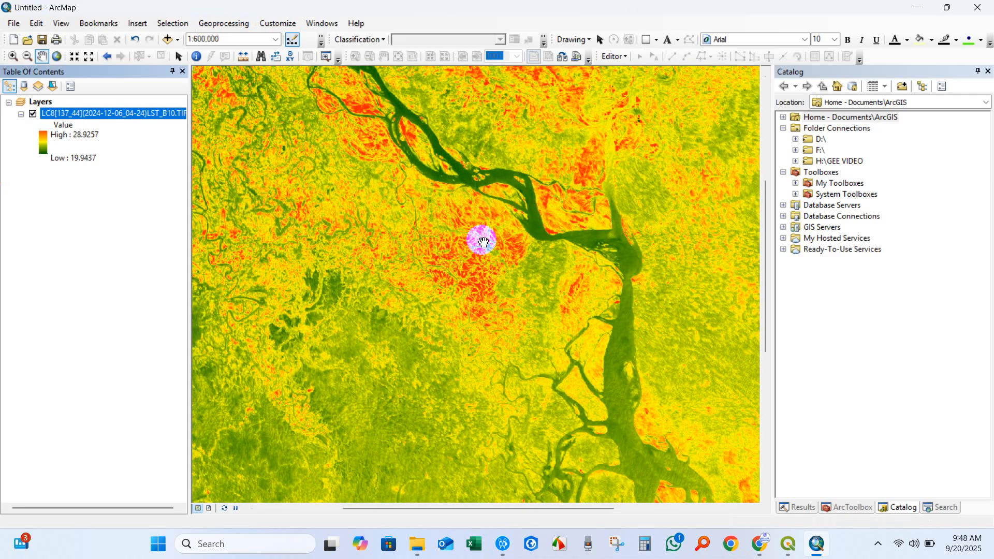
left_click_drag(480, 243, 476, 294)
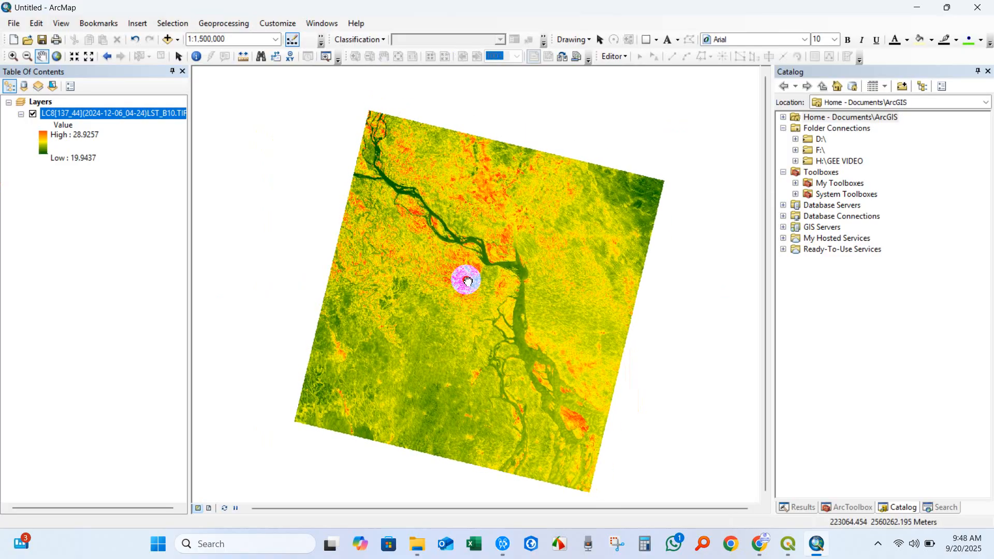
Add BGD_adm3.shp and display its polygons as hollow outlines
left_click(166, 39)
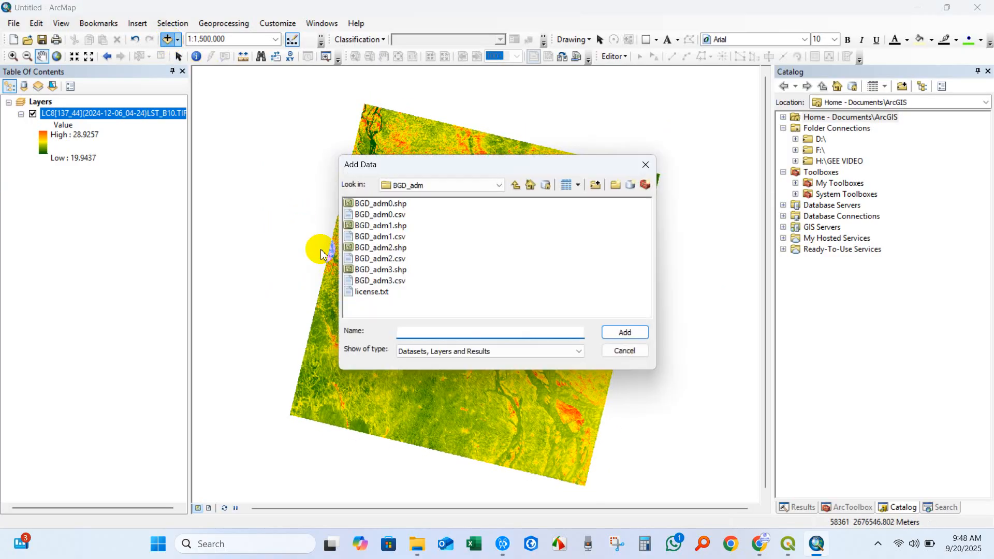
left_click(381, 269)
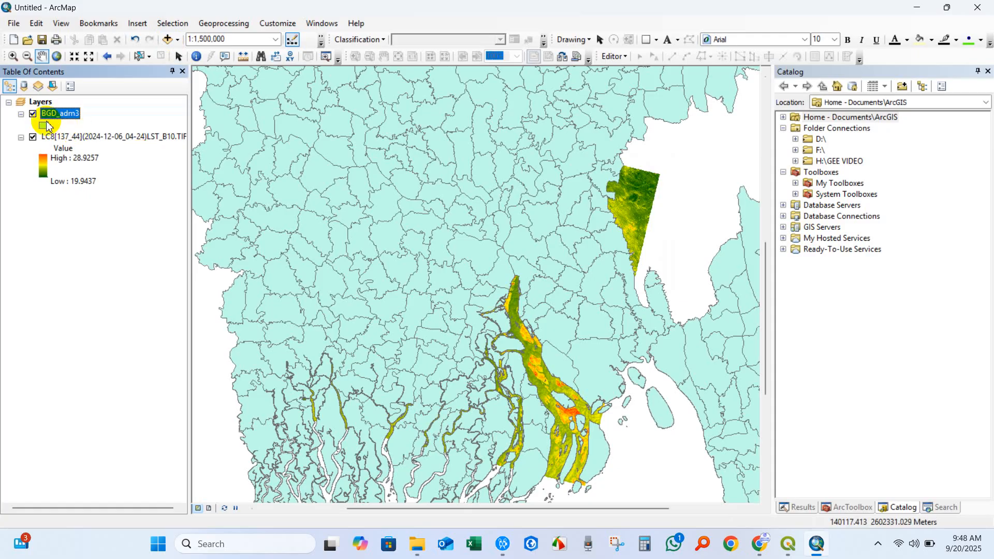
left_click(43, 125)
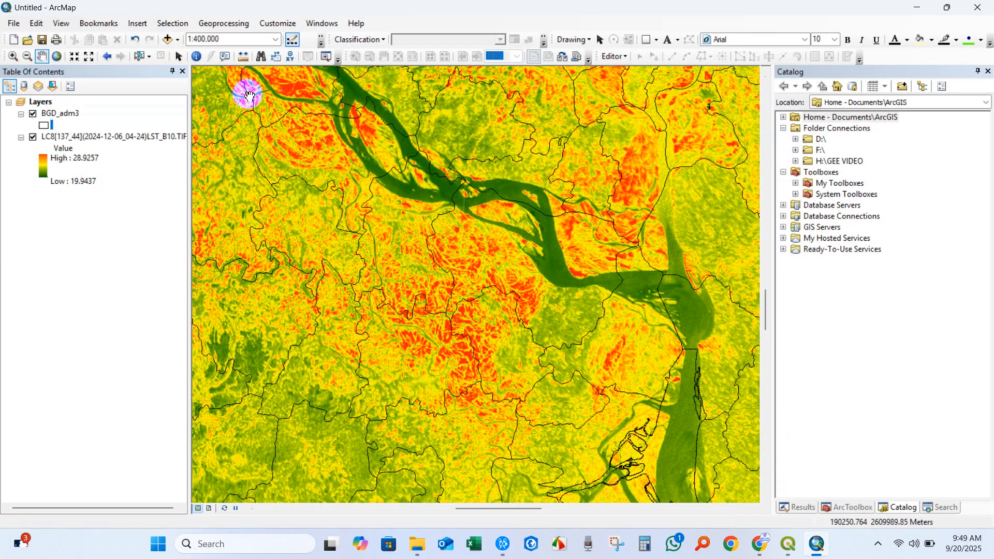
left_click(12, 57)
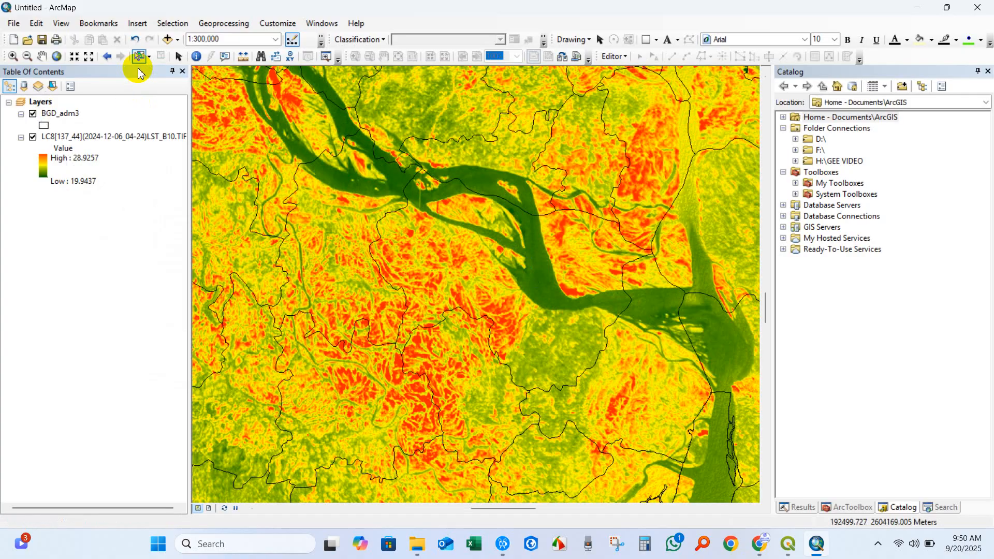
Export the selected study-area polygon as hollow Export_Output and hide the LST raster
left_click(482, 279)
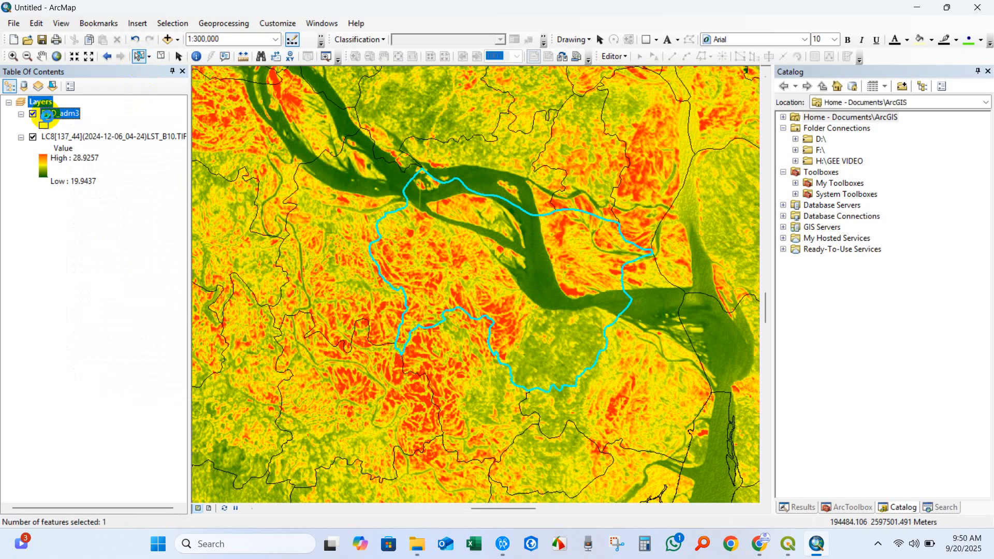
right_click(60, 113)
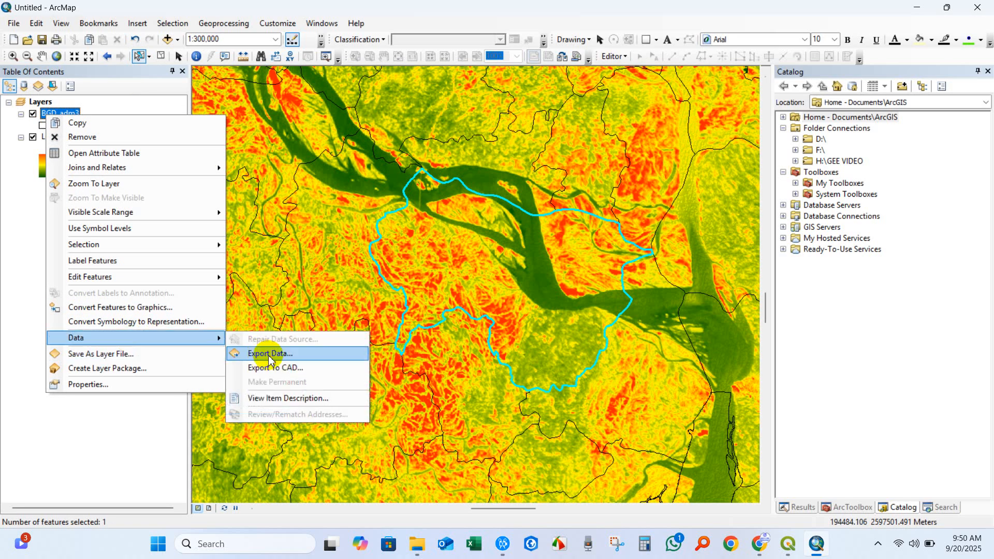
left_click(269, 353)
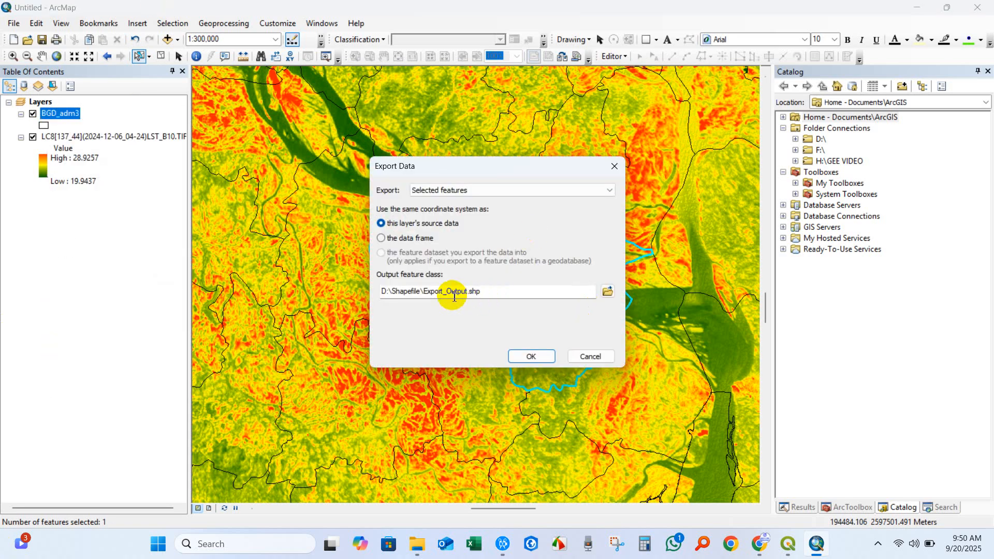
left_click(530, 356)
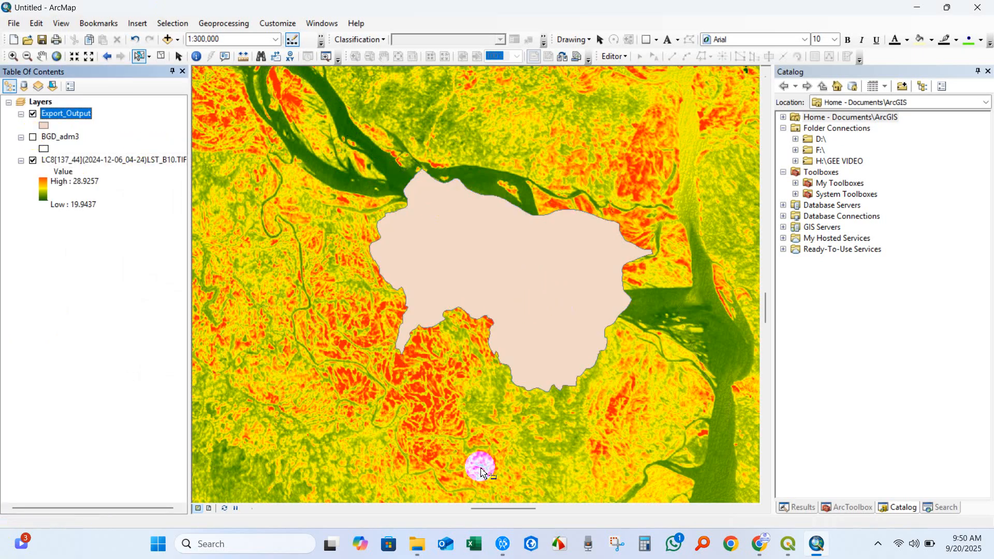
left_click(44, 126)
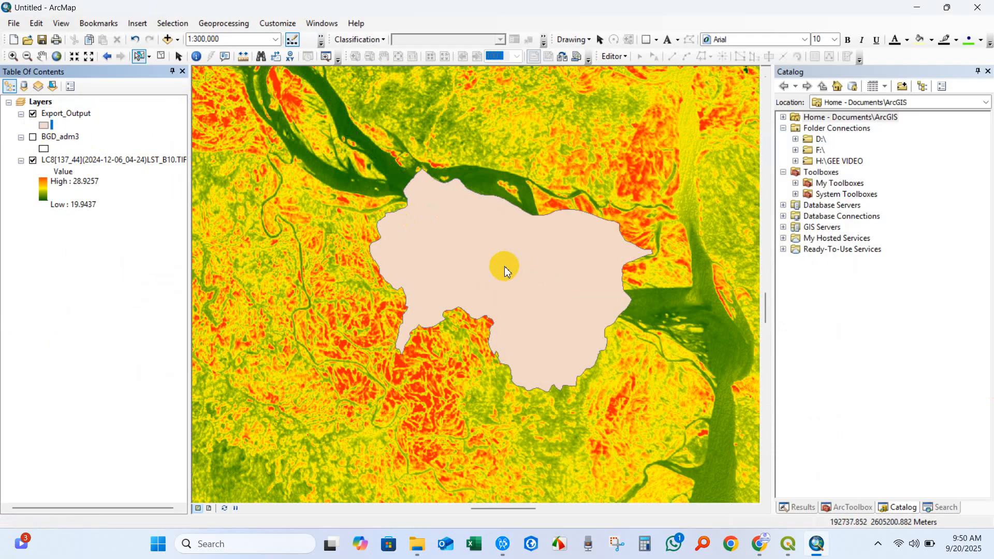
left_click(32, 160)
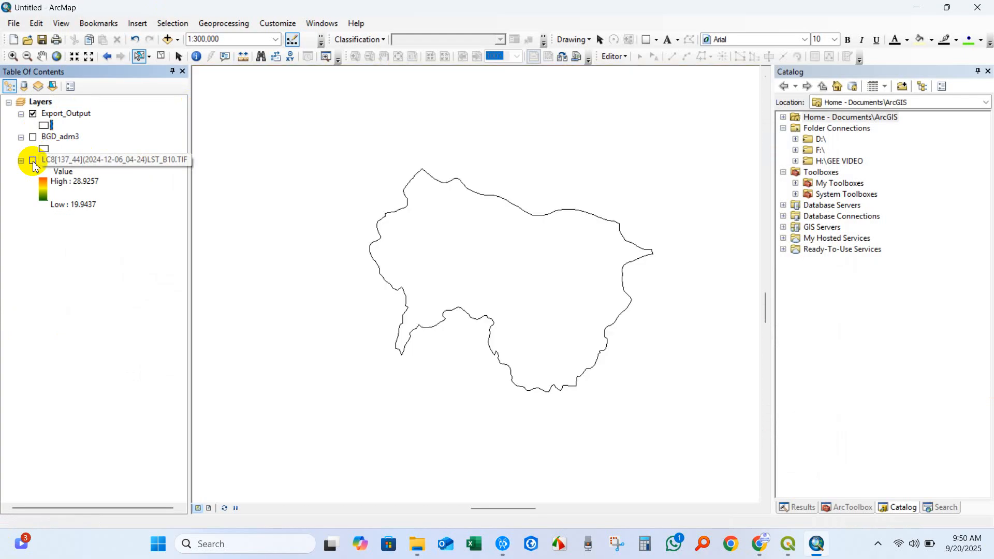
Set up Extract by Mask with LST_B10 as input raster and Export_Output as mask
left_click(32, 159)
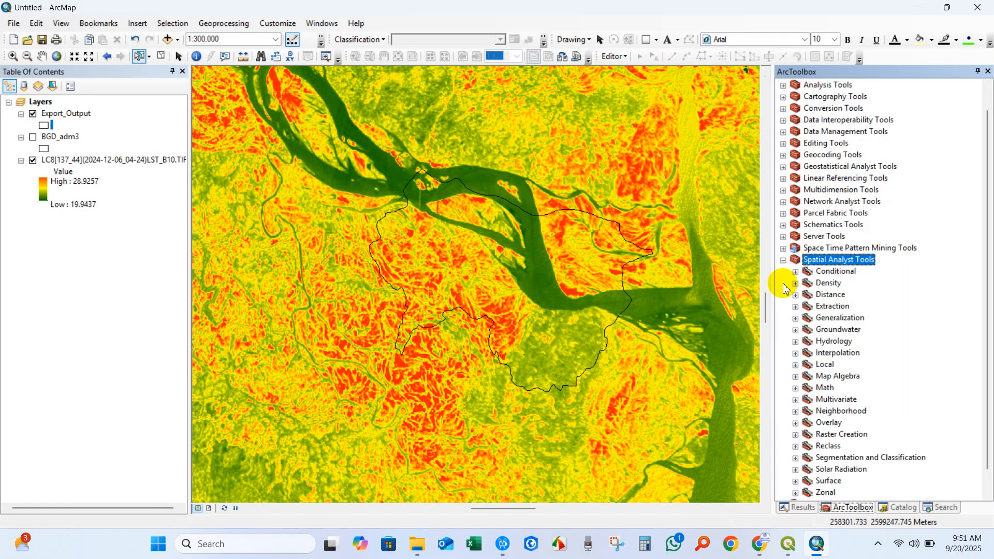
left_click(833, 305)
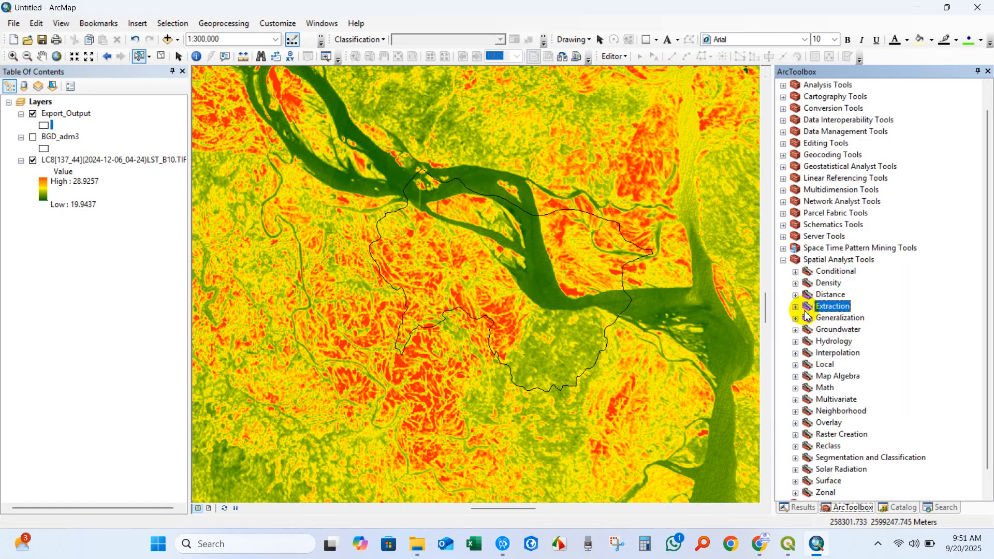
left_click(795, 306)
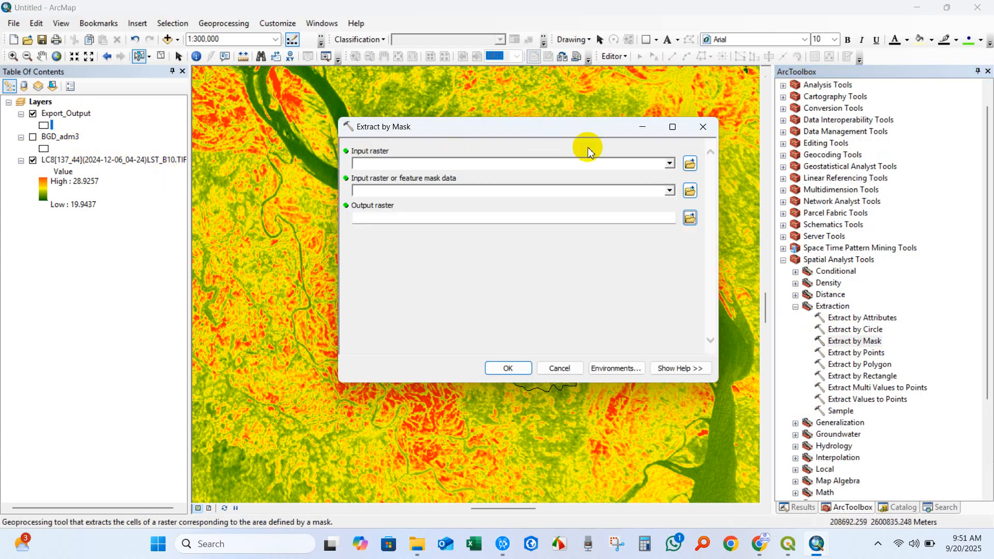
left_click(668, 164)
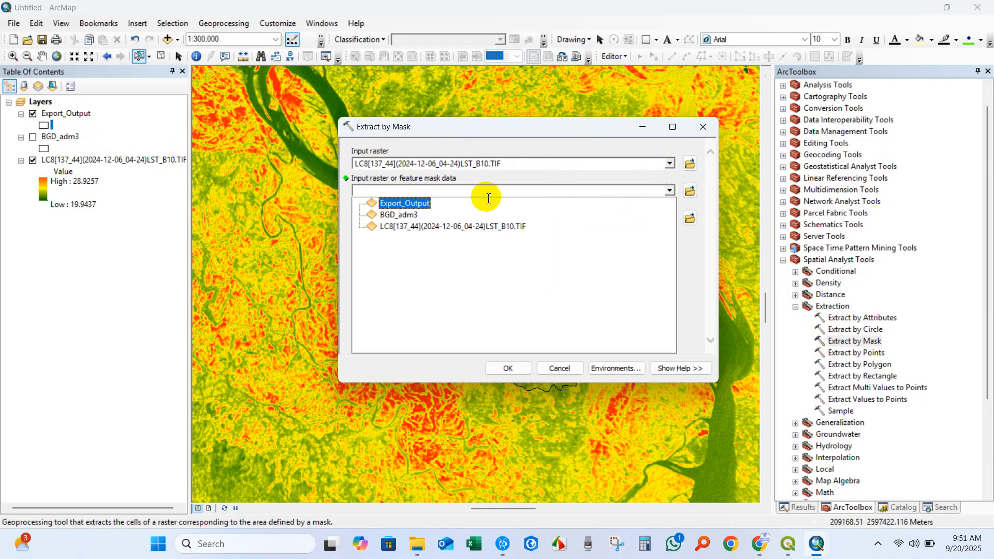
left_click(404, 203)
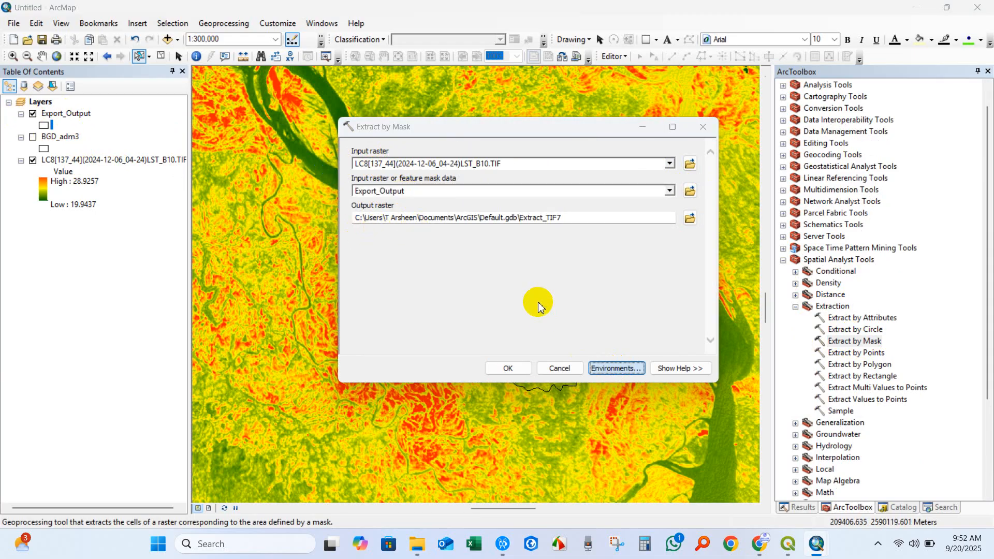
Set the Processing Extent and Raster Analysis Mask environments to Export_Output
left_click(615, 369)
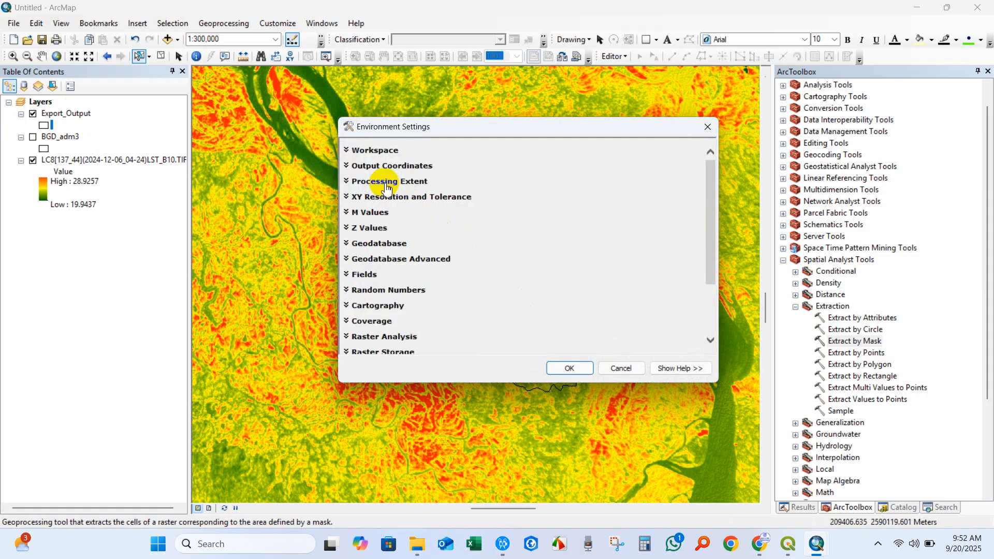
left_click(390, 182)
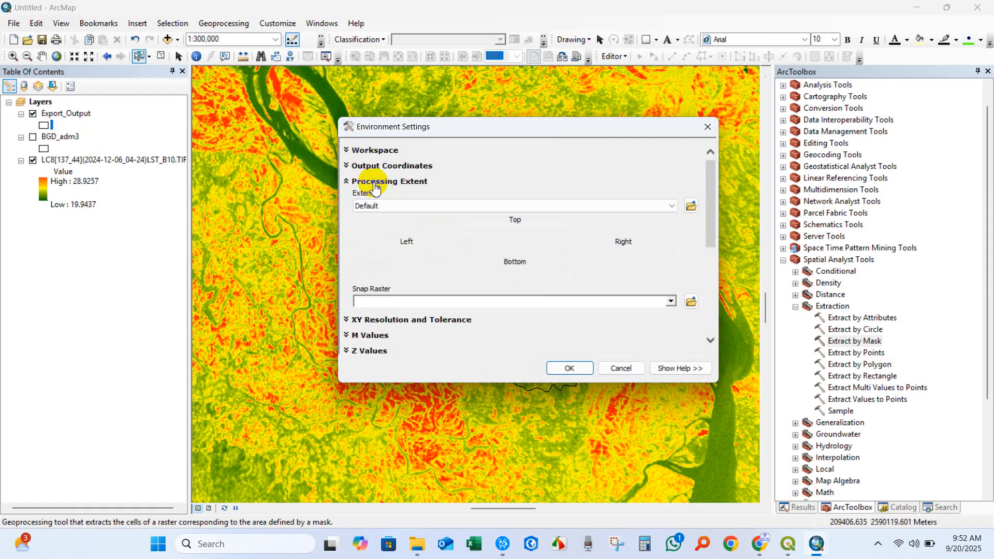
left_click(670, 206)
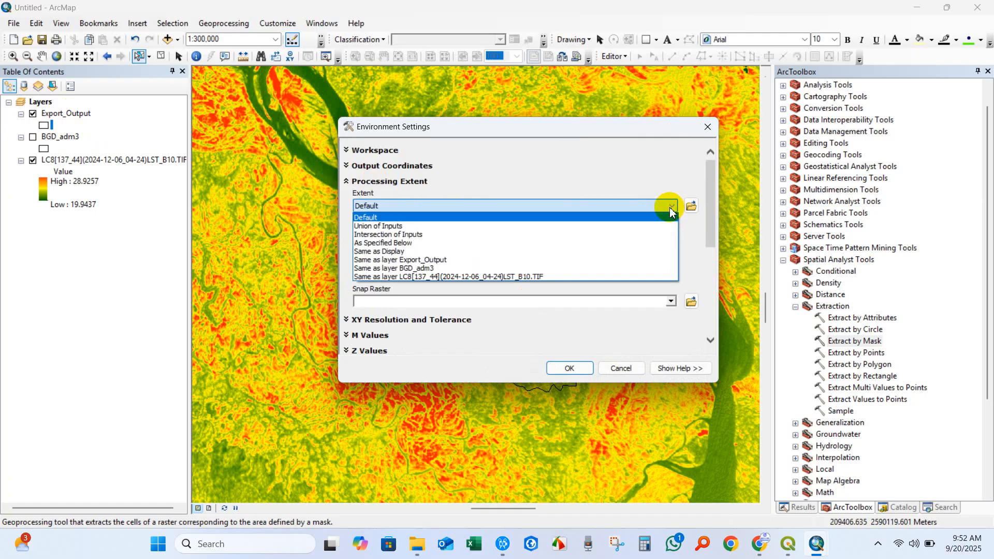
mouse_move(490, 243)
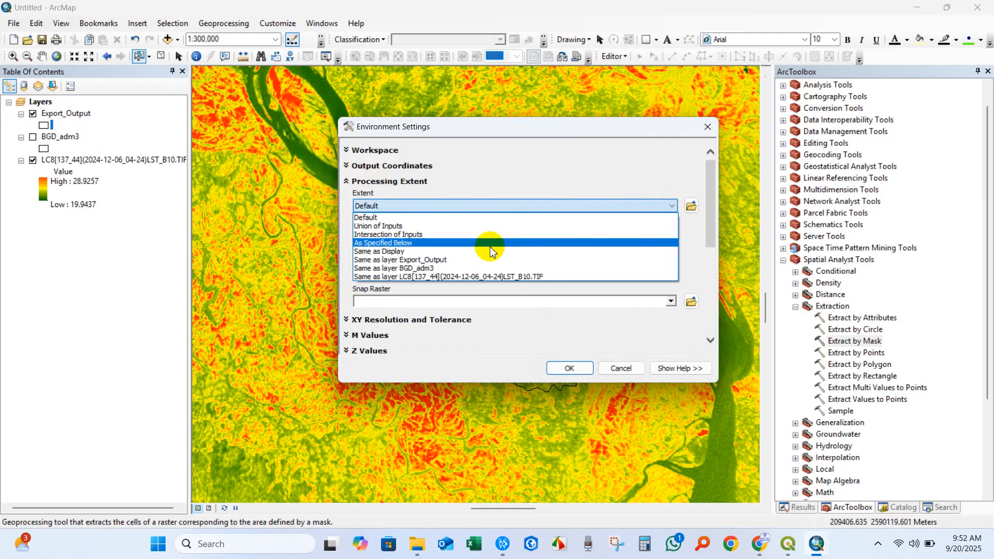
left_click(399, 260)
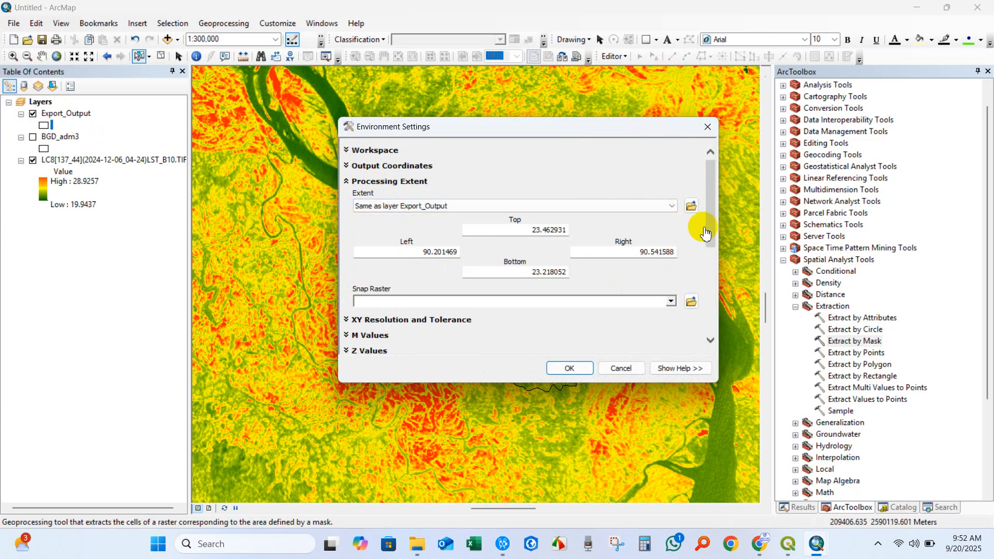
scroll("down", 3)
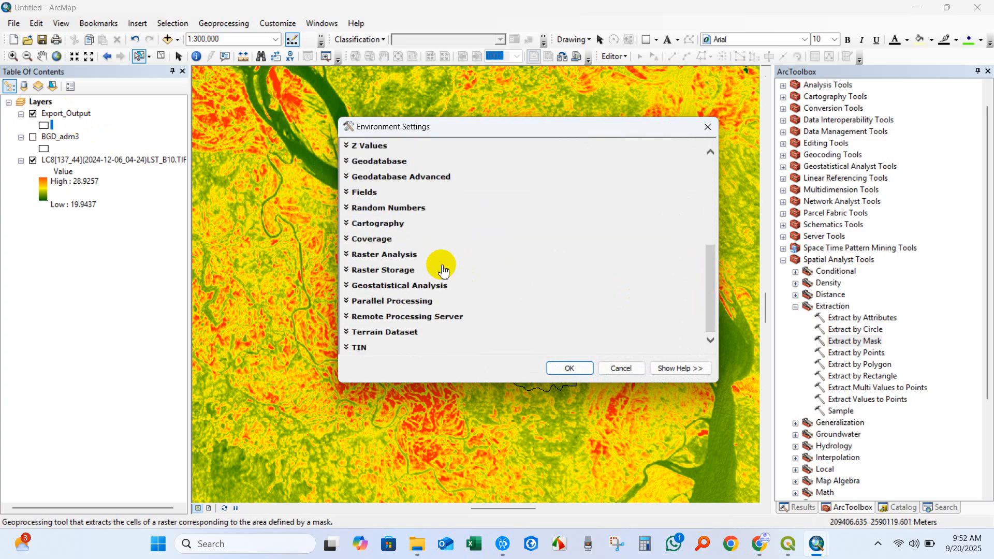
left_click(383, 254)
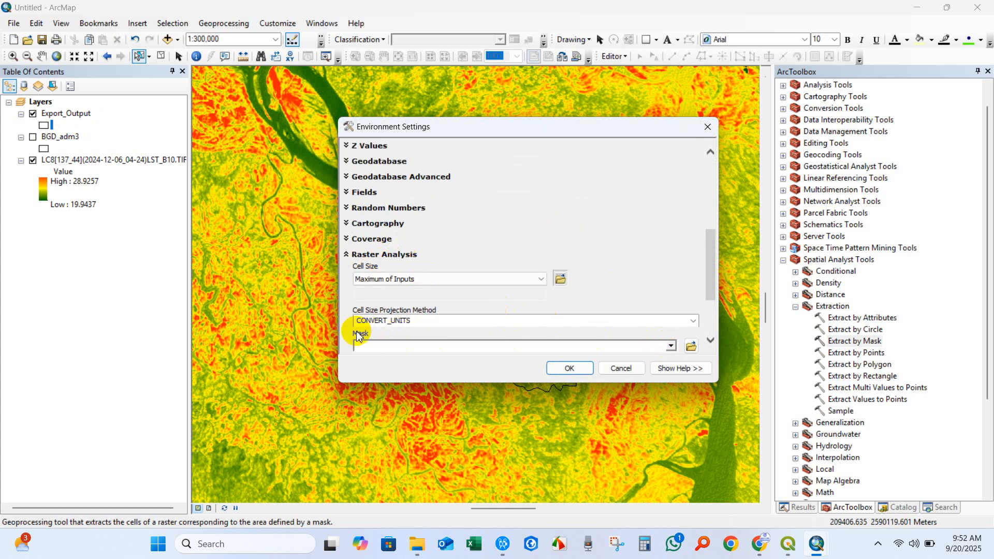
scroll("down", 3)
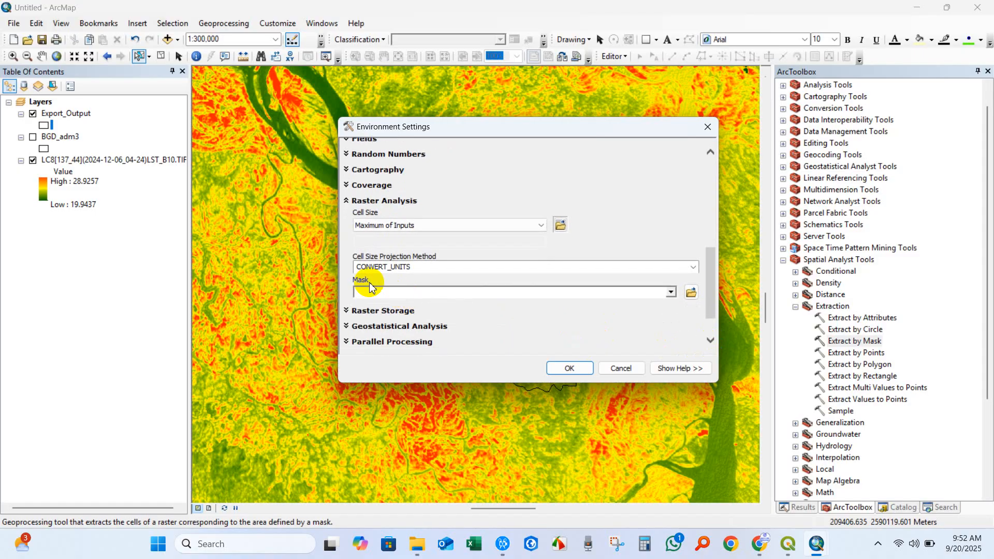
left_click(670, 291)
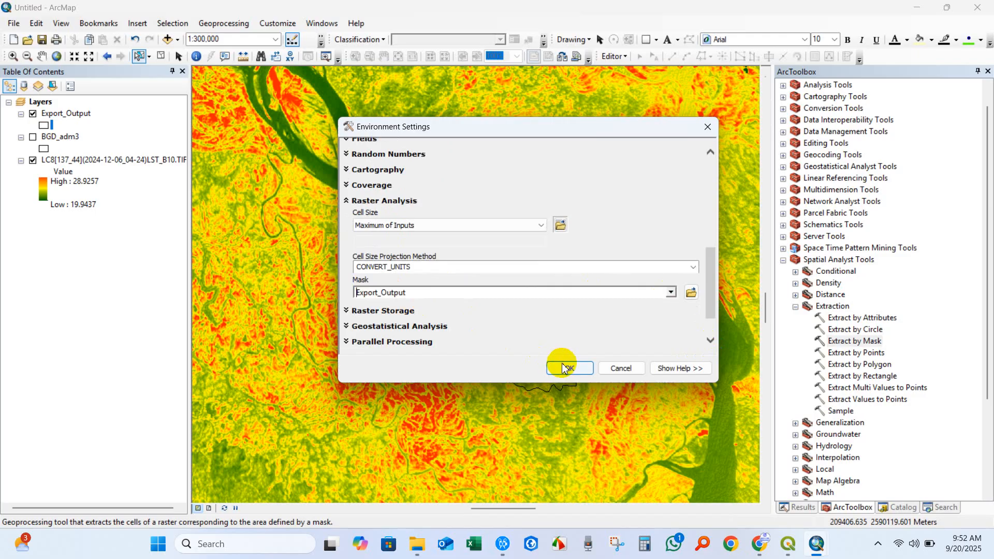
left_click(564, 368)
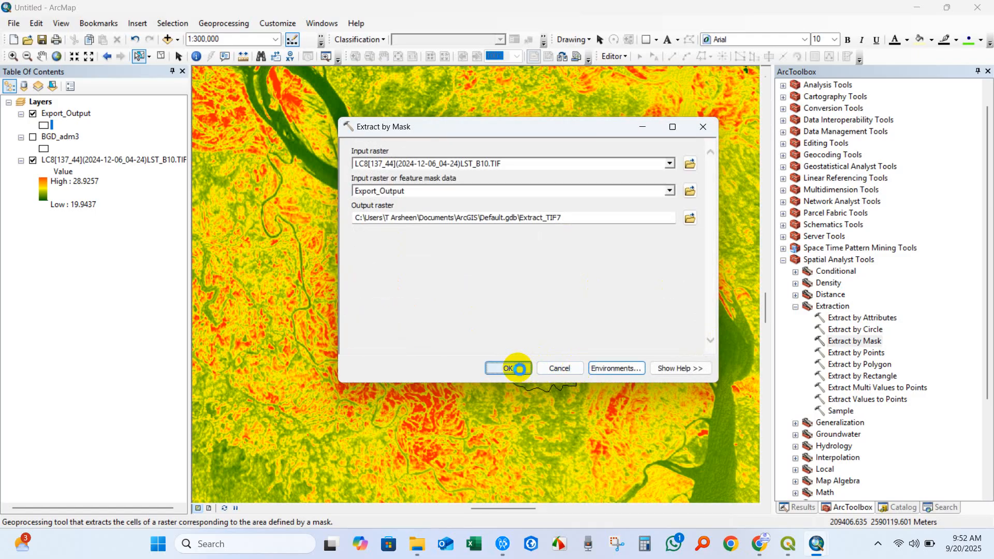
Run Extract by Mask and style Extract_TIF7 with a red-yellow-green colour ramp
left_click(506, 367)
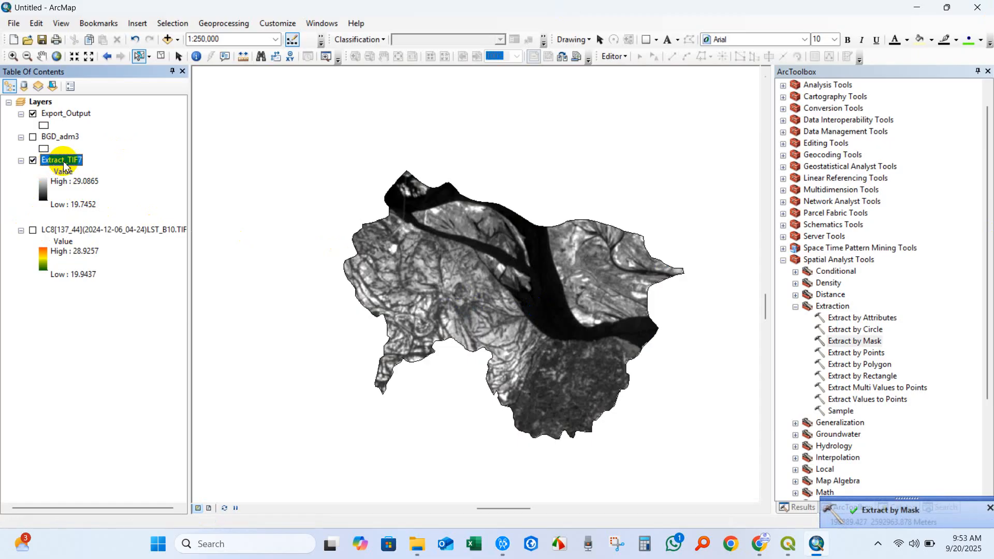
right_click(60, 160)
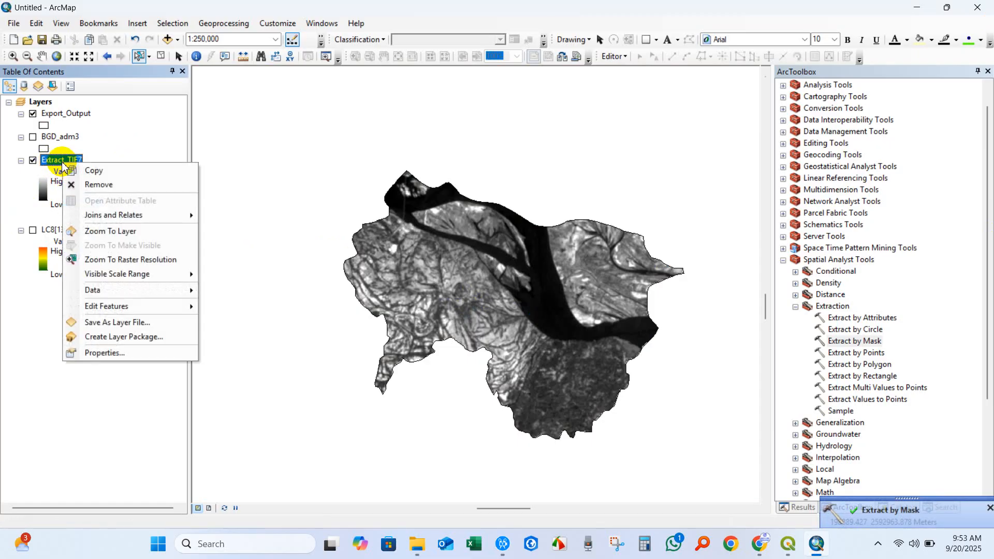
left_click(355, 357)
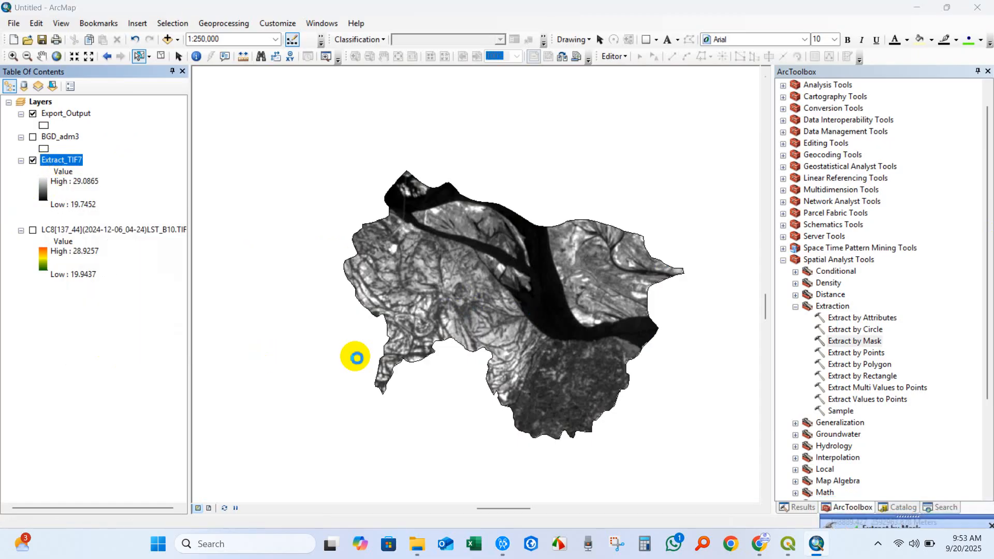
double_click(61, 160)
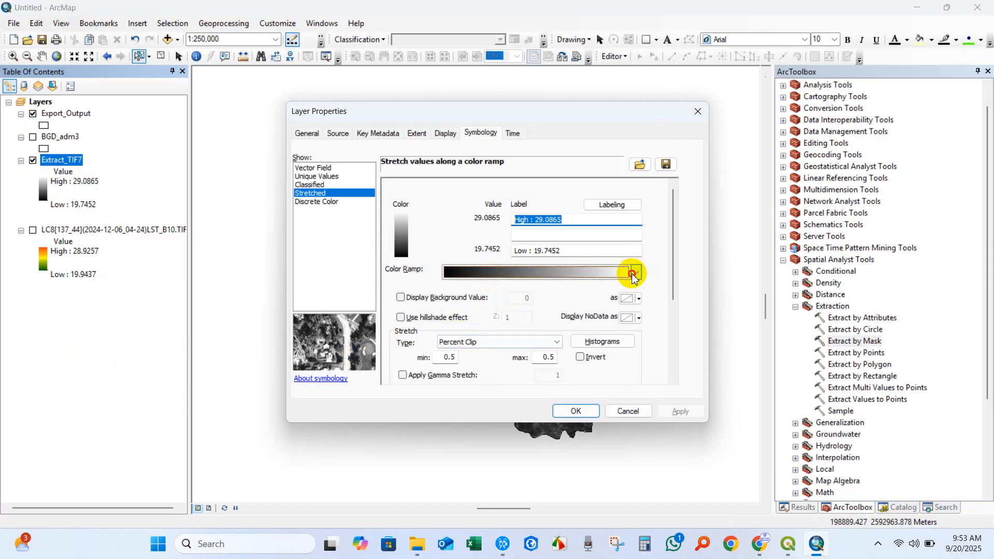
left_click(632, 274)
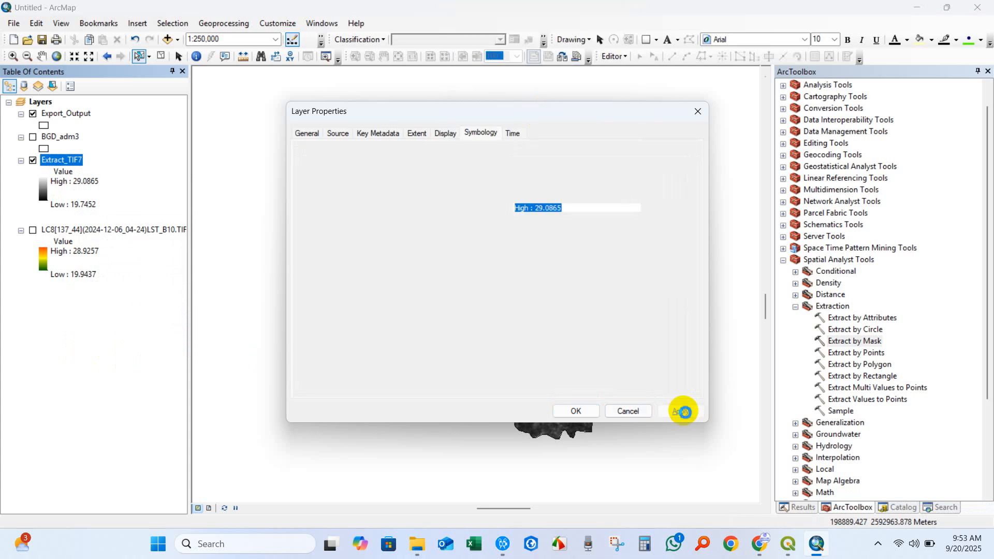
left_click(574, 411)
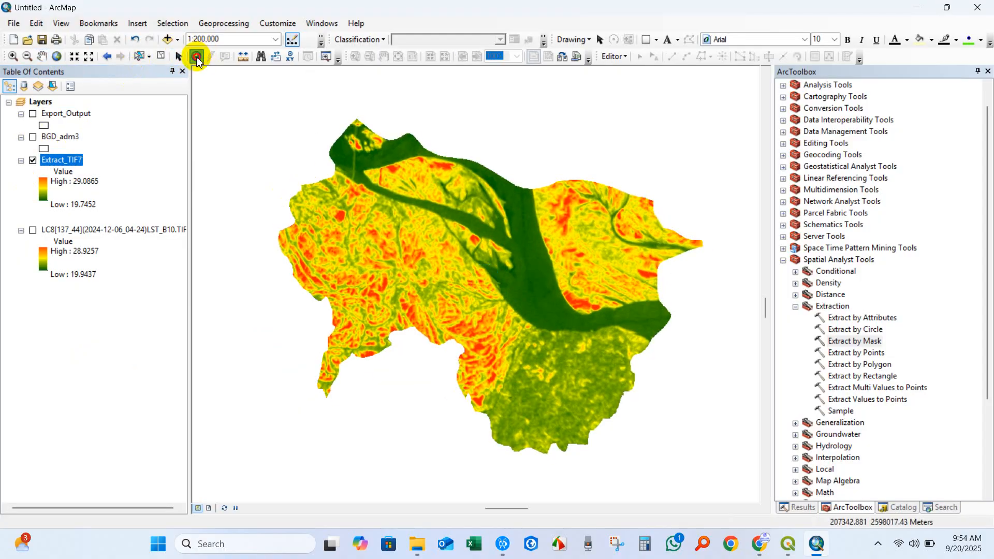
left_click(197, 56)
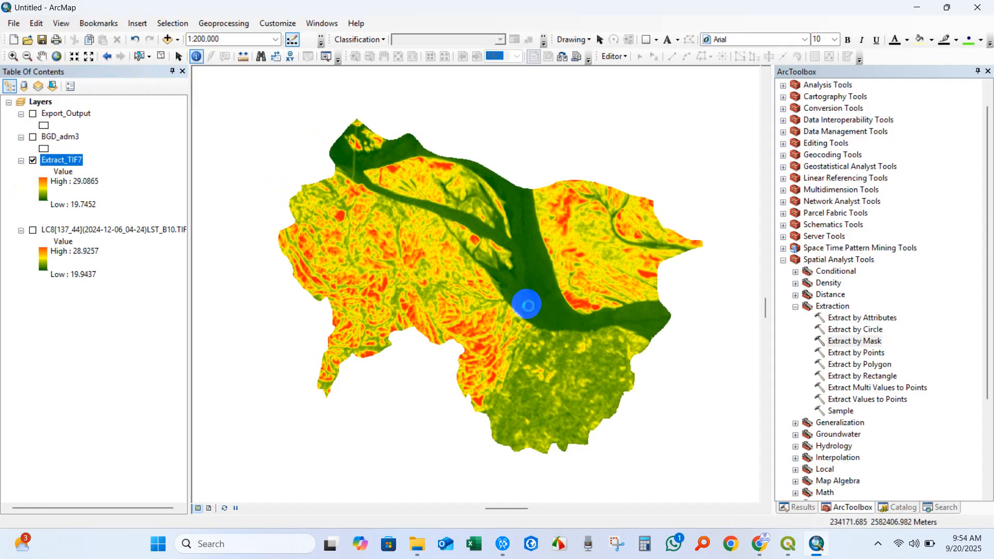
left_click(525, 305)
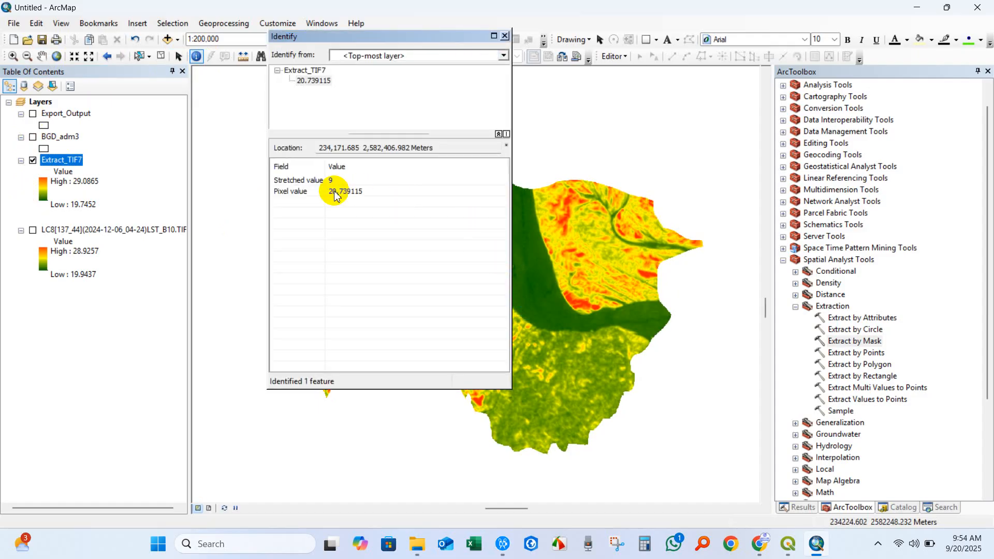
left_click(504, 35)
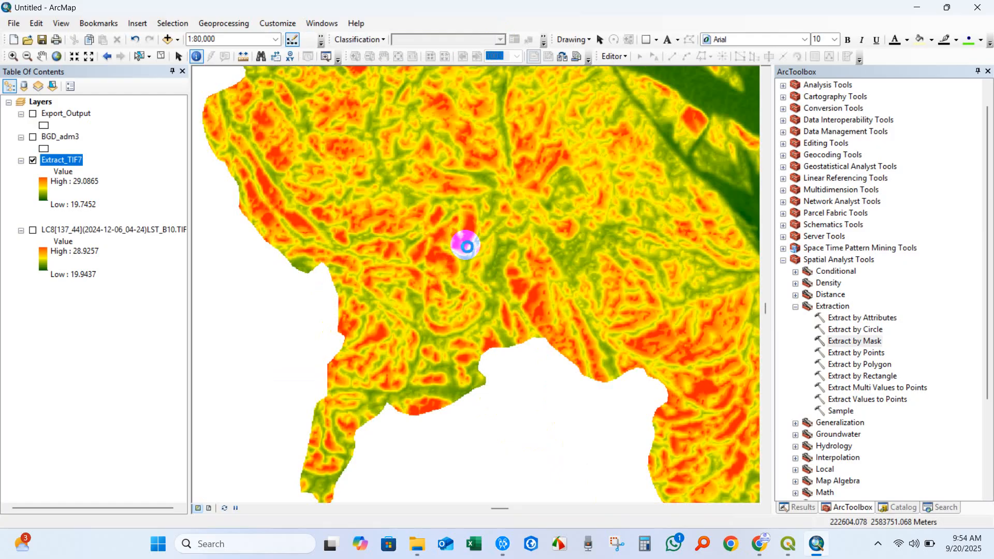
left_click(464, 245)
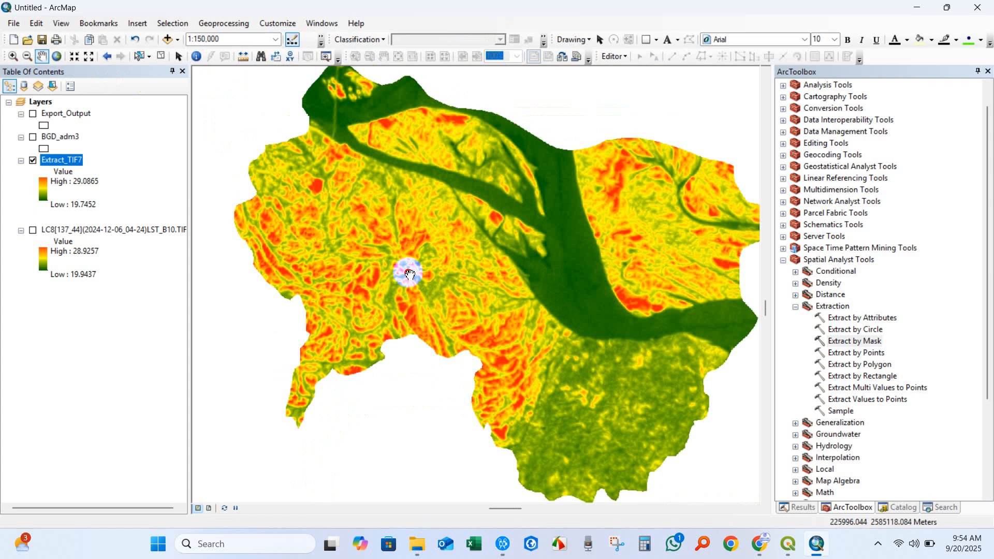
scroll("down", 3)
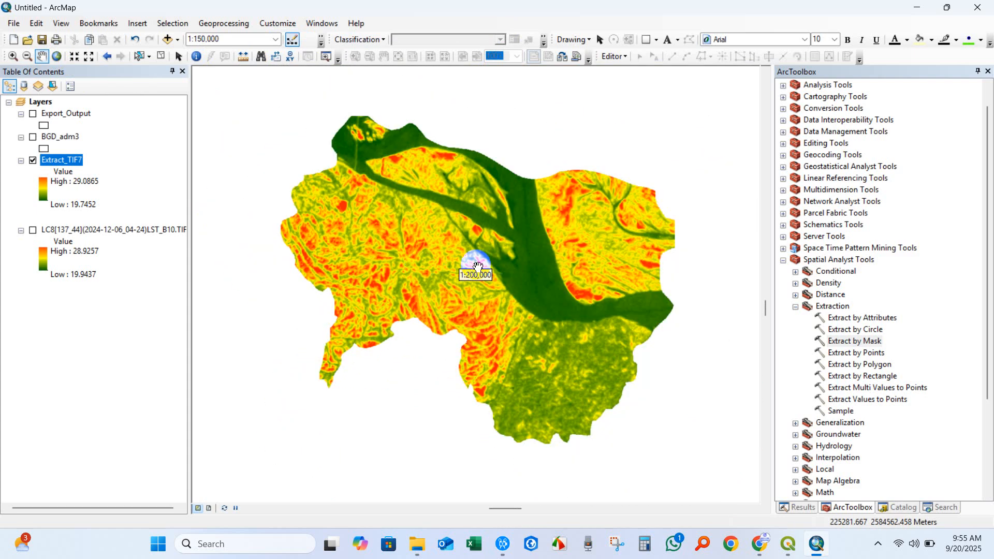
scroll("down", 3)
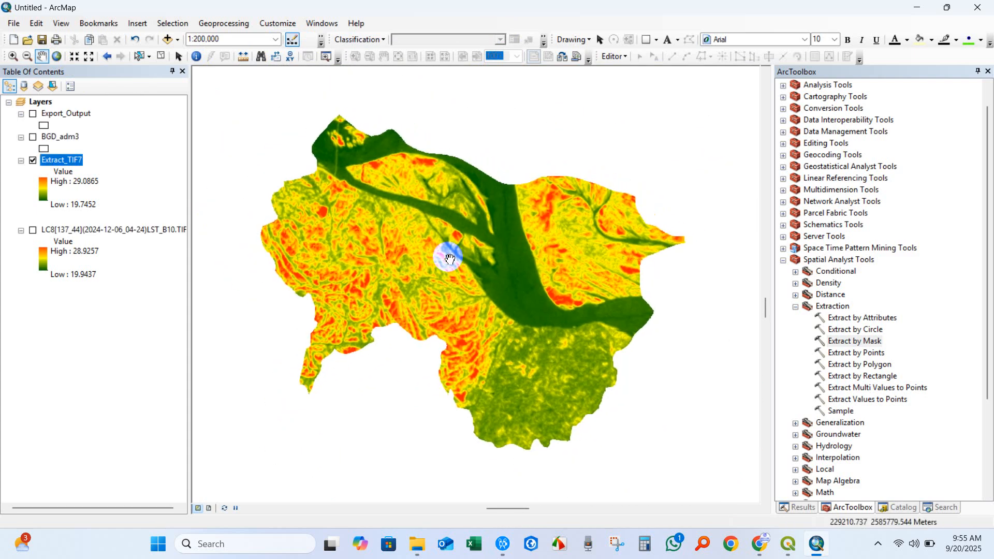
left_click_drag(448, 258, 258, 435)
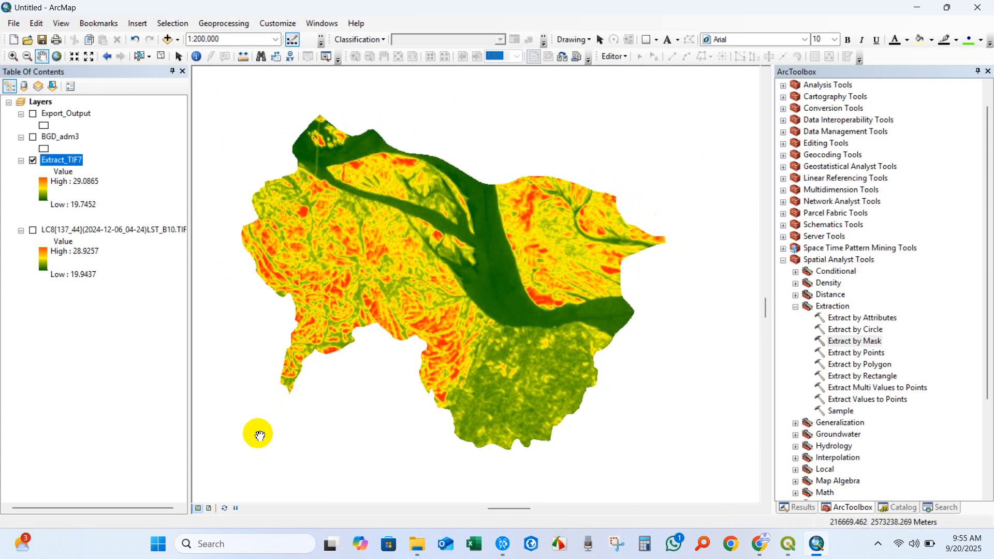